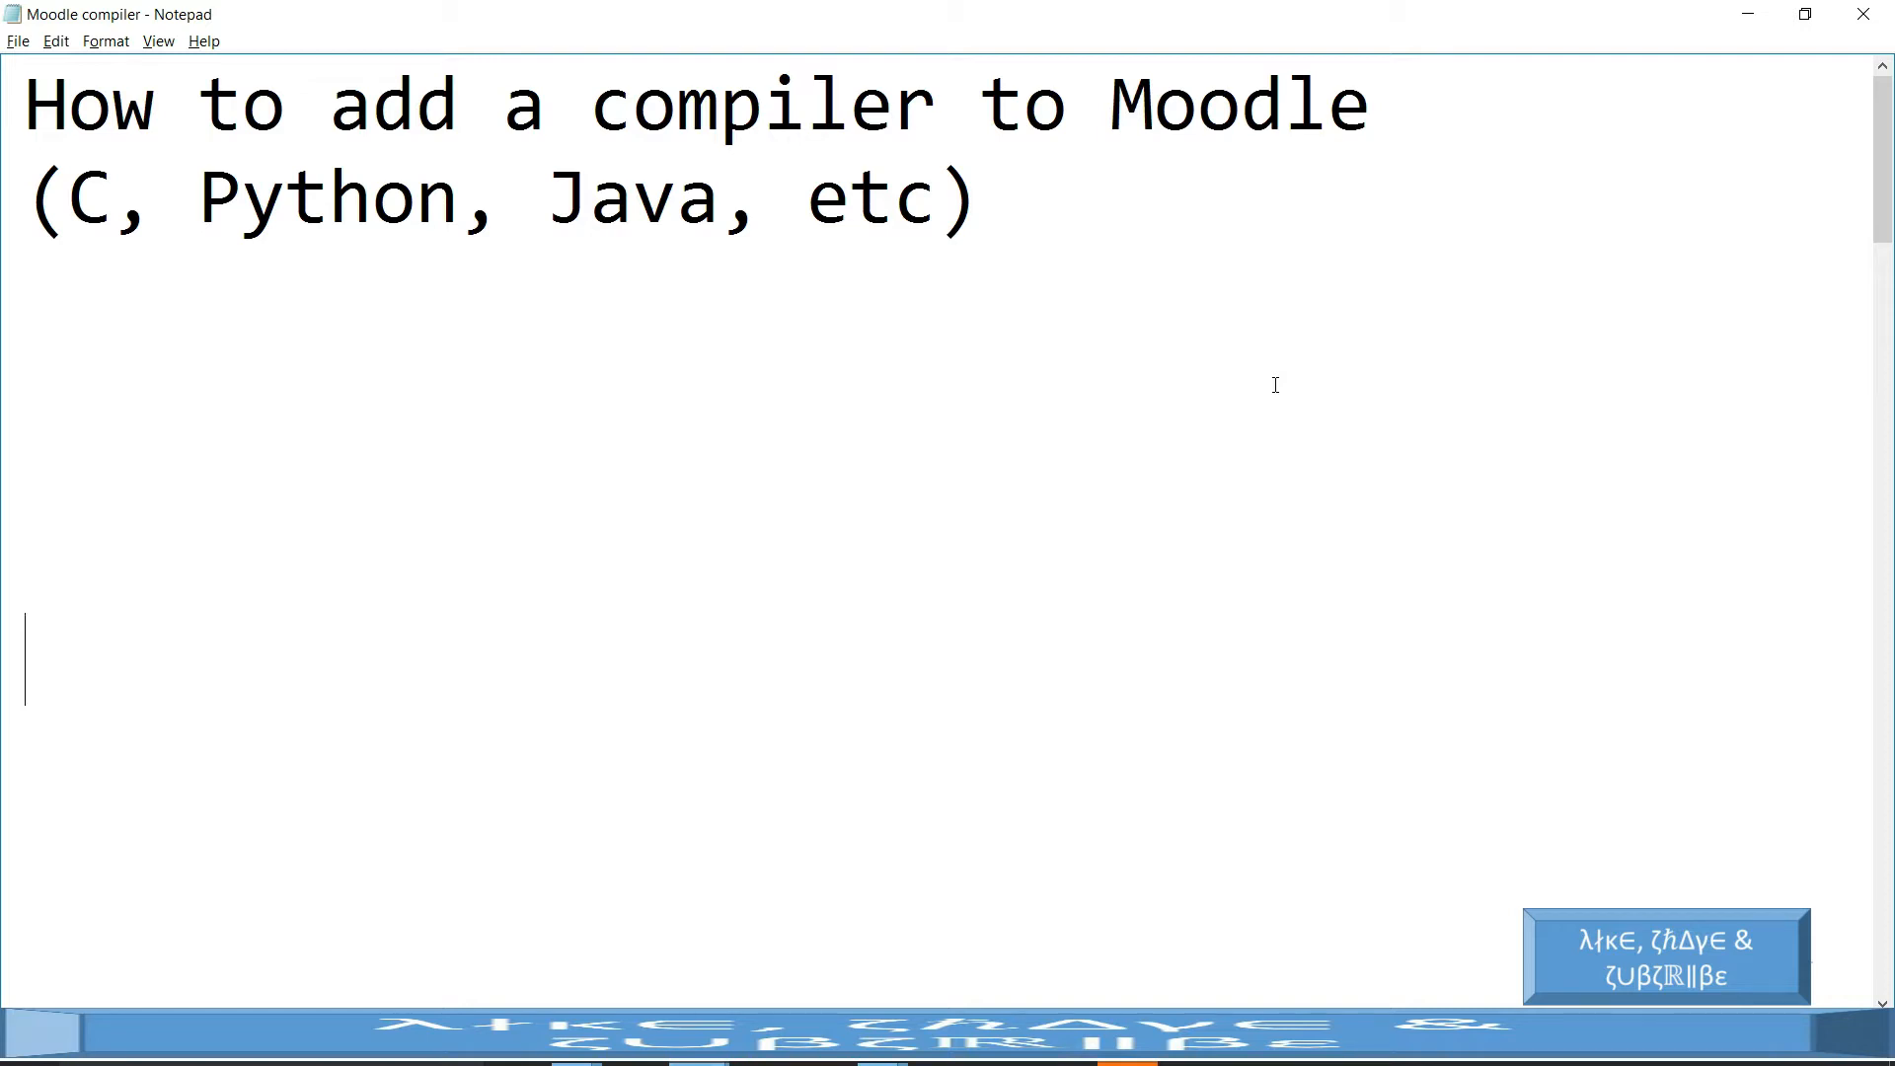
- Write 'How to embed a compiler in your website' and '1. Moodle allows you to insert HTML' in Notepad
{"action": "type", "text": "How to embed a compiler in your website"}
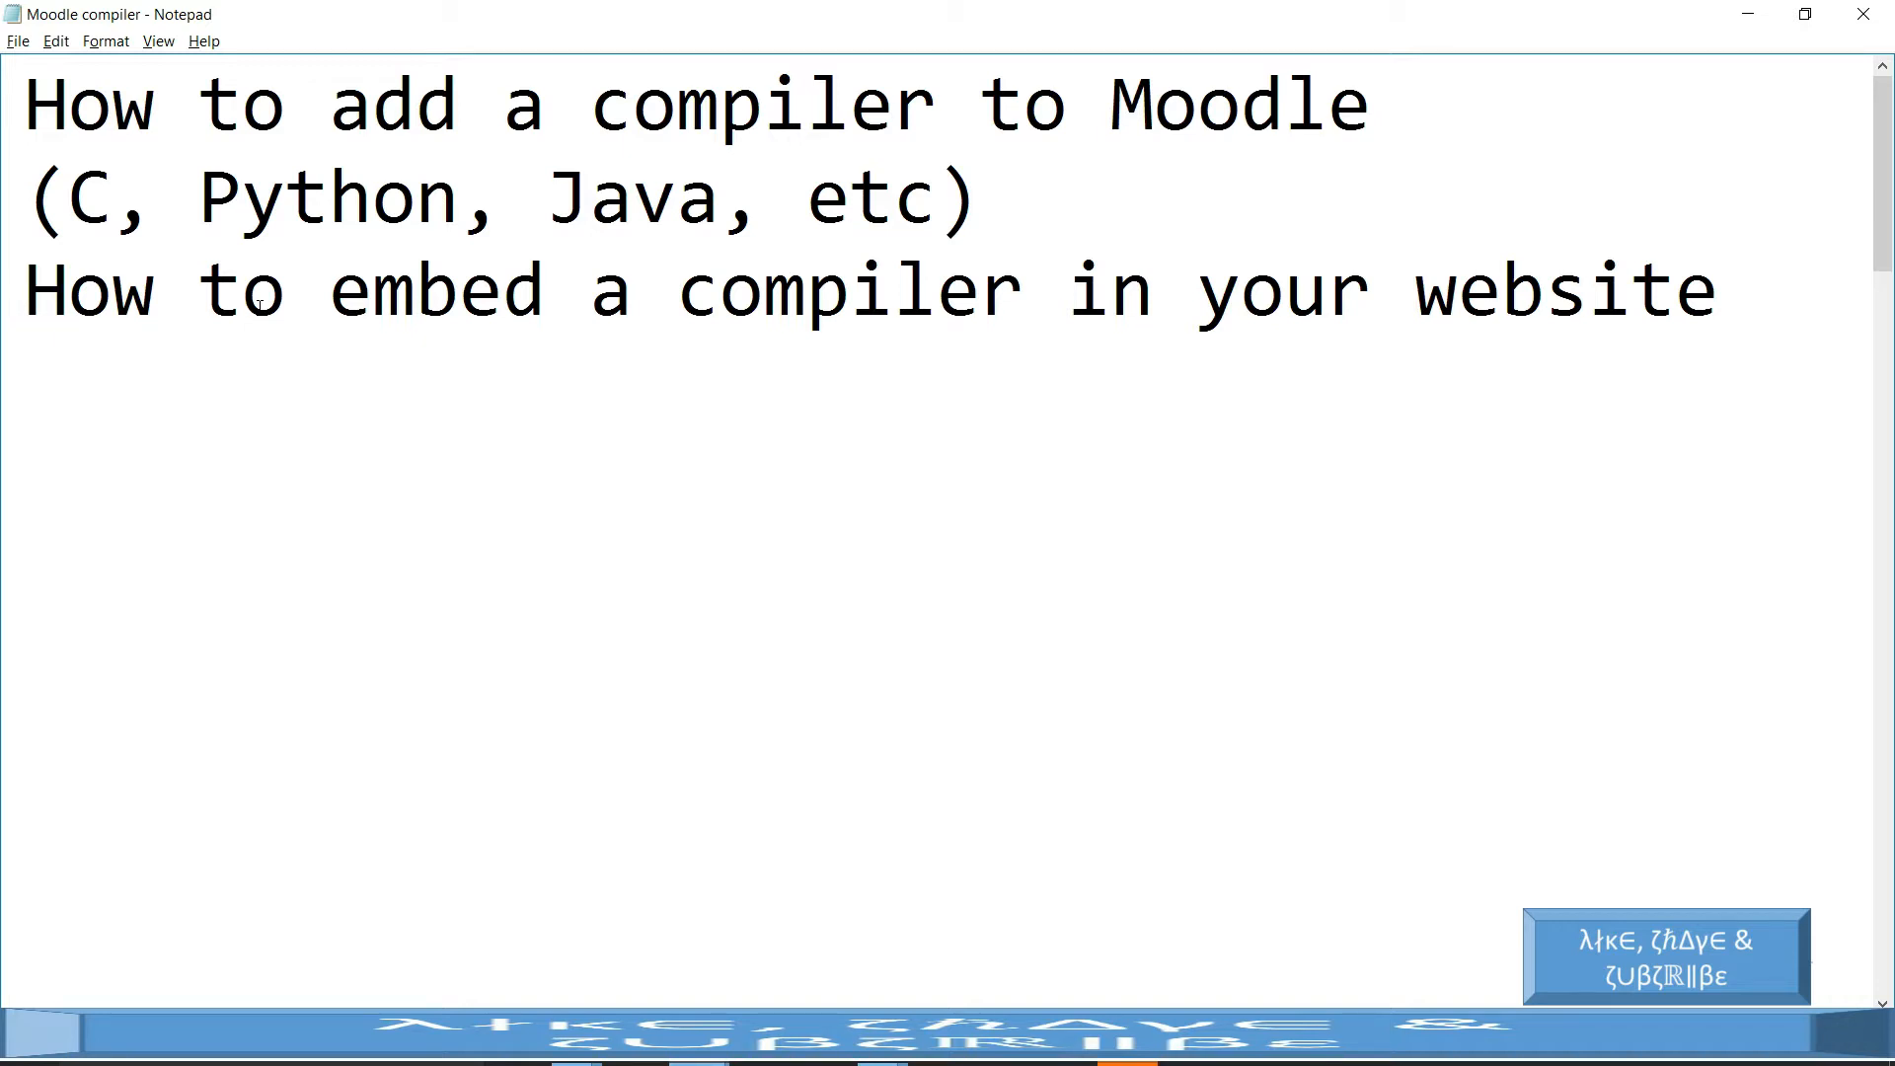
{"action": "type", "text": "1. Moodle allows you to insert HTML"}
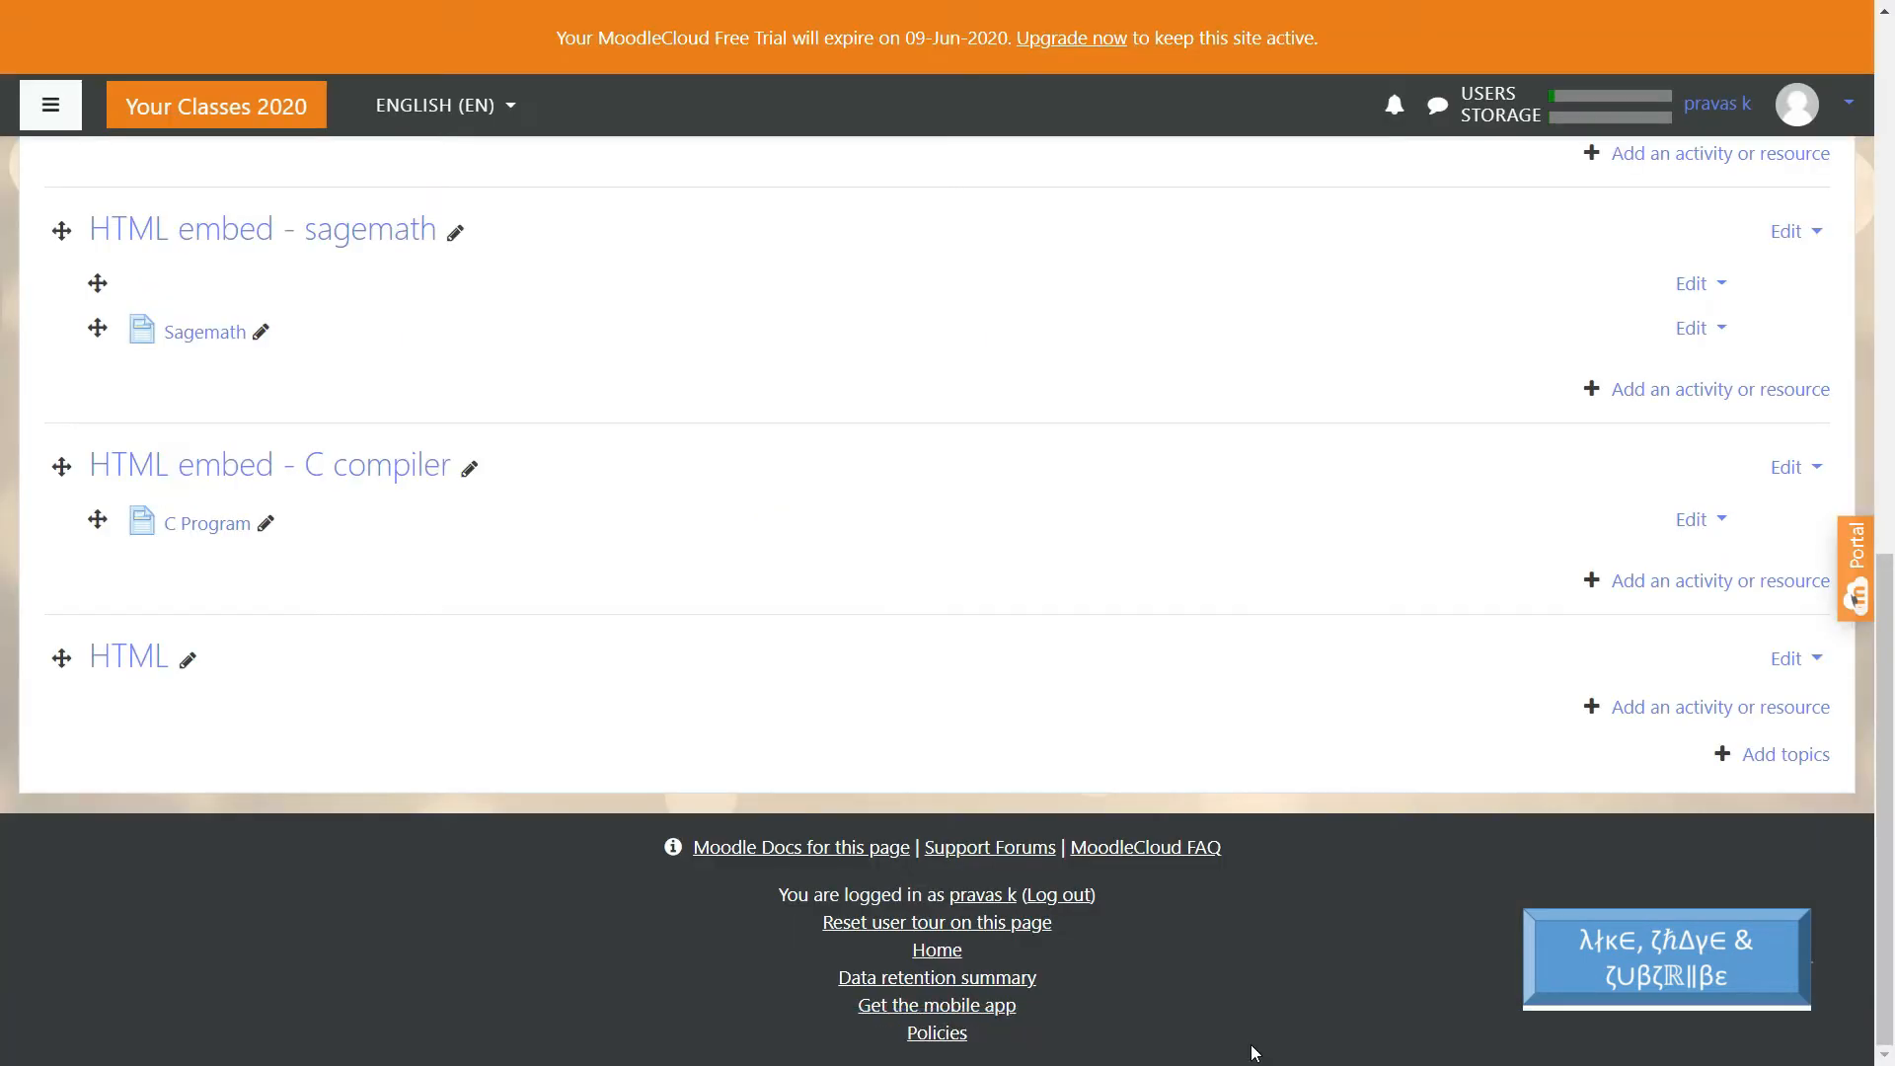
{"action": "mouse_move", "coordinate": [1354, 902]}
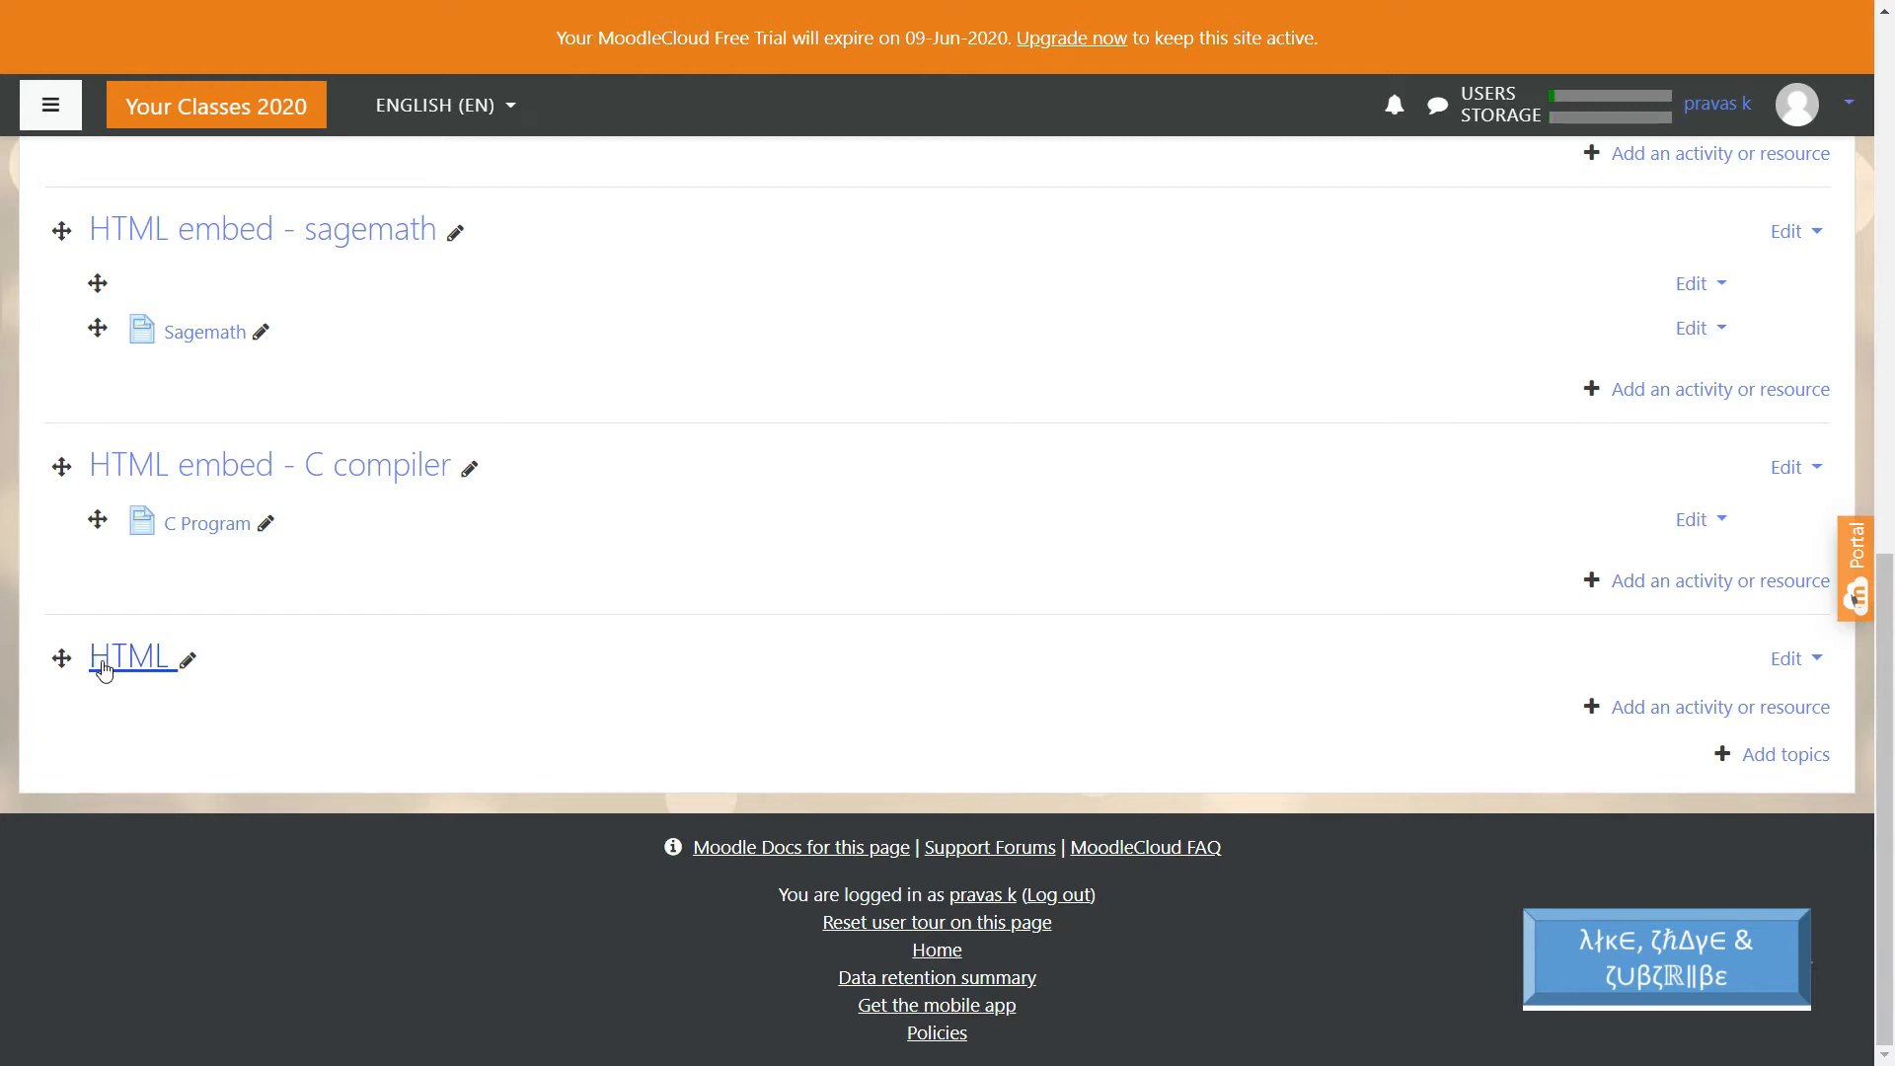
{"action": "mouse_move", "coordinate": [1812, 679]}
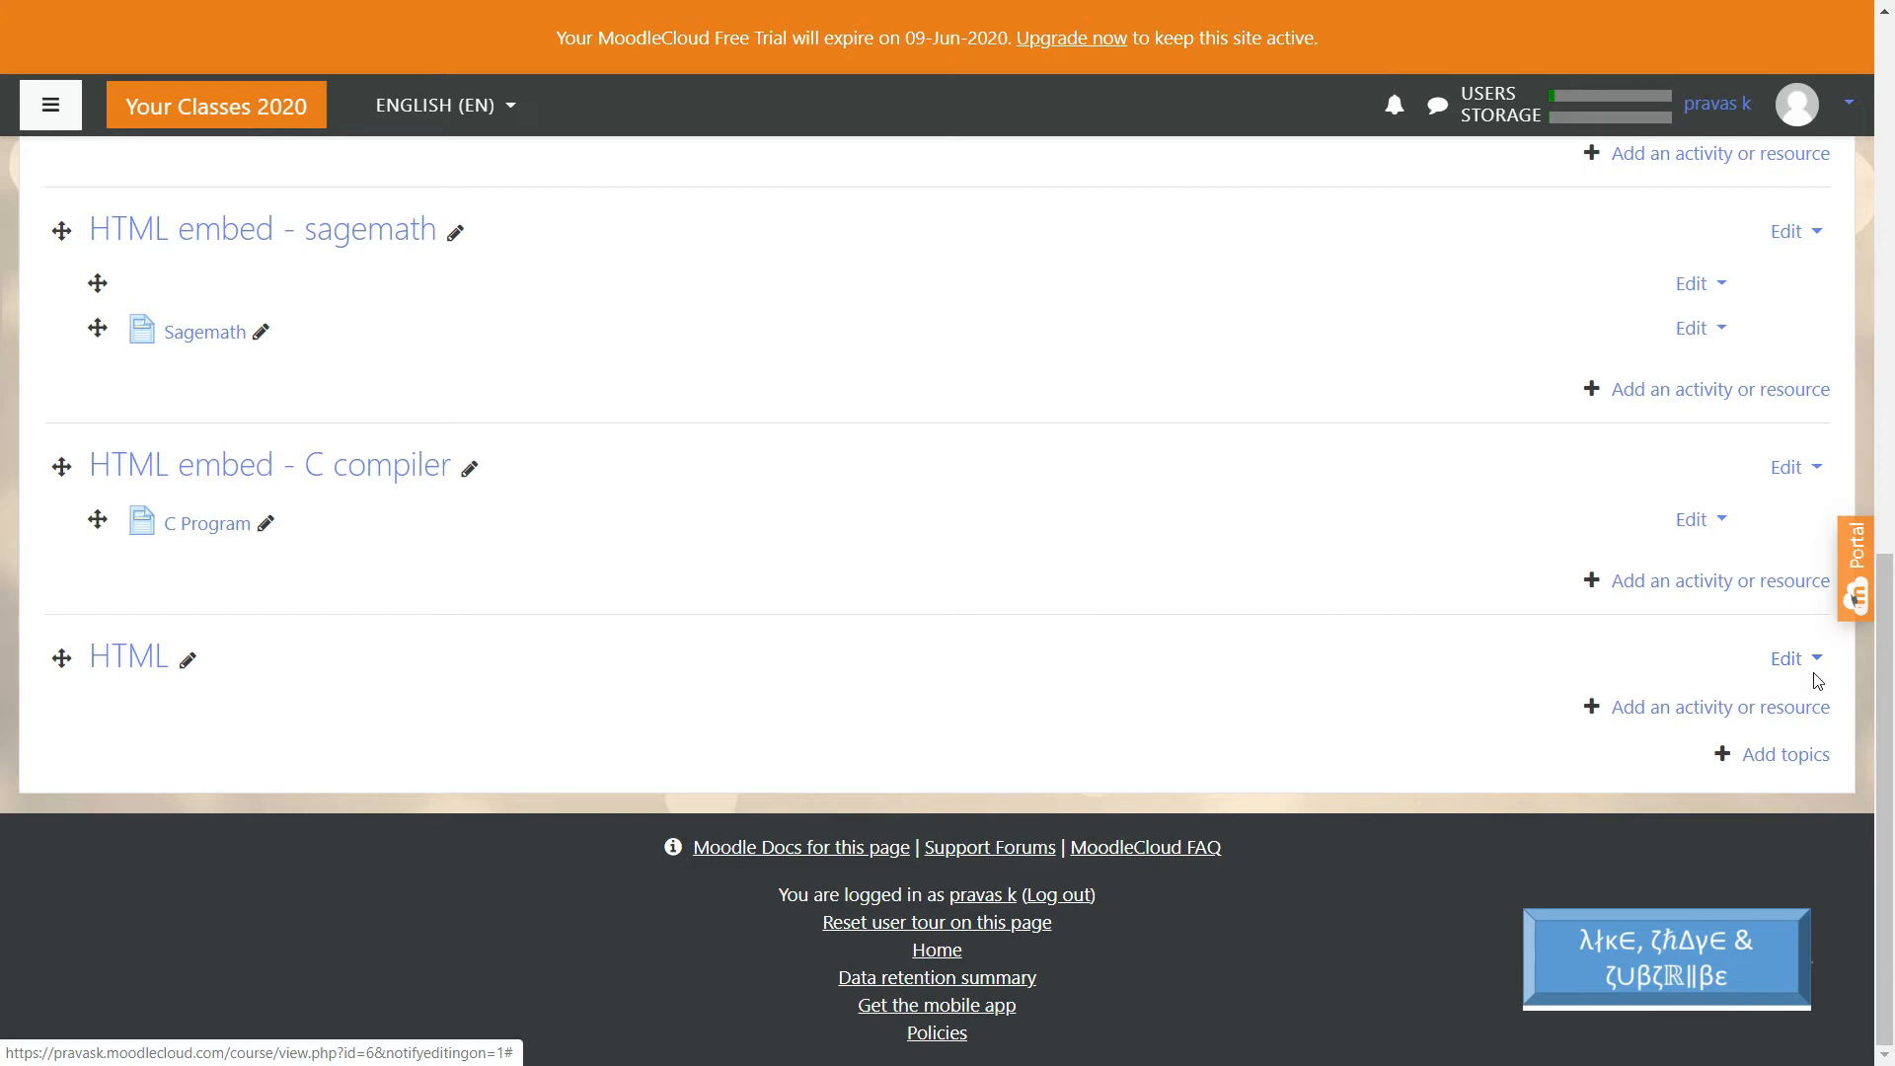
- Choose Edit topic from the HTML topic's Edit dropdown on the course page
{"action": "left_click", "coordinate": [1794, 657]}
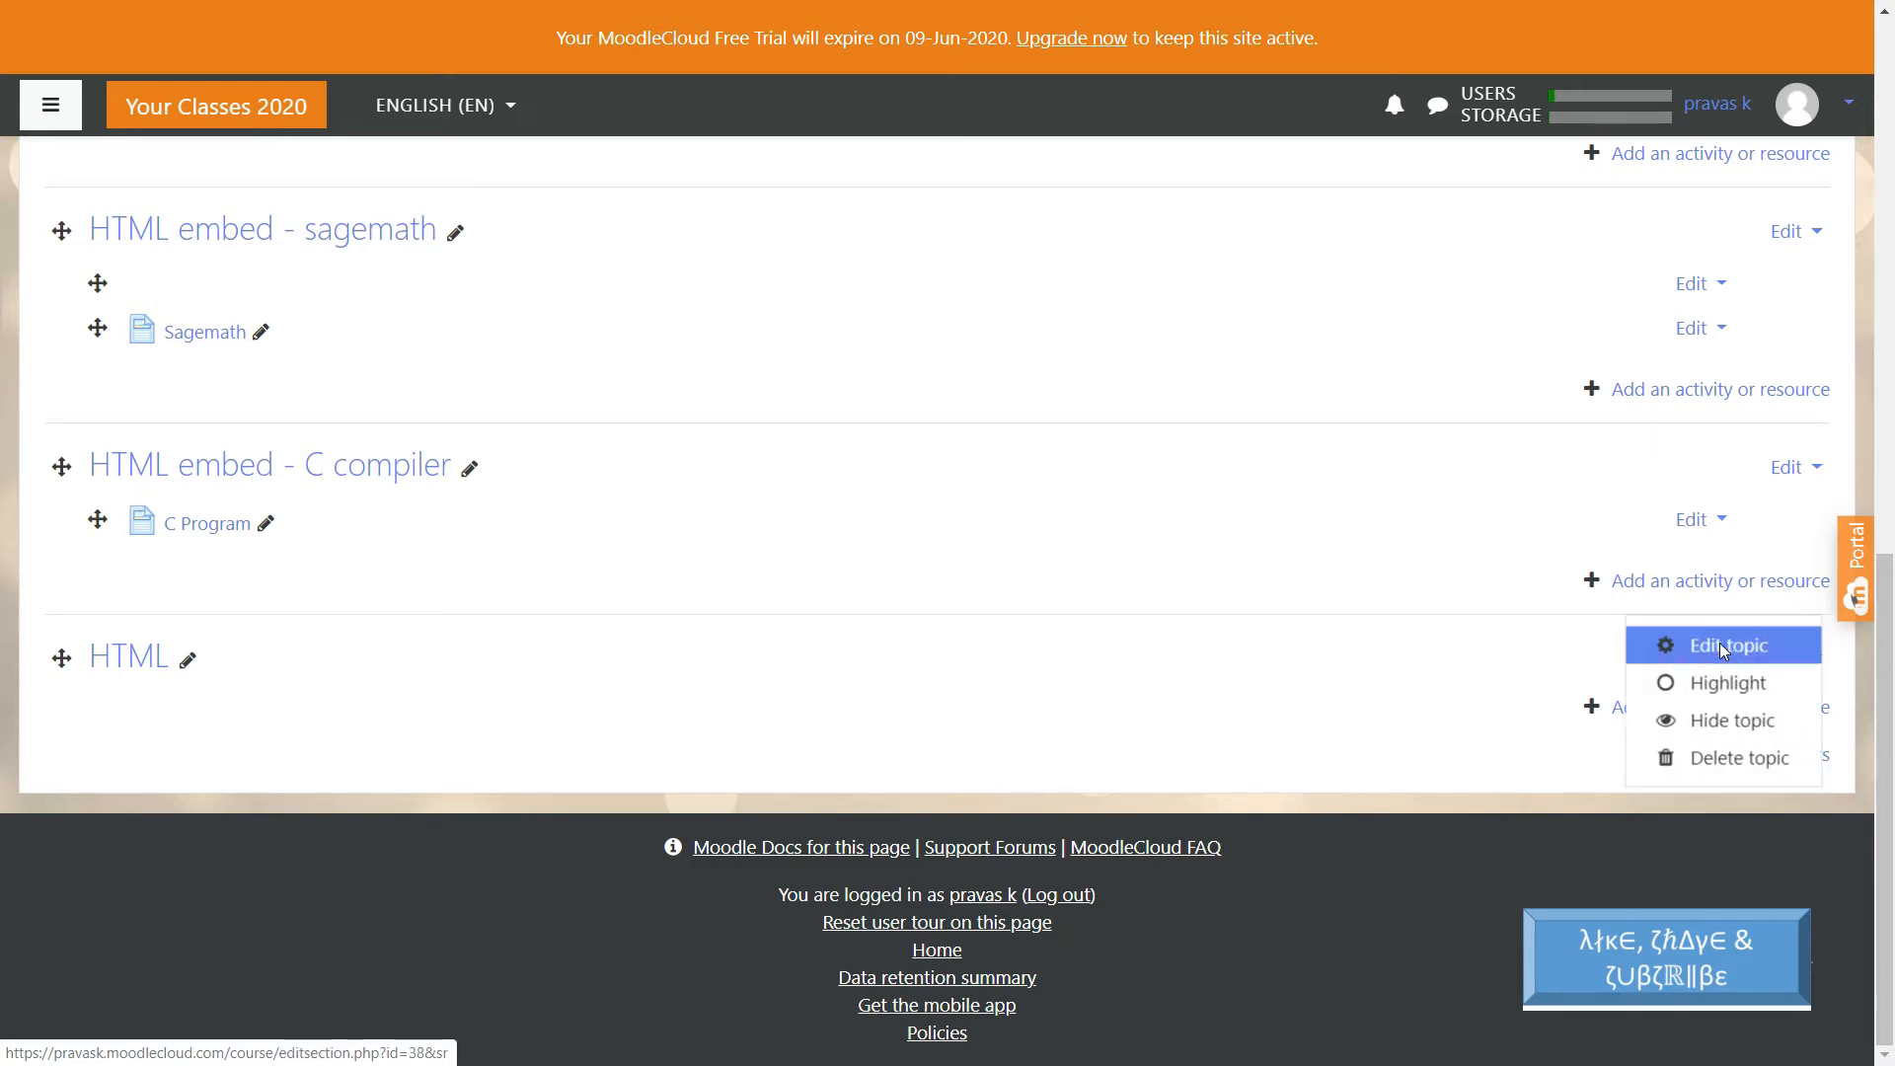
{"action": "left_click", "coordinate": [1725, 643]}
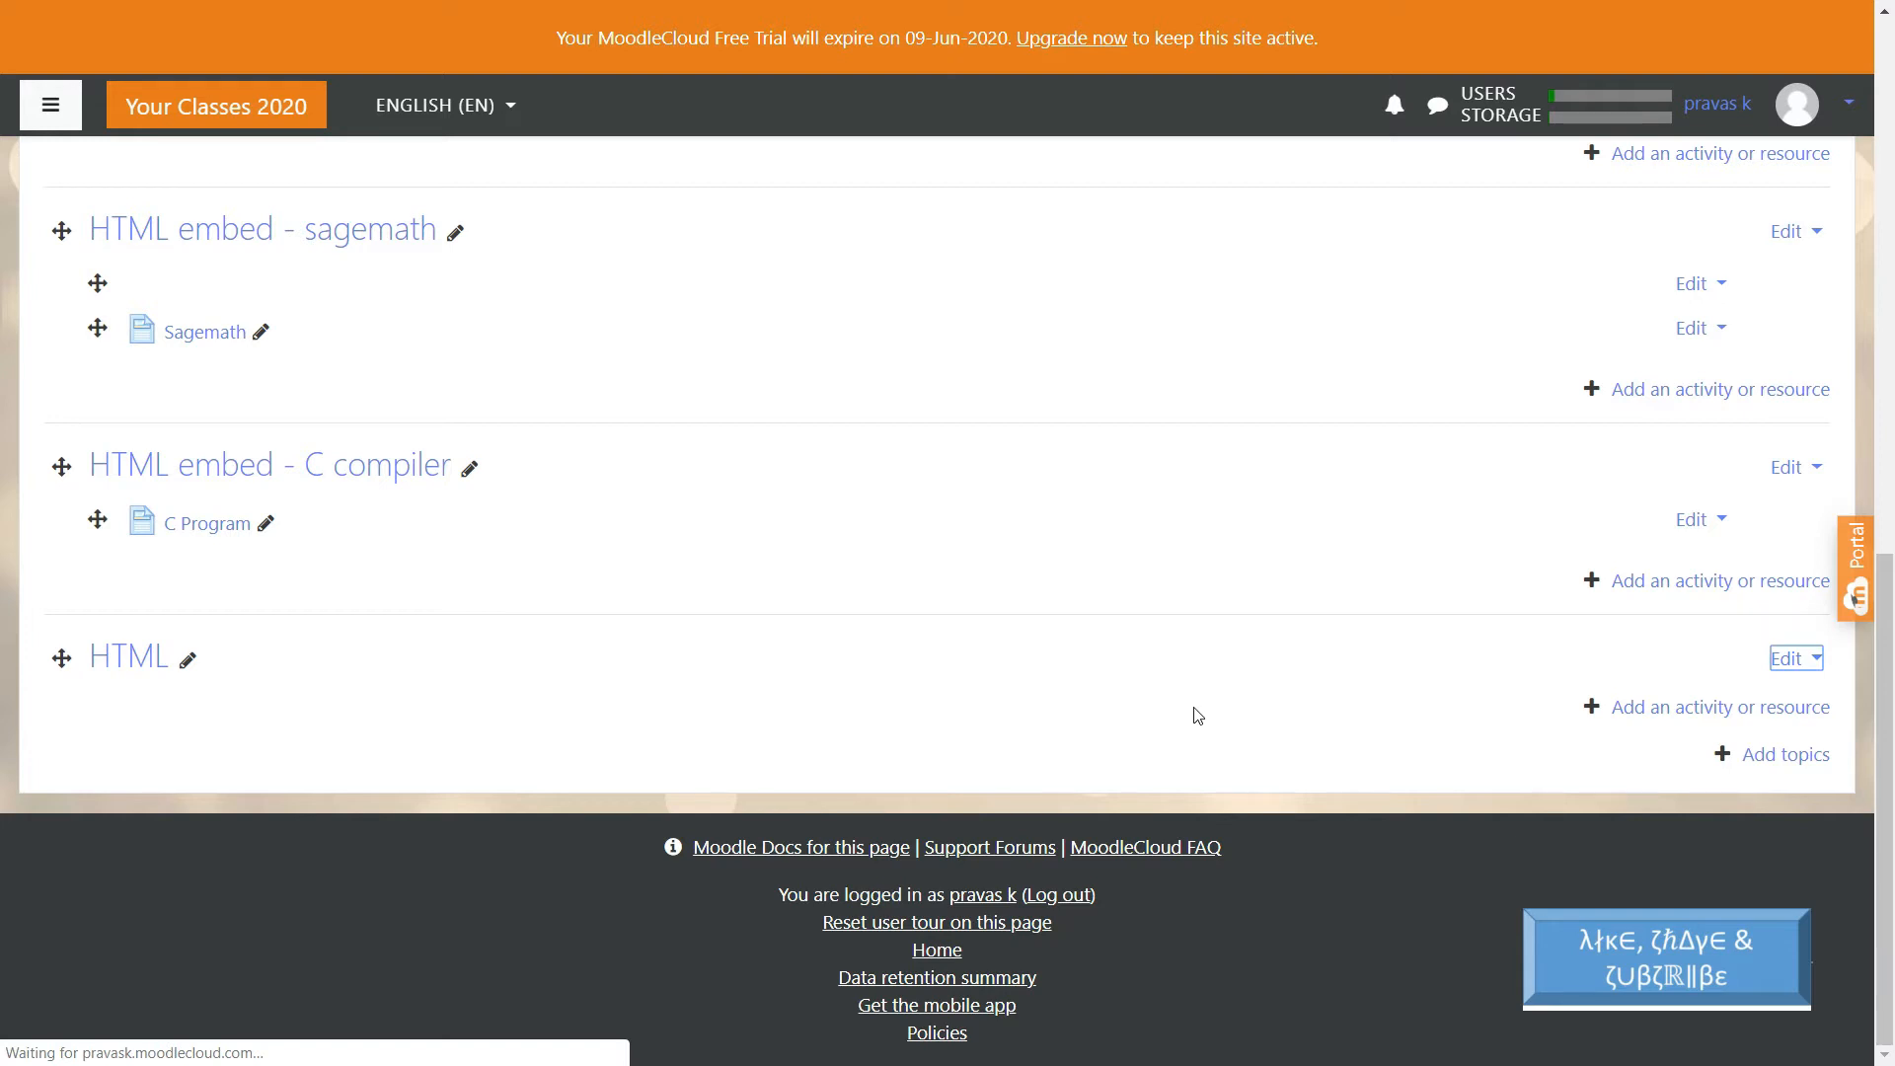
- Expand the HTML topic summary editor to show its full formatting toolbar
{"action": "left_click", "coordinate": [1786, 657]}
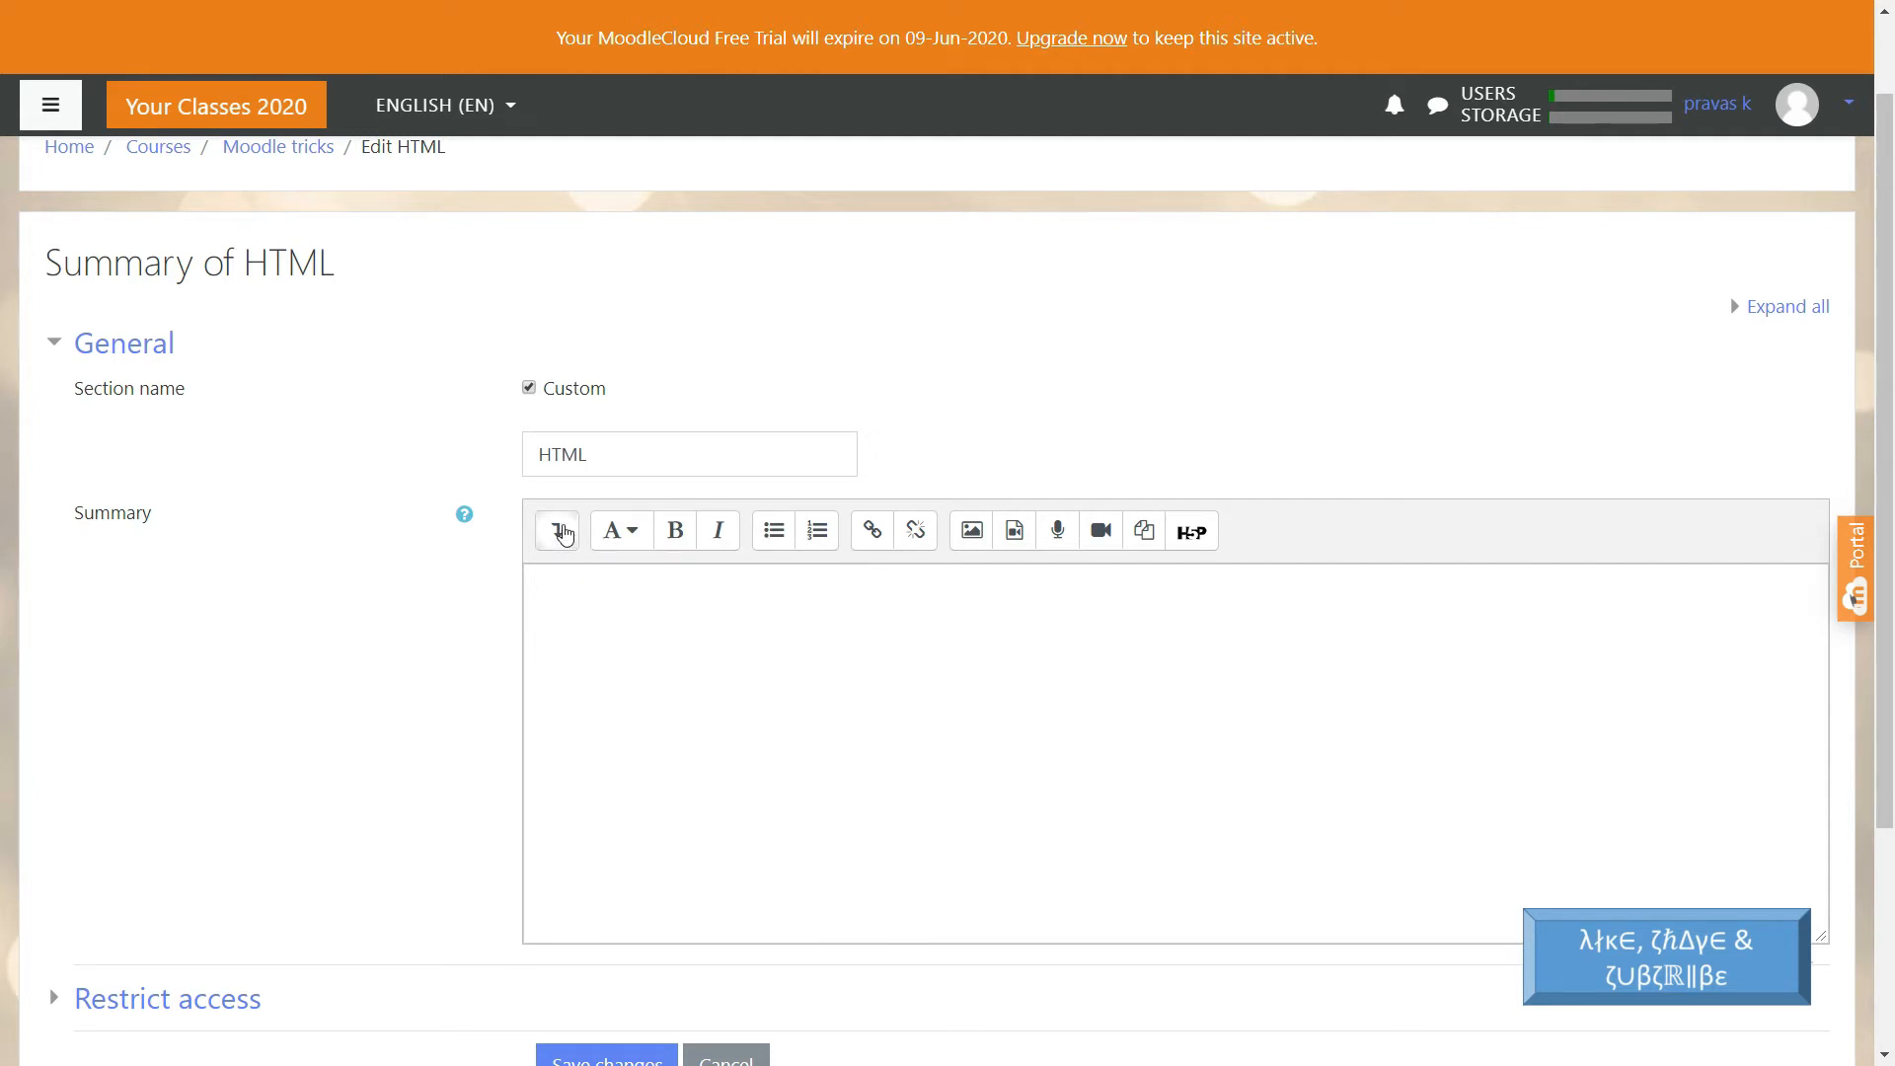
{"action": "left_click", "coordinate": [555, 531]}
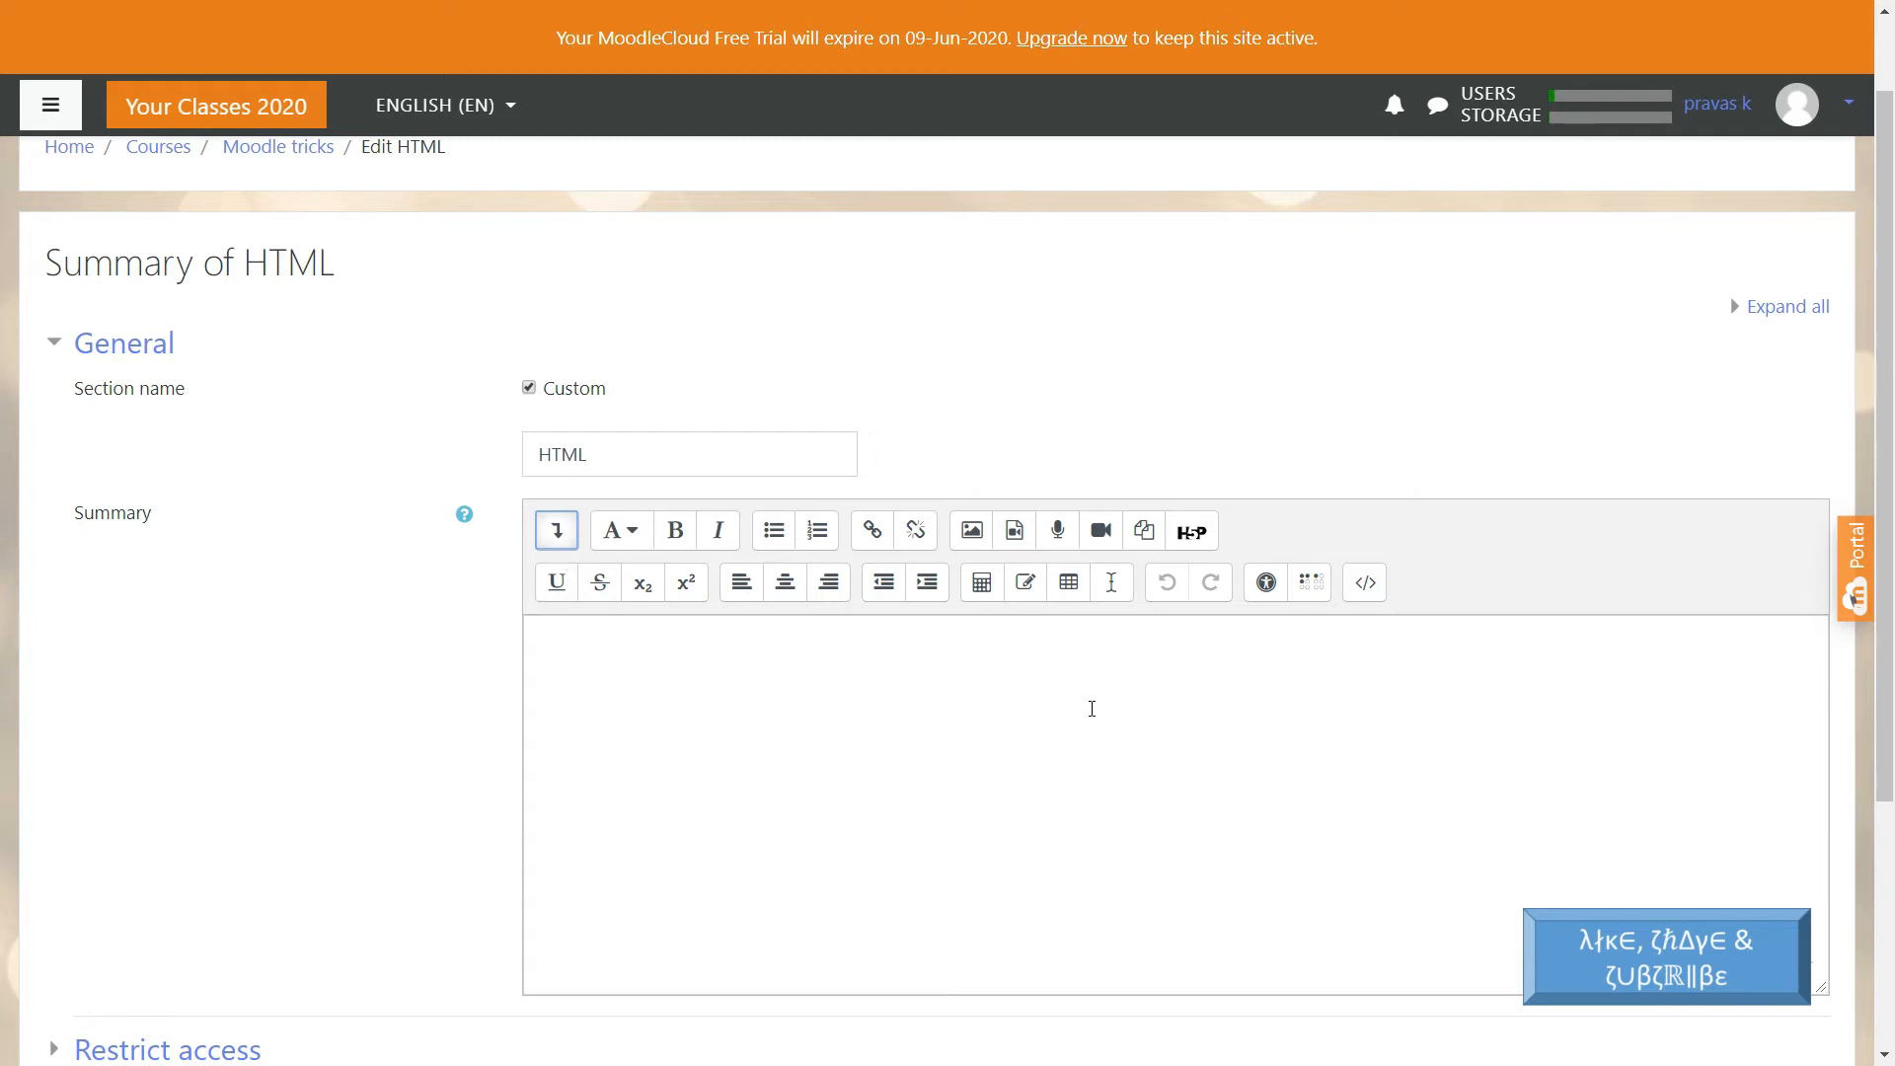
{"action": "mouse_move", "coordinate": [1364, 580]}
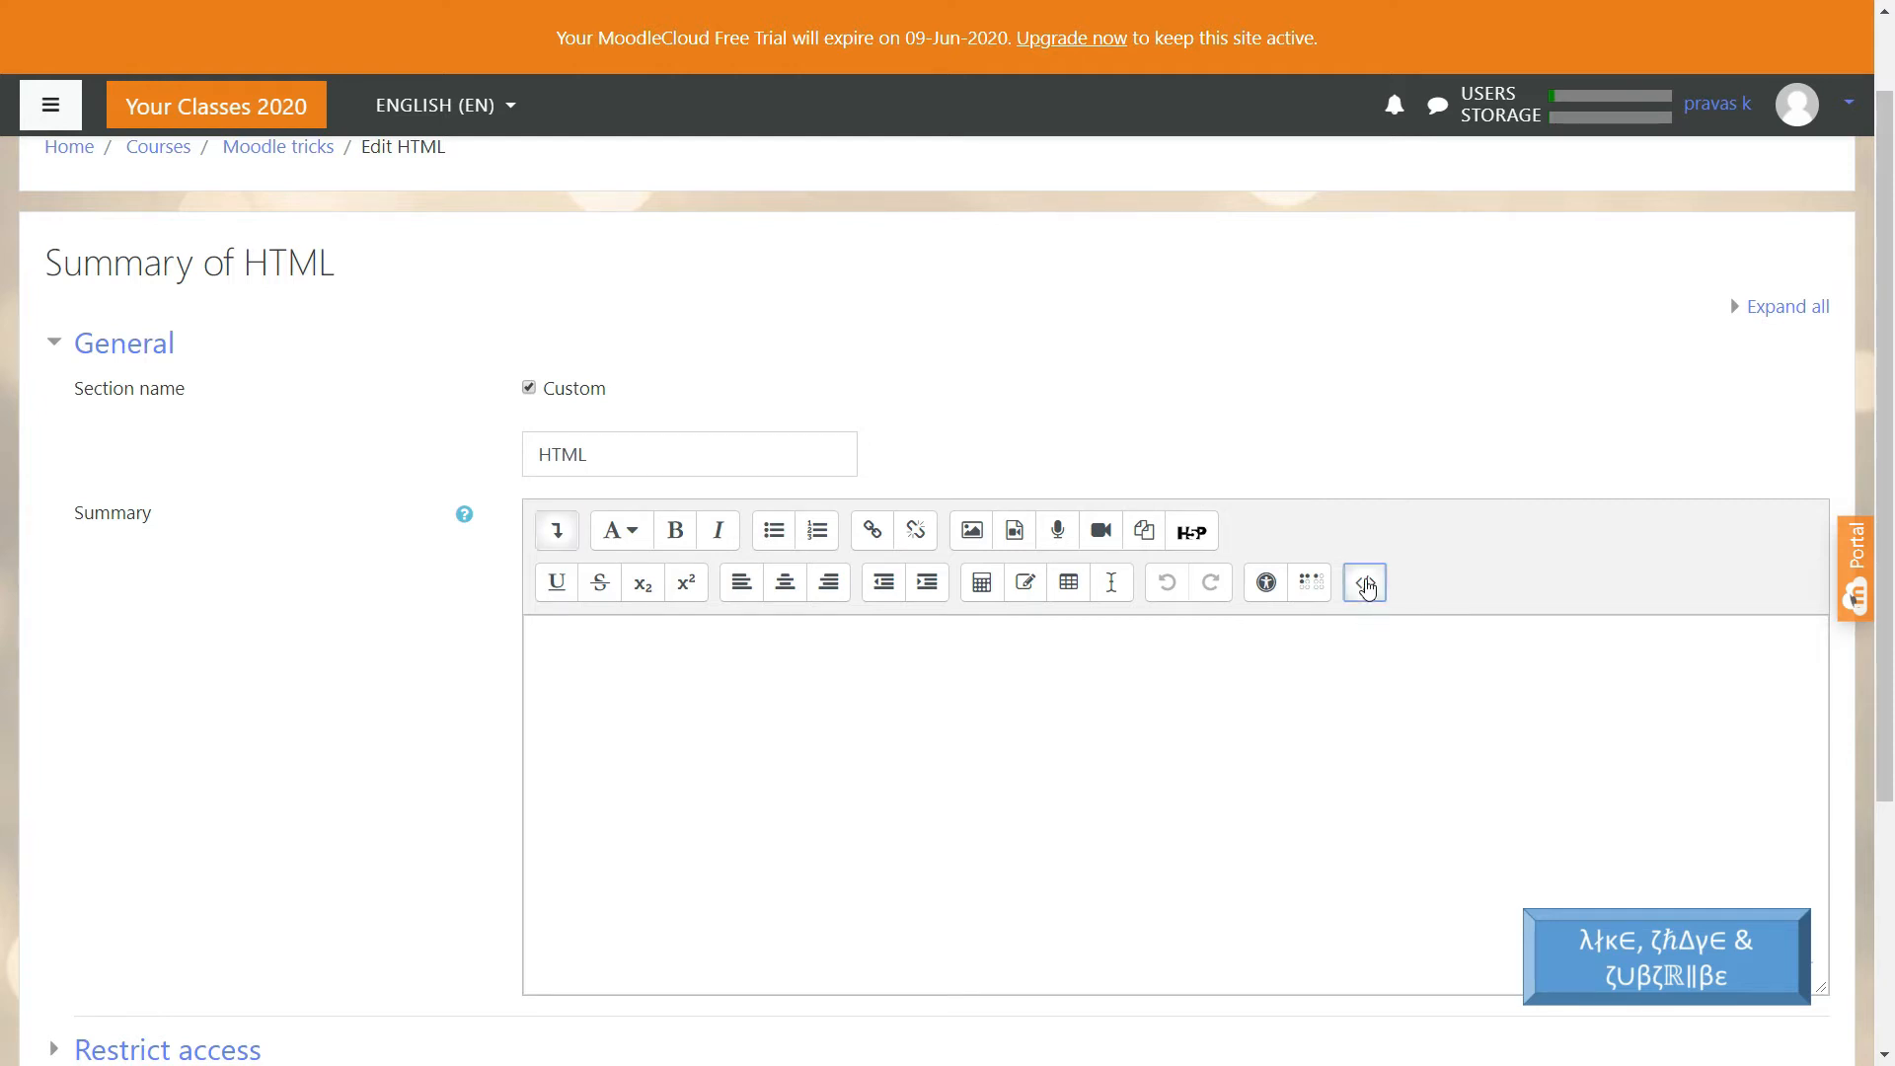
- In HTML source view, add body tags and a blue h1 'Introduction to C' heading
{"action": "left_click", "coordinate": [1364, 580]}
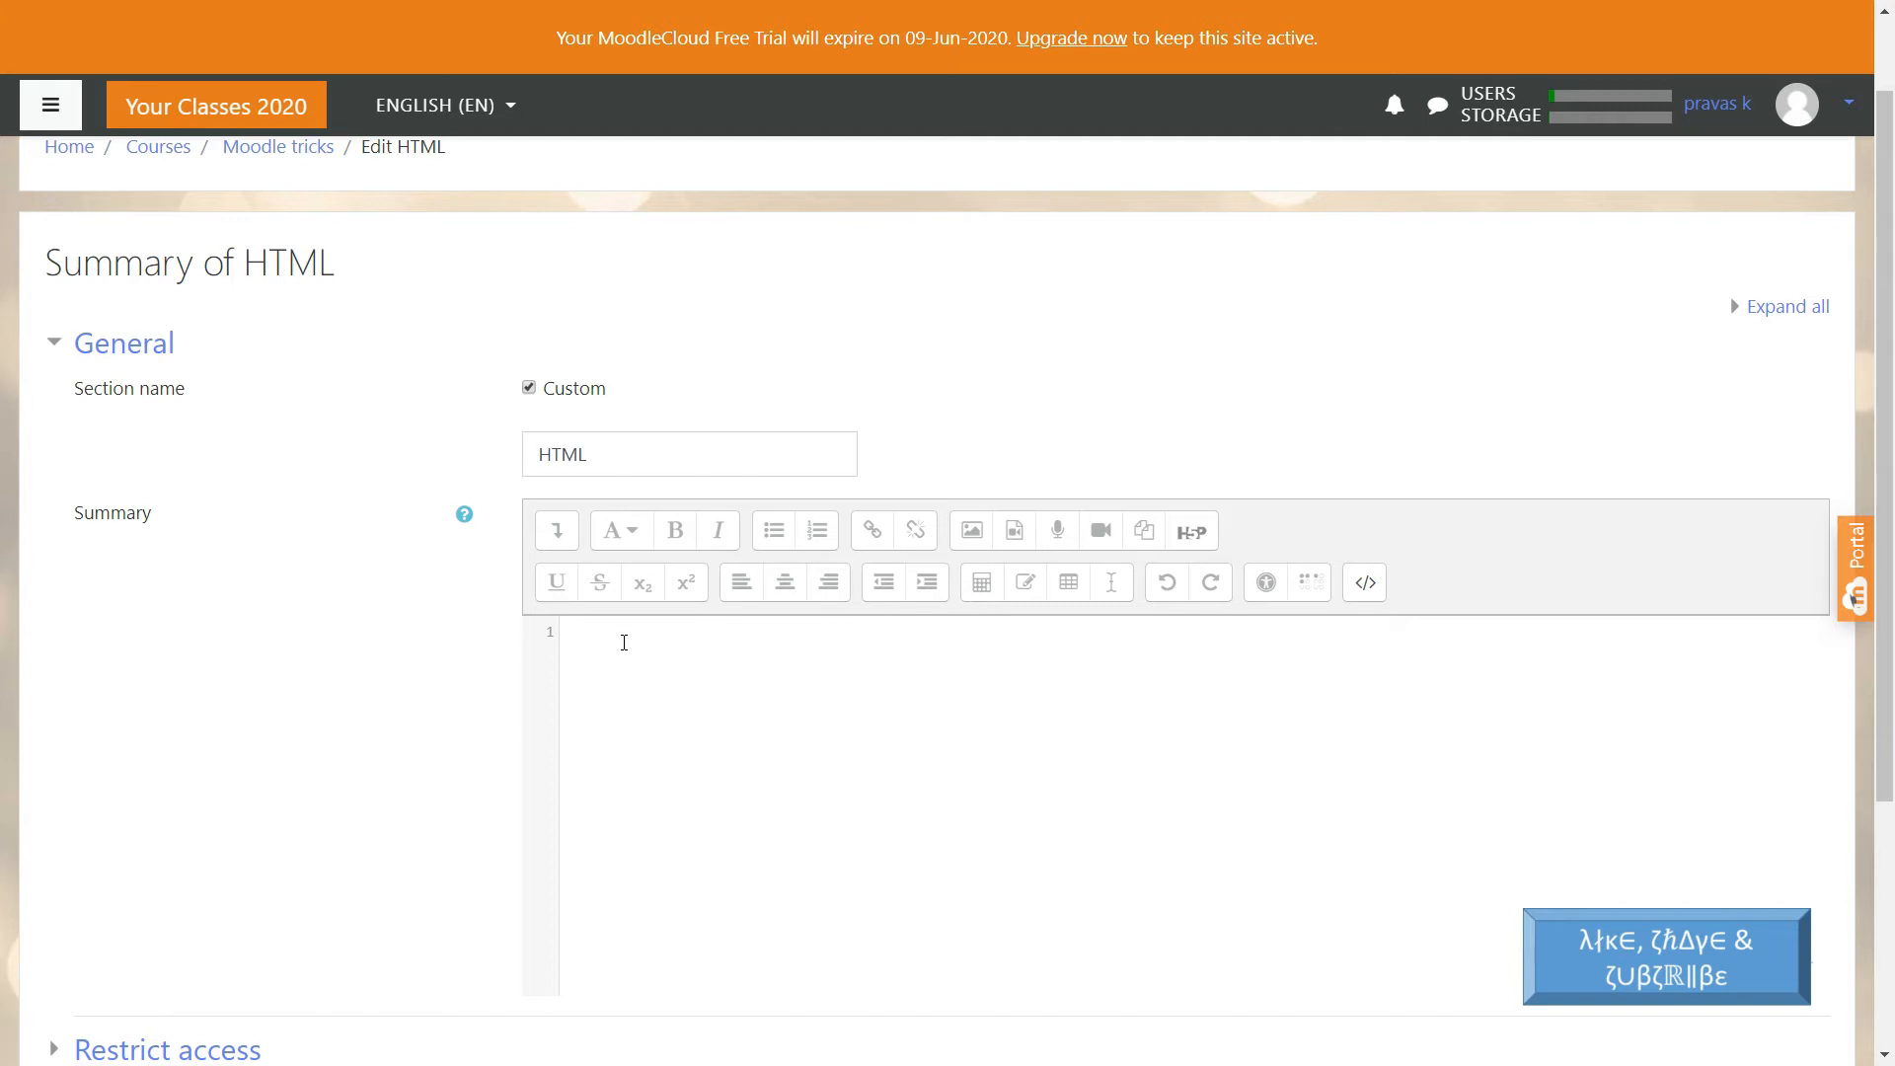
{"action": "mouse_move", "coordinate": [142, 470]}
{"action": "type", "text": "<html>"}
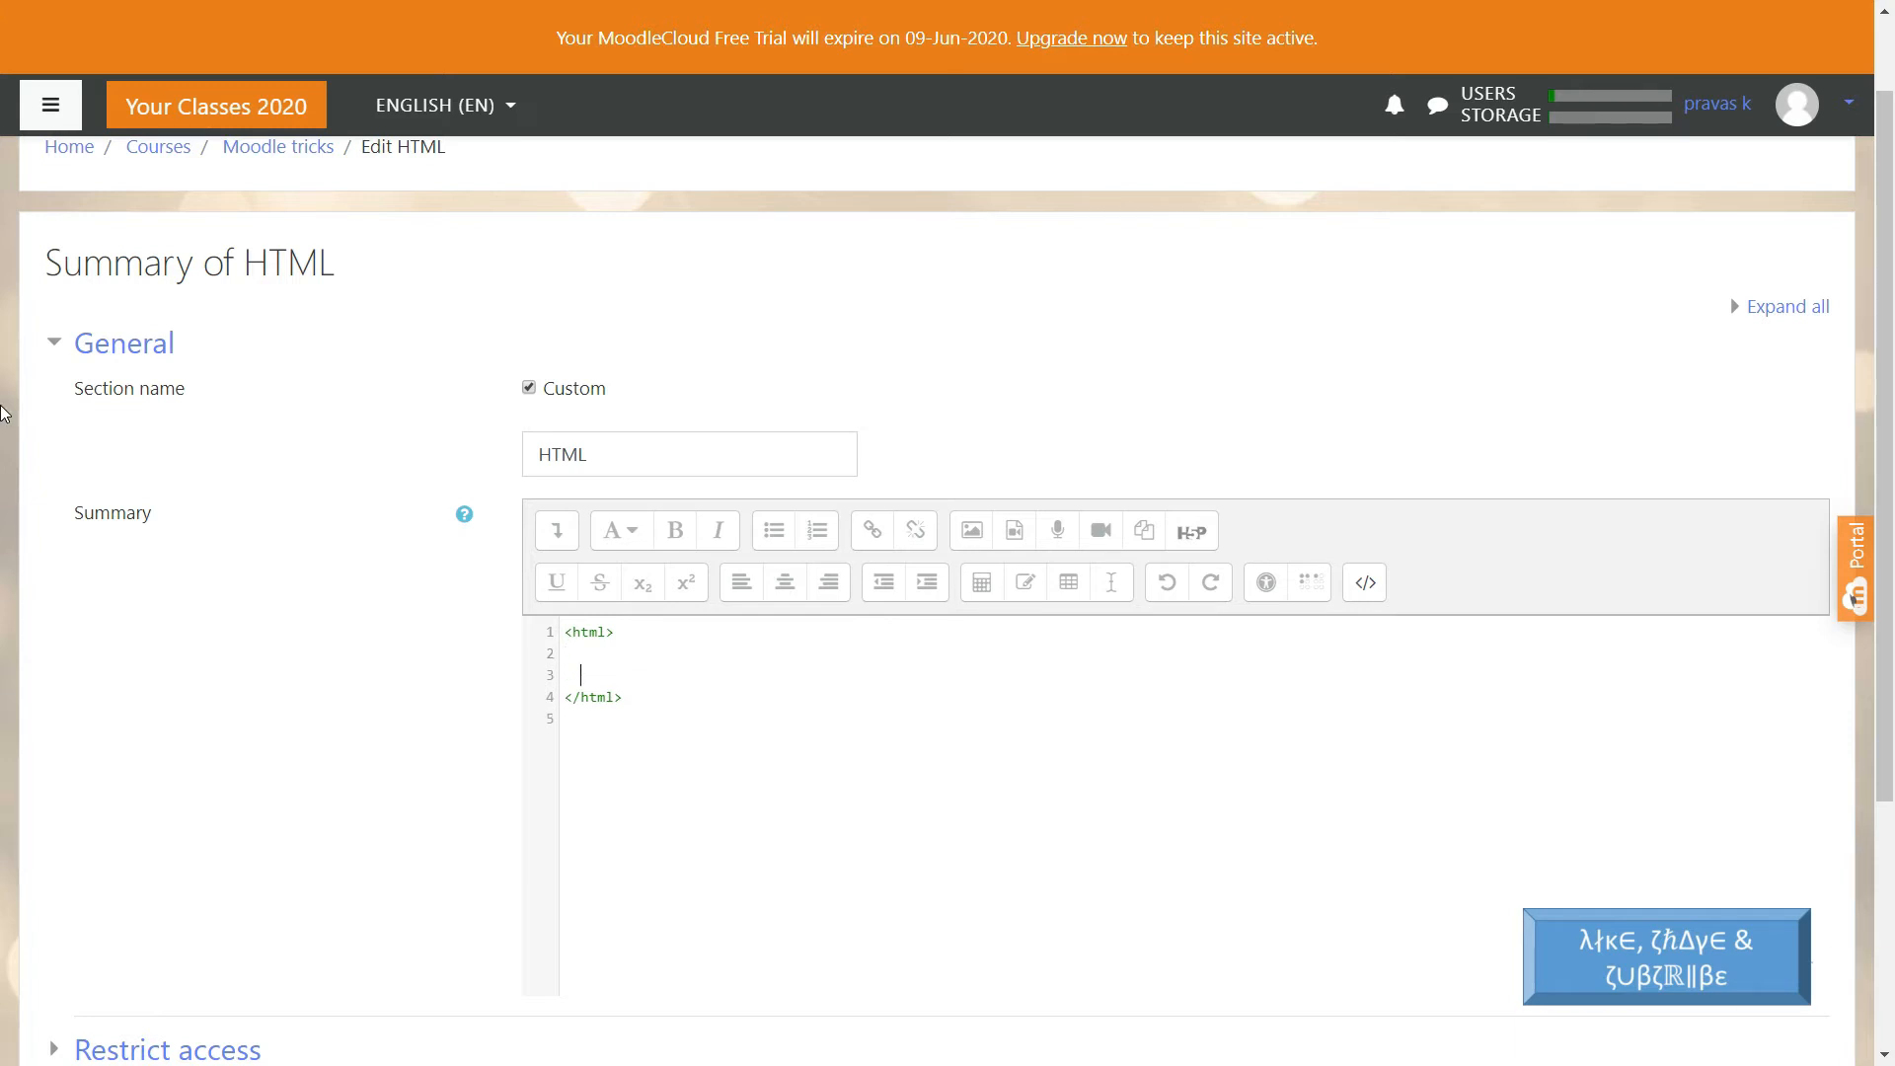
{"action": "key", "text": "Return"}
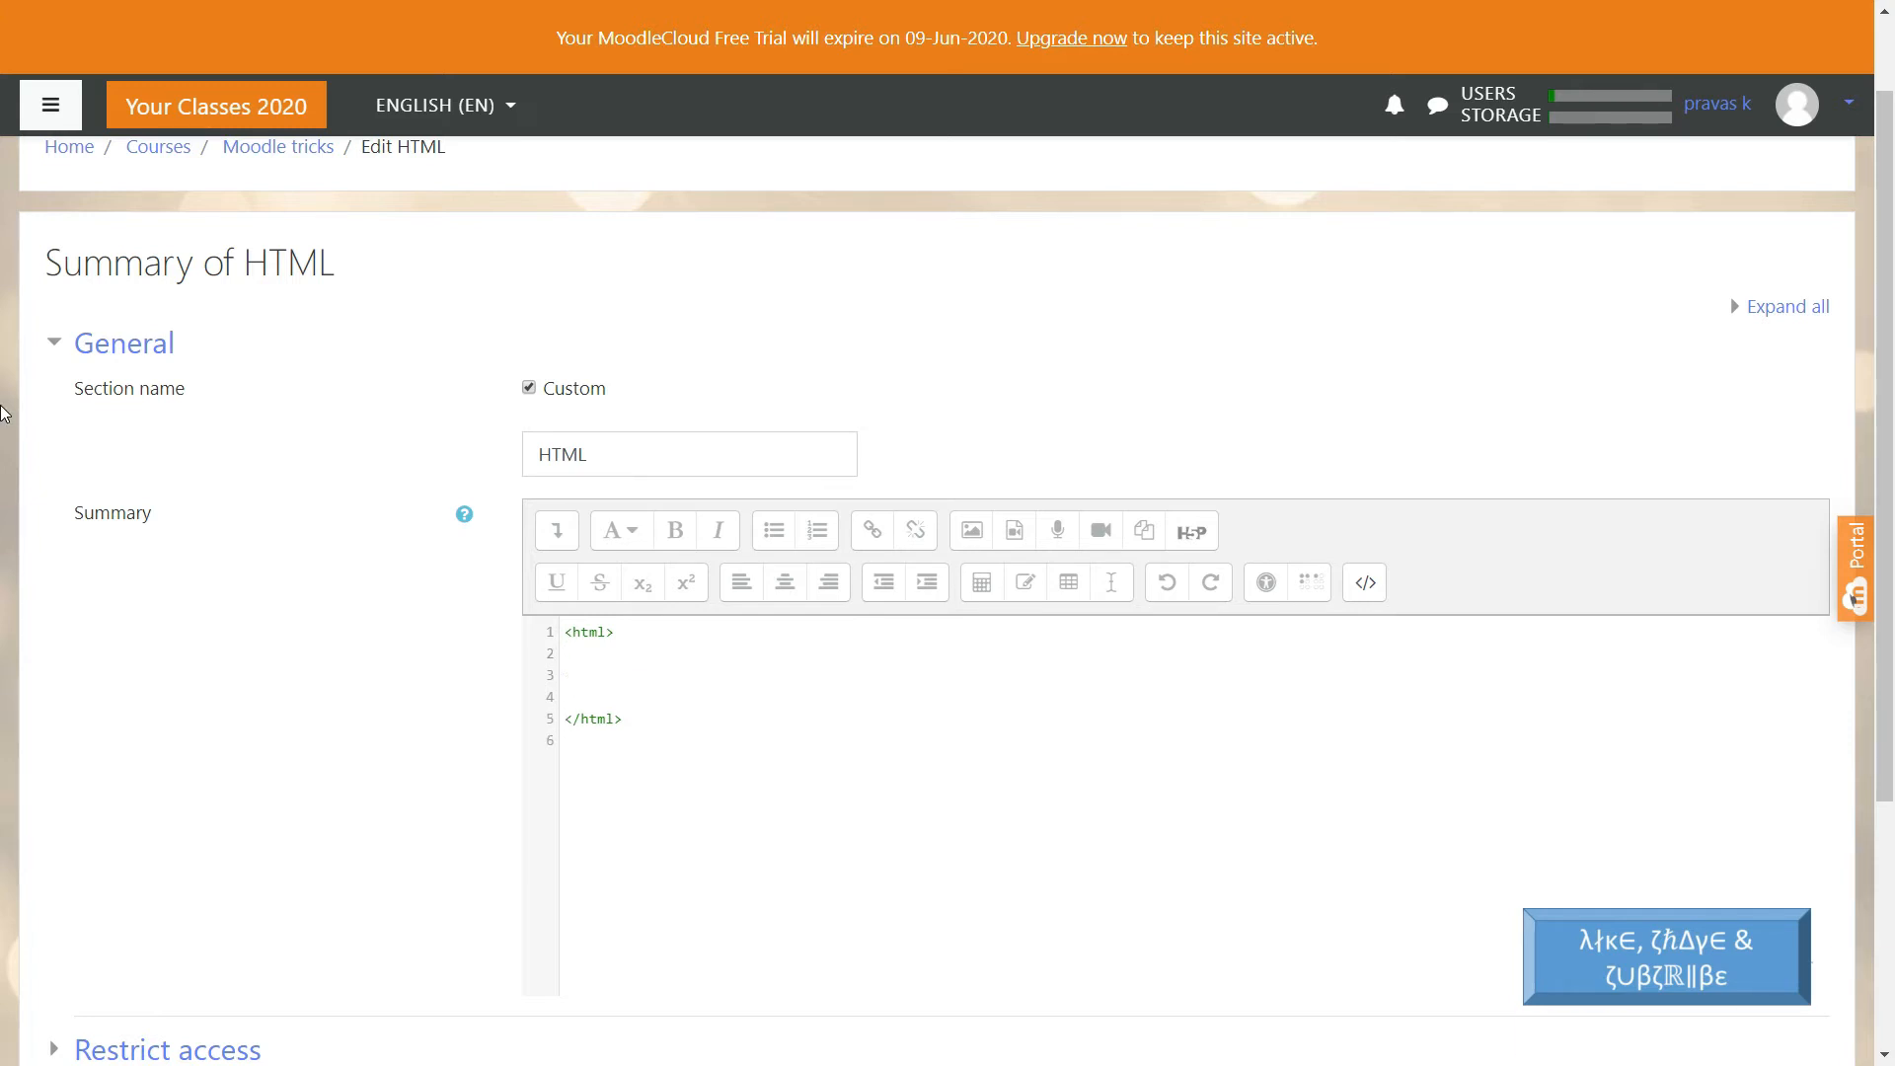
{"action": "type", "text": "<body>"}
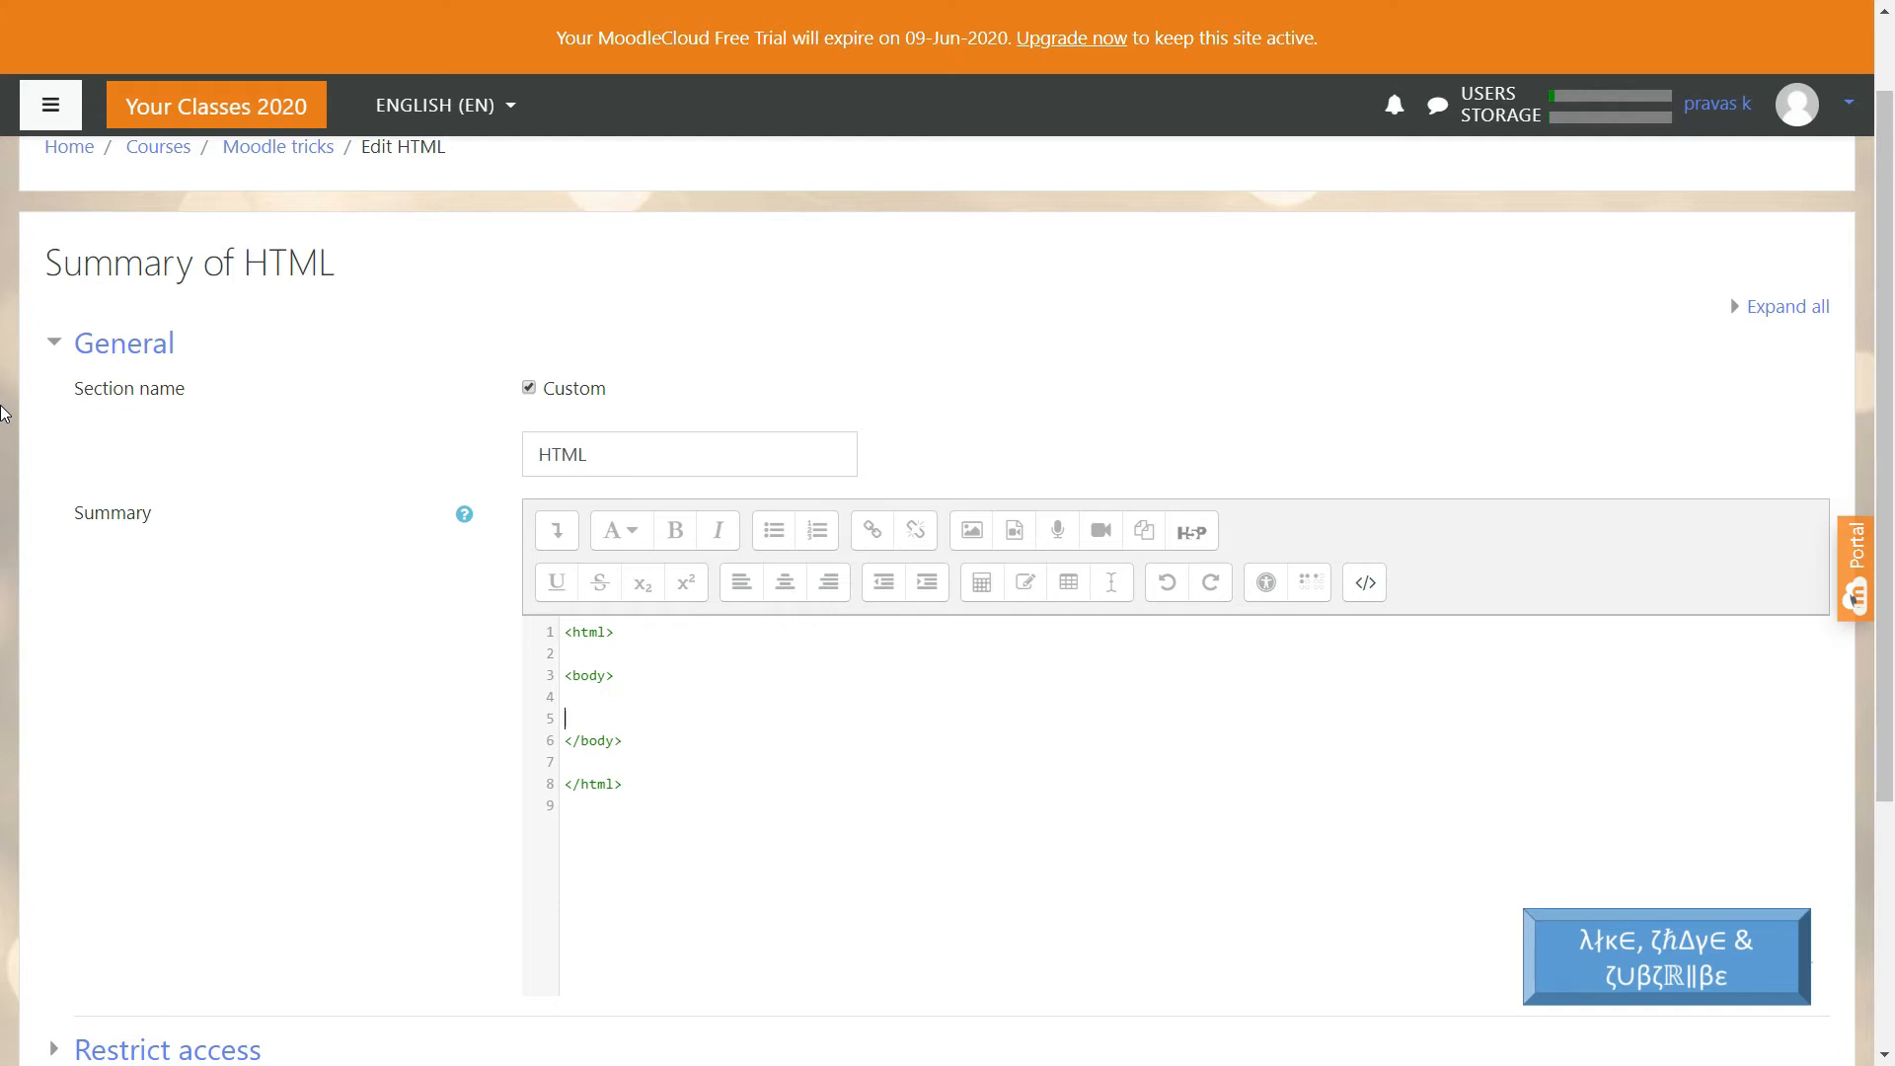
{"action": "type", "text": "<h1 style=\"color:blue;\">Introduction to C </h1>"}
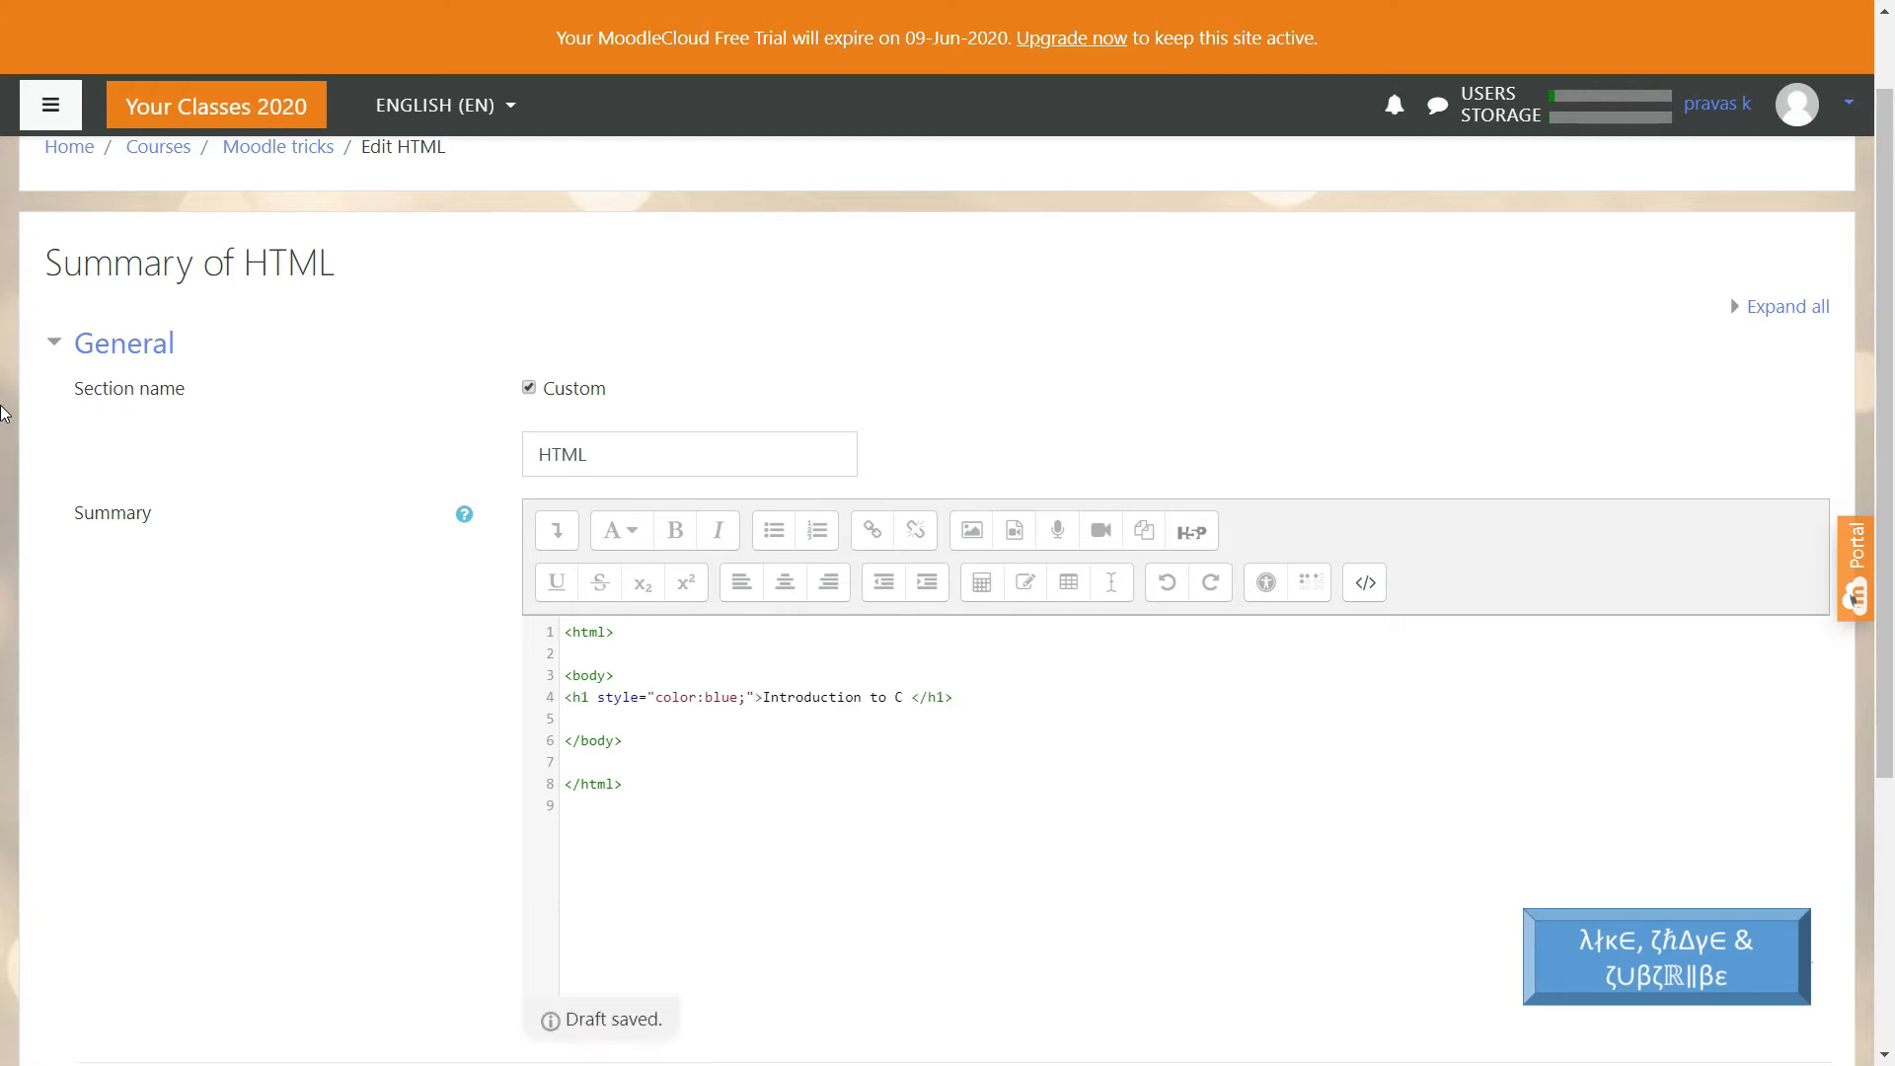
- Add a red h2 paragraph 'In this tutorial you will learn how to C program' below the heading
{"action": "key", "text": "Enter"}
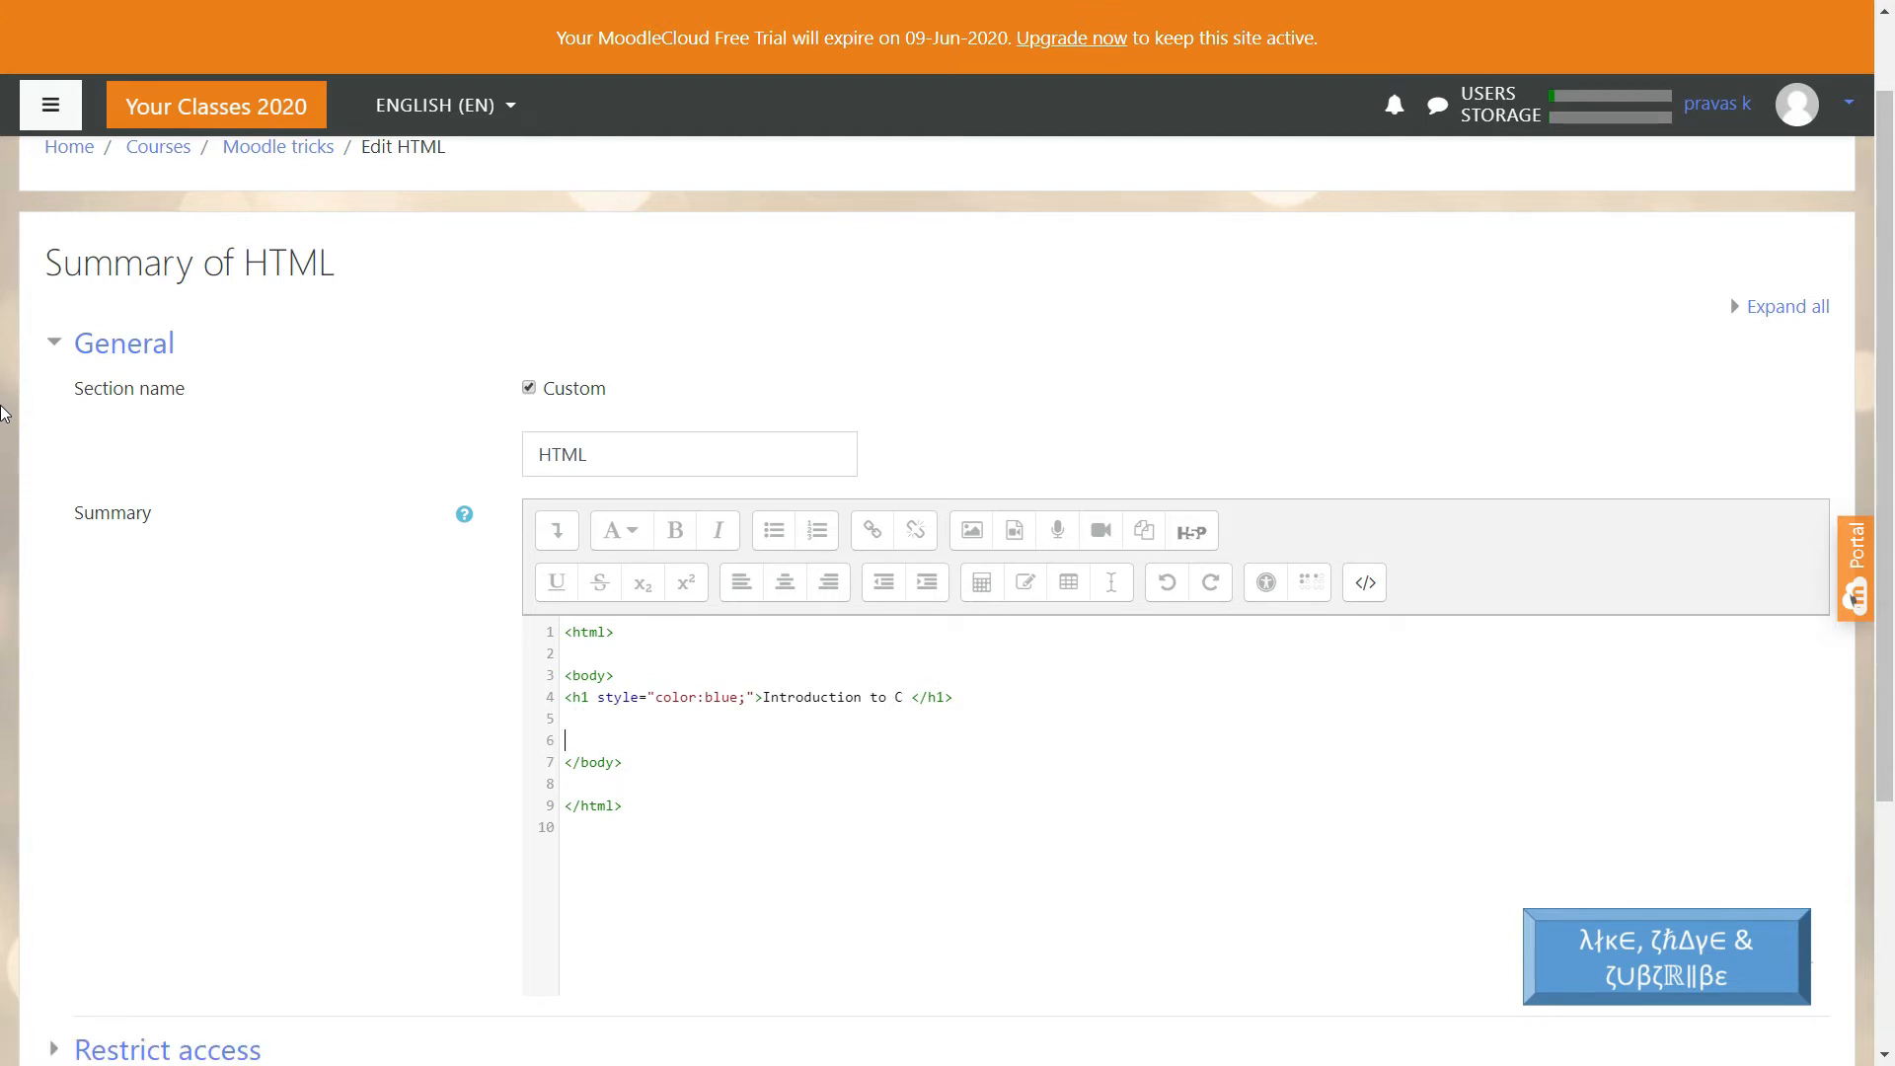
{"action": "type", "text": "<h2><p style=\"color:red;\">In this tutorial you will learn how to C program</p> </h2>"}
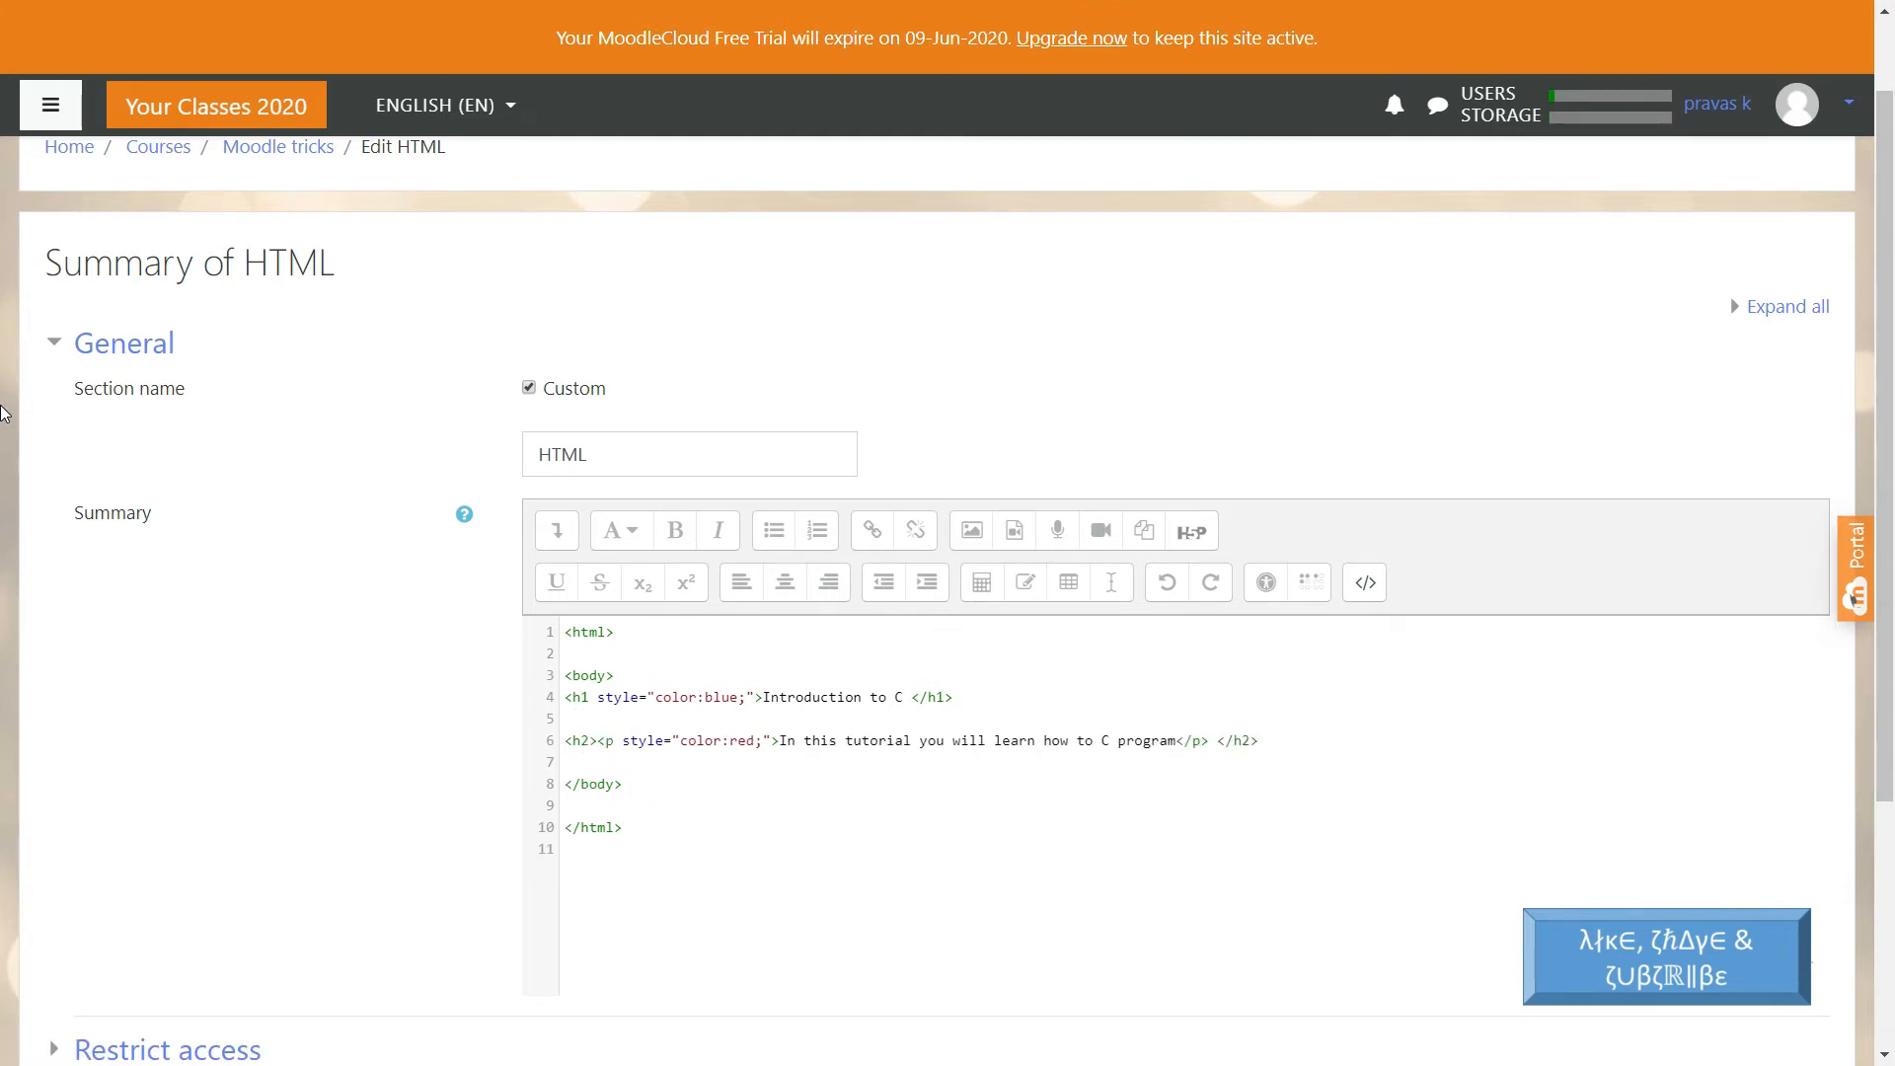
{"action": "left_click", "coordinate": [568, 762]}
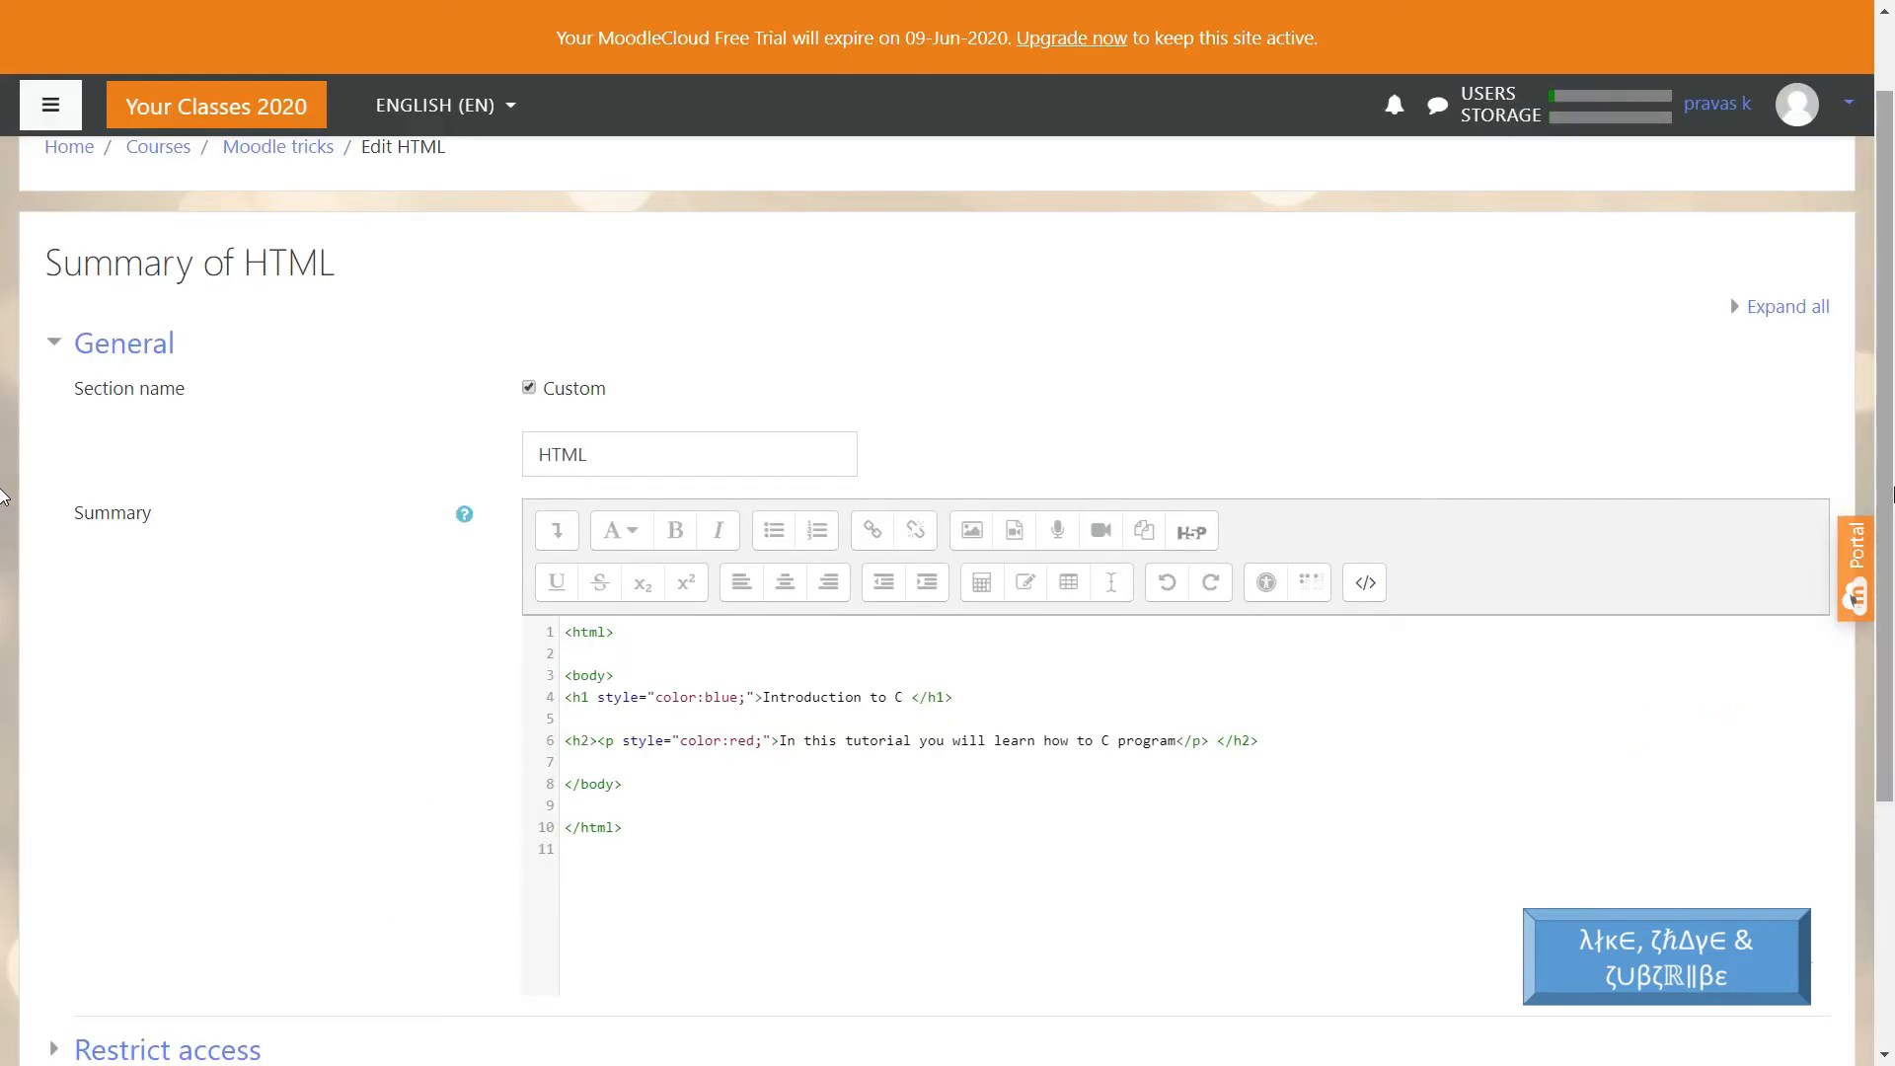
- Save the HTML topic summary and return to the course page
{"action": "scroll", "scroll_direction": "down", "scroll_amount": 3}
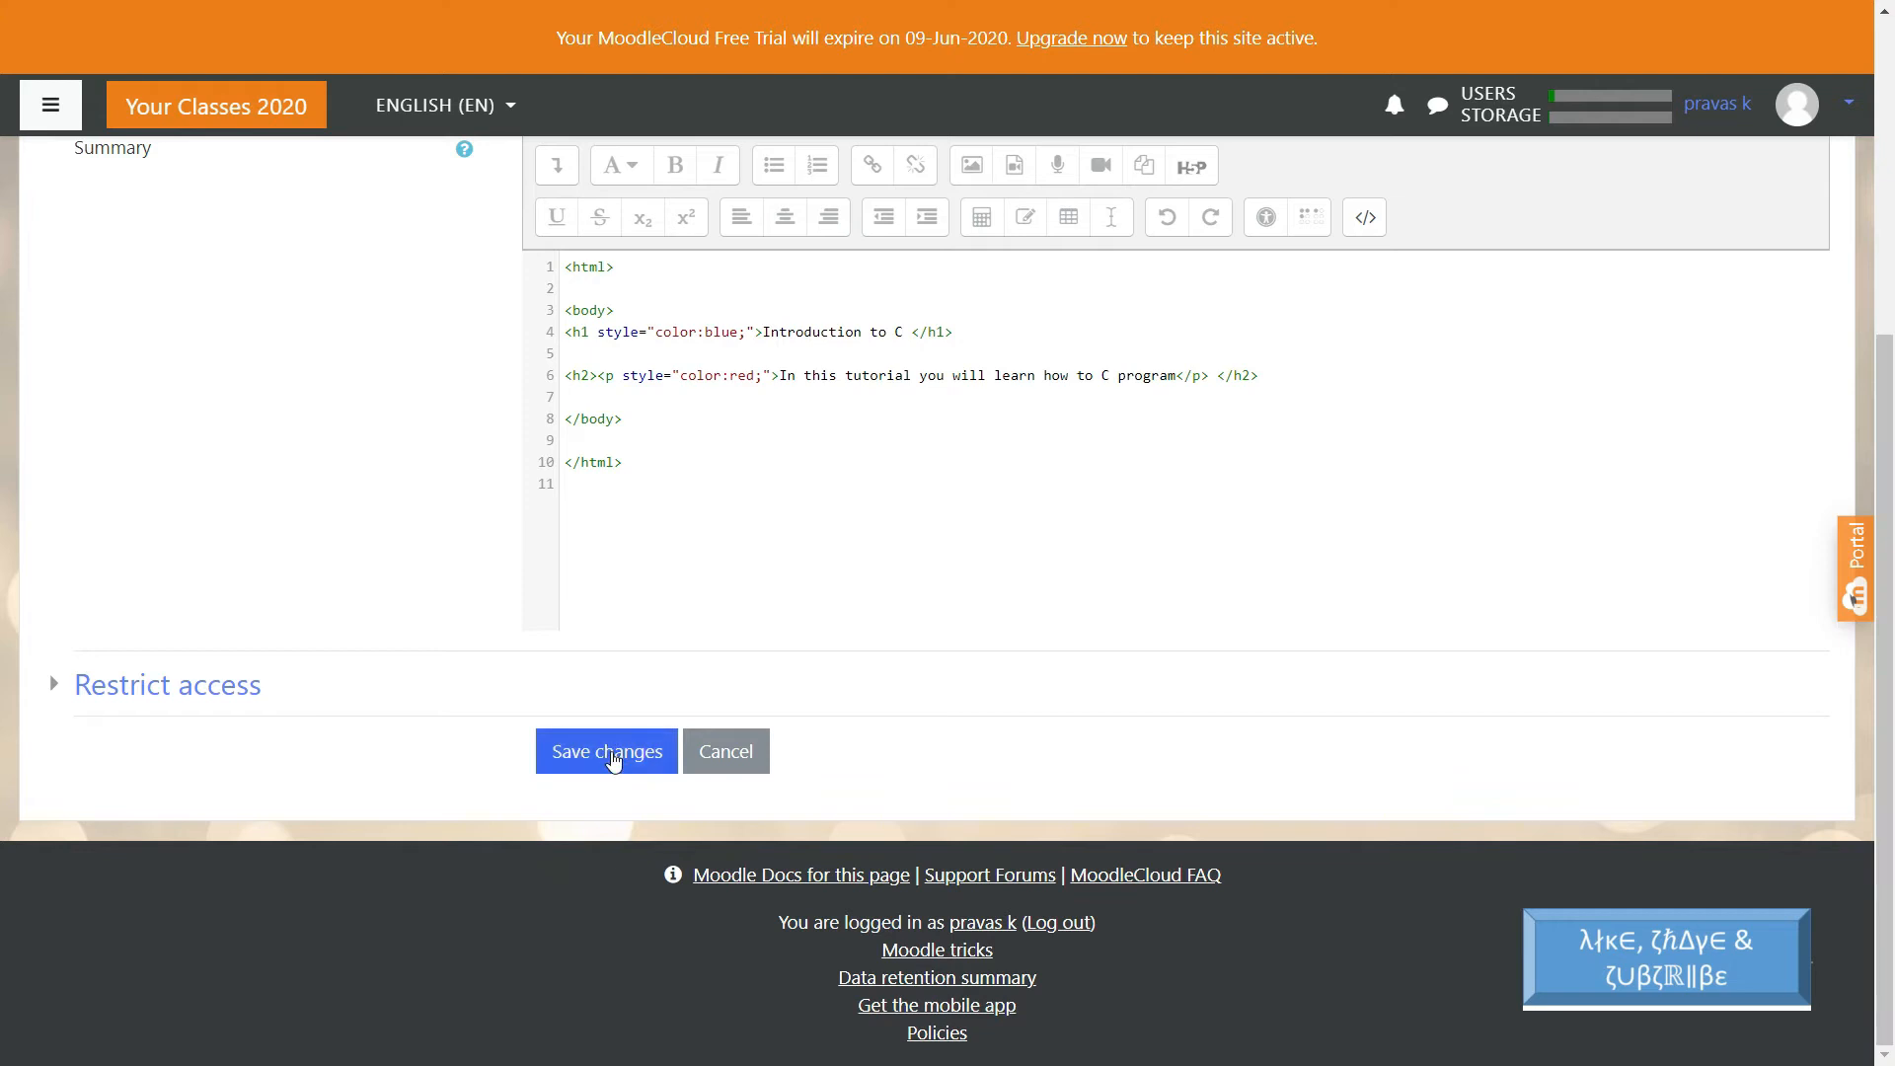
{"action": "left_click", "coordinate": [1362, 217]}
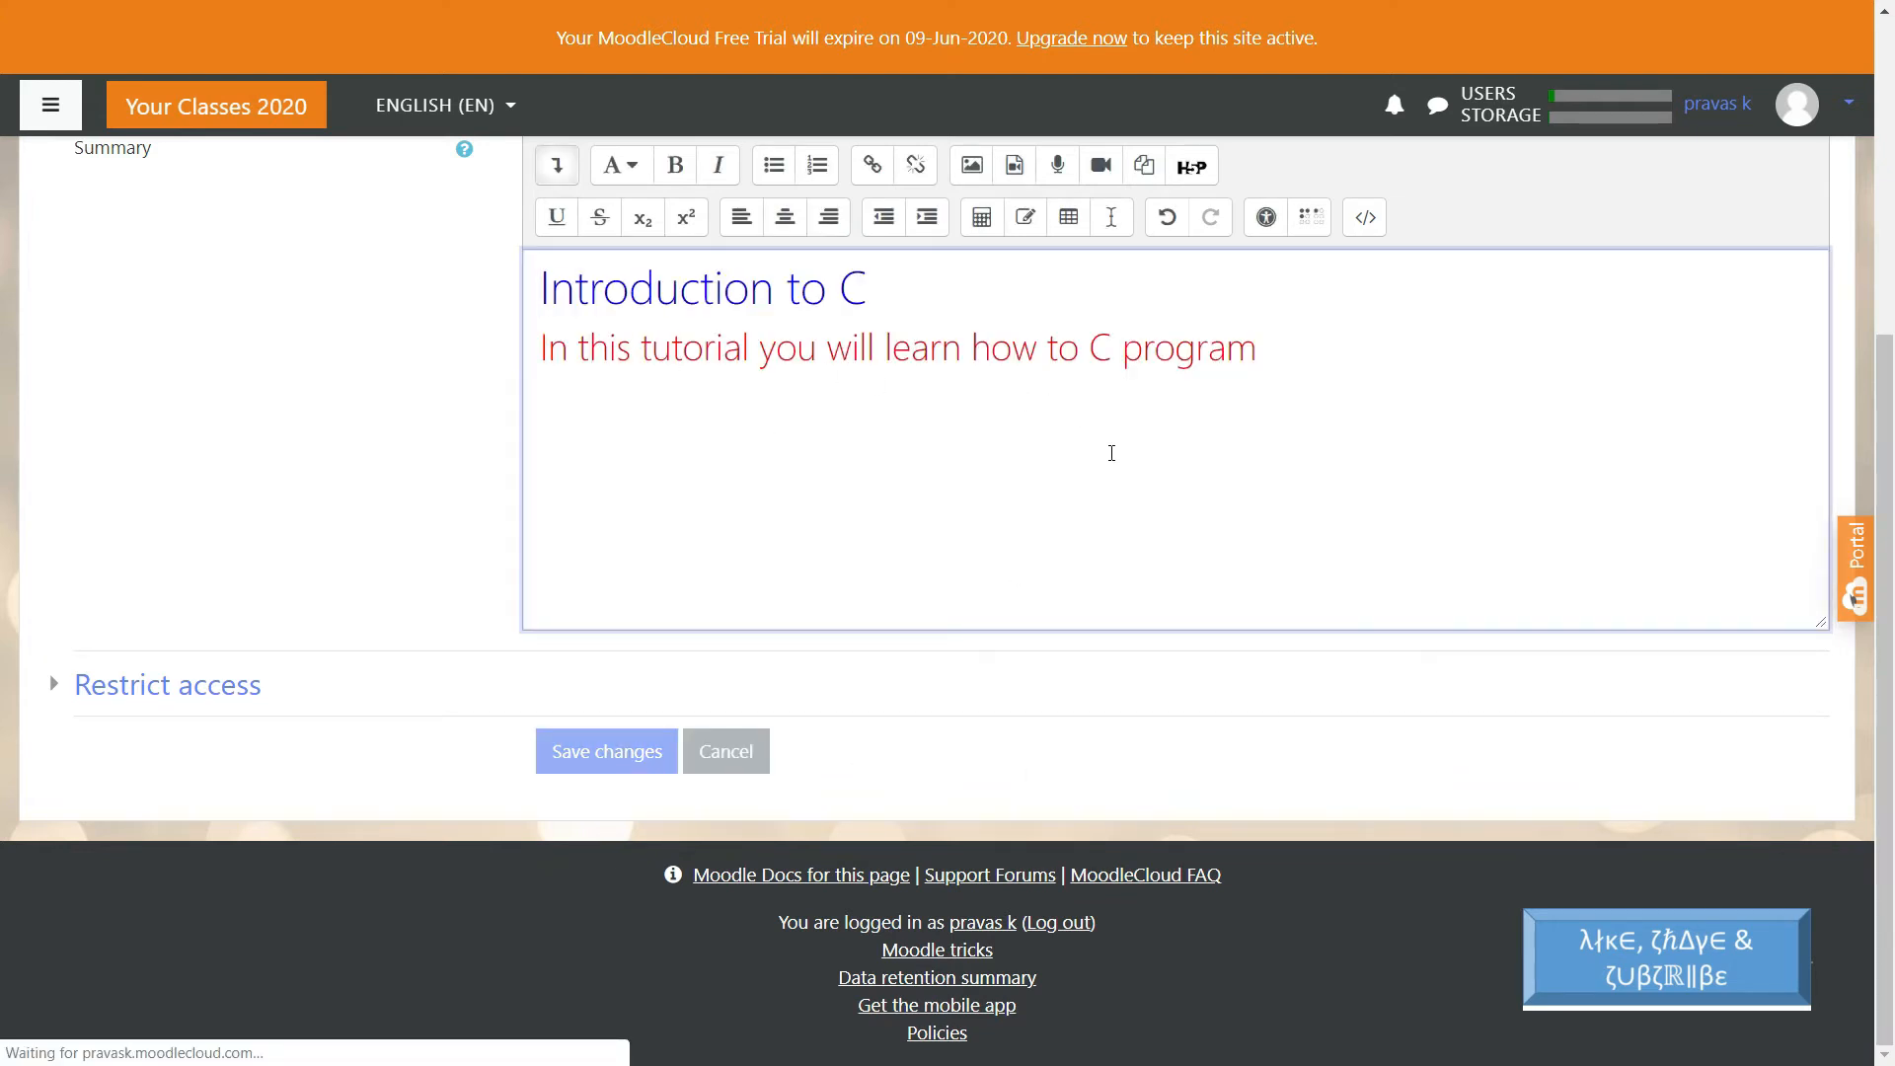
{"action": "left_click", "coordinate": [606, 750]}
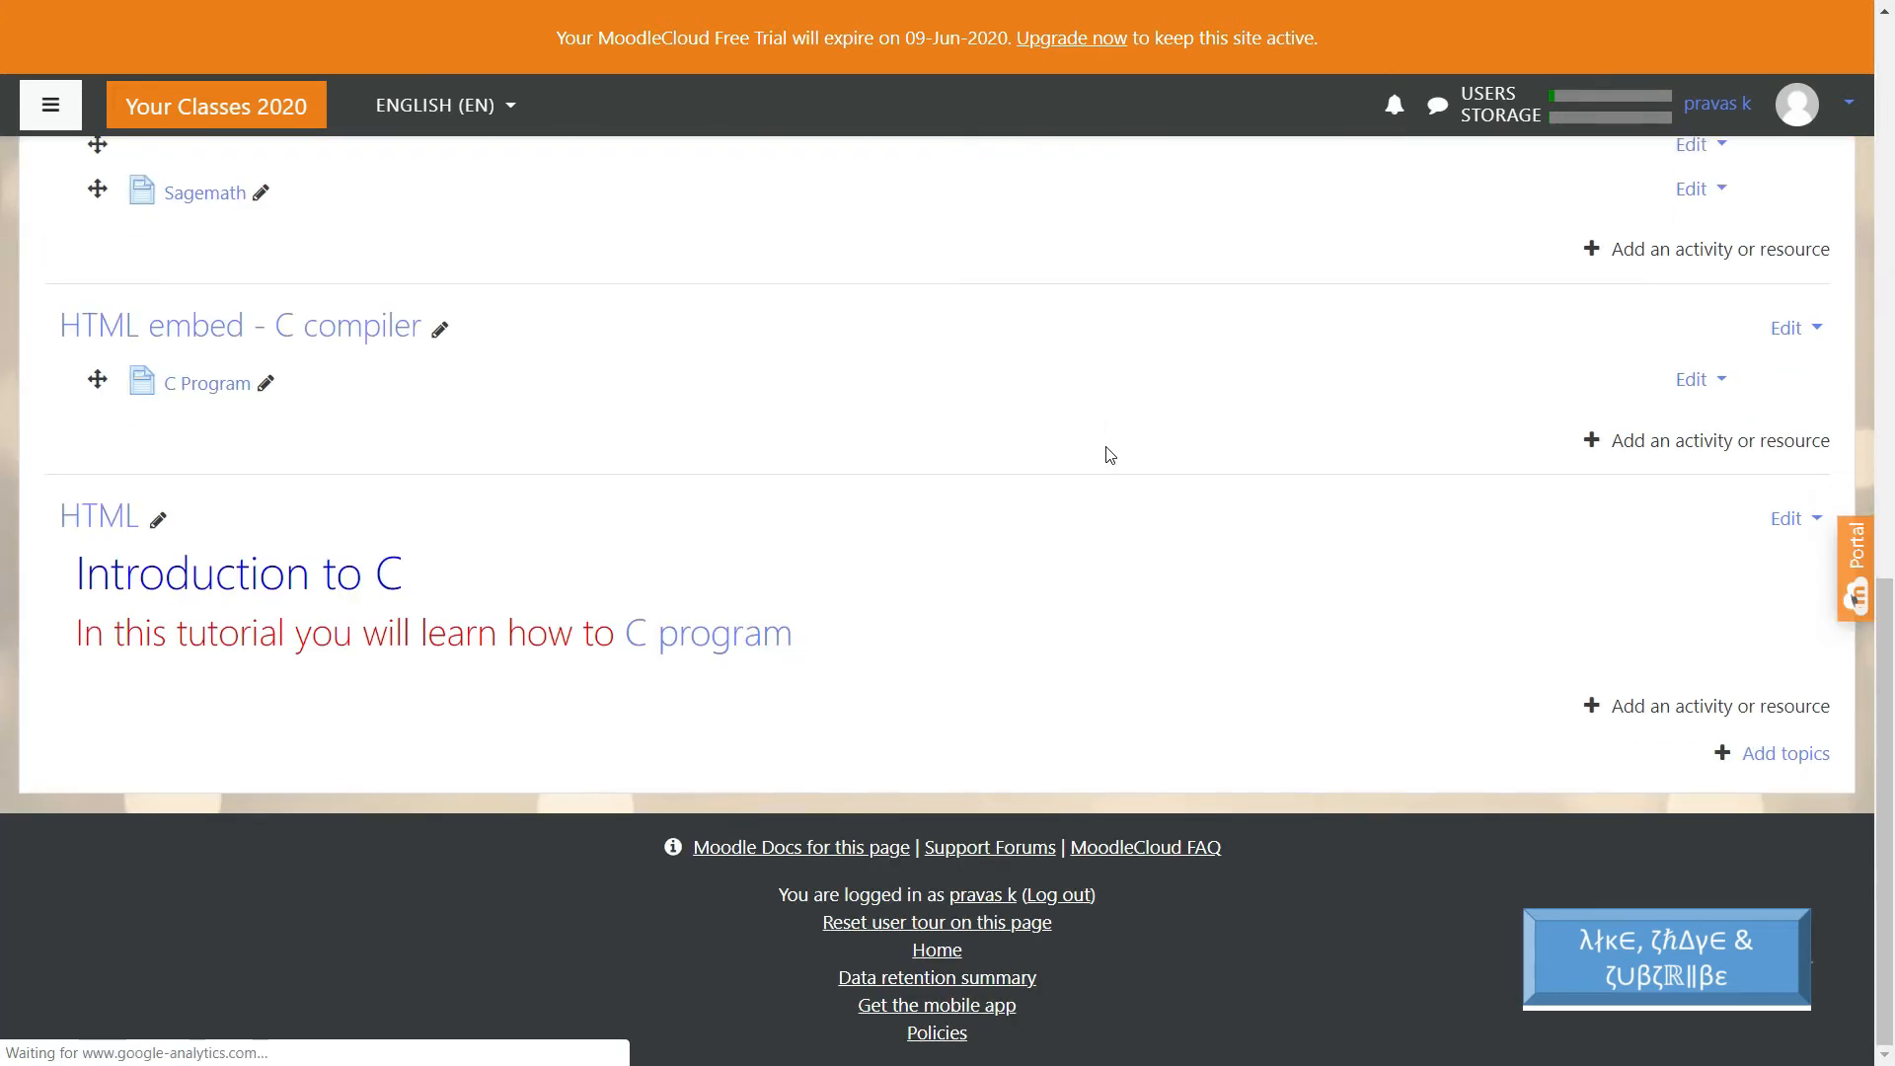
{"action": "mouse_move", "coordinate": [1008, 544]}
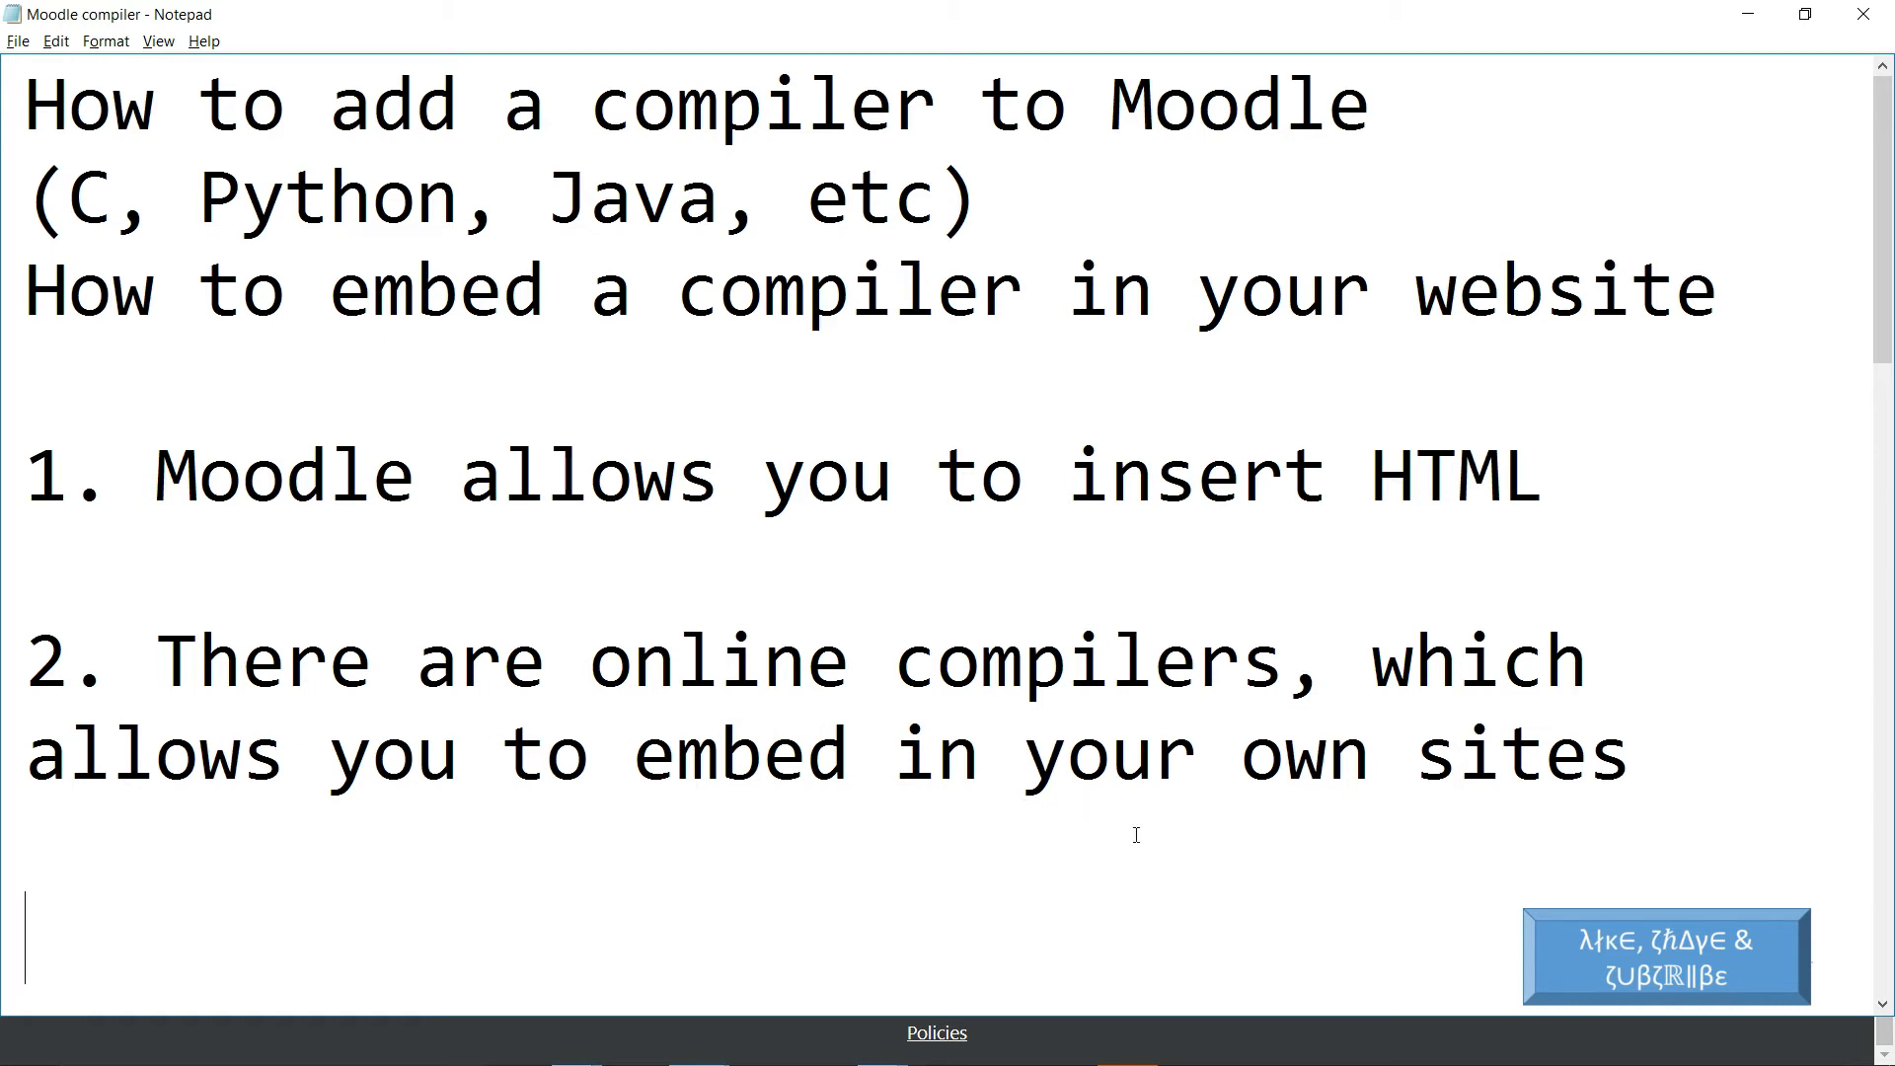
{"action": "mouse_move", "coordinate": [1425, 823]}
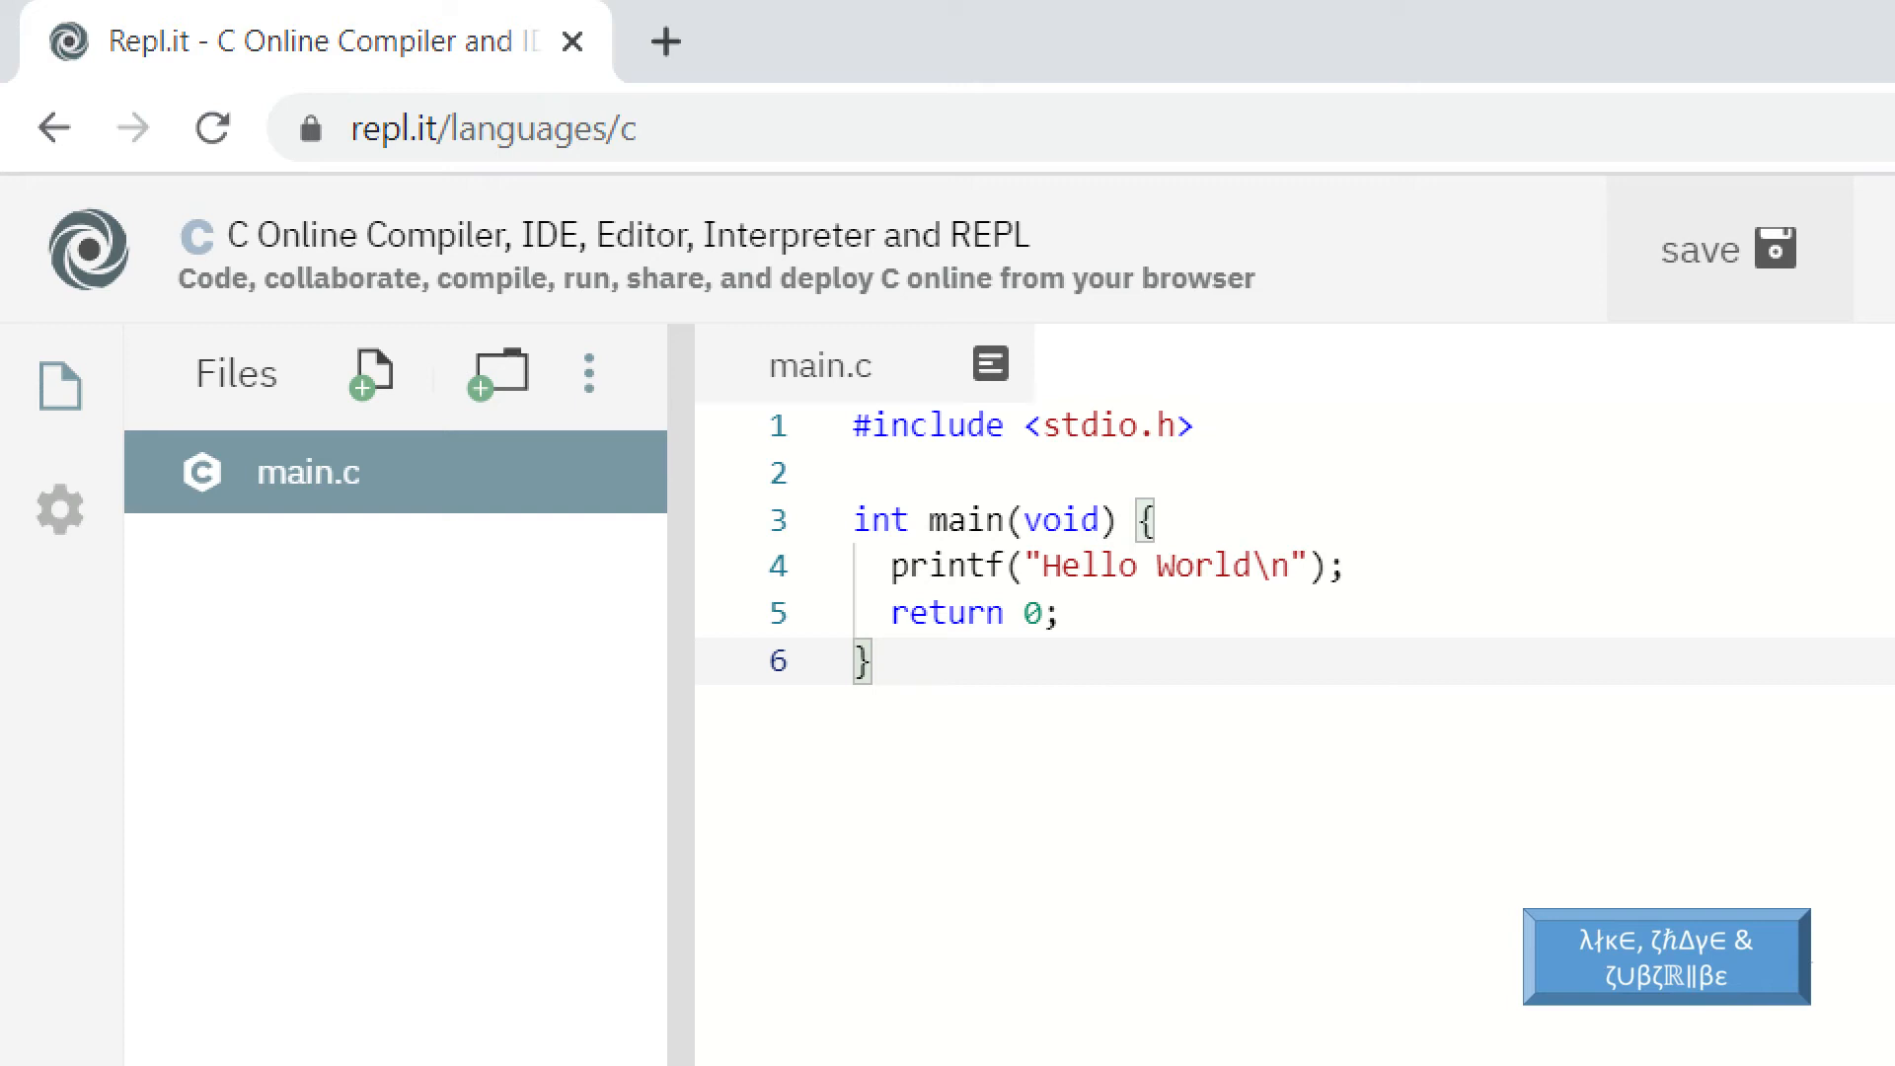
- Run main.c on repl.it so the console prints Hello World
{"action": "left_click", "coordinate": [1036, 126]}
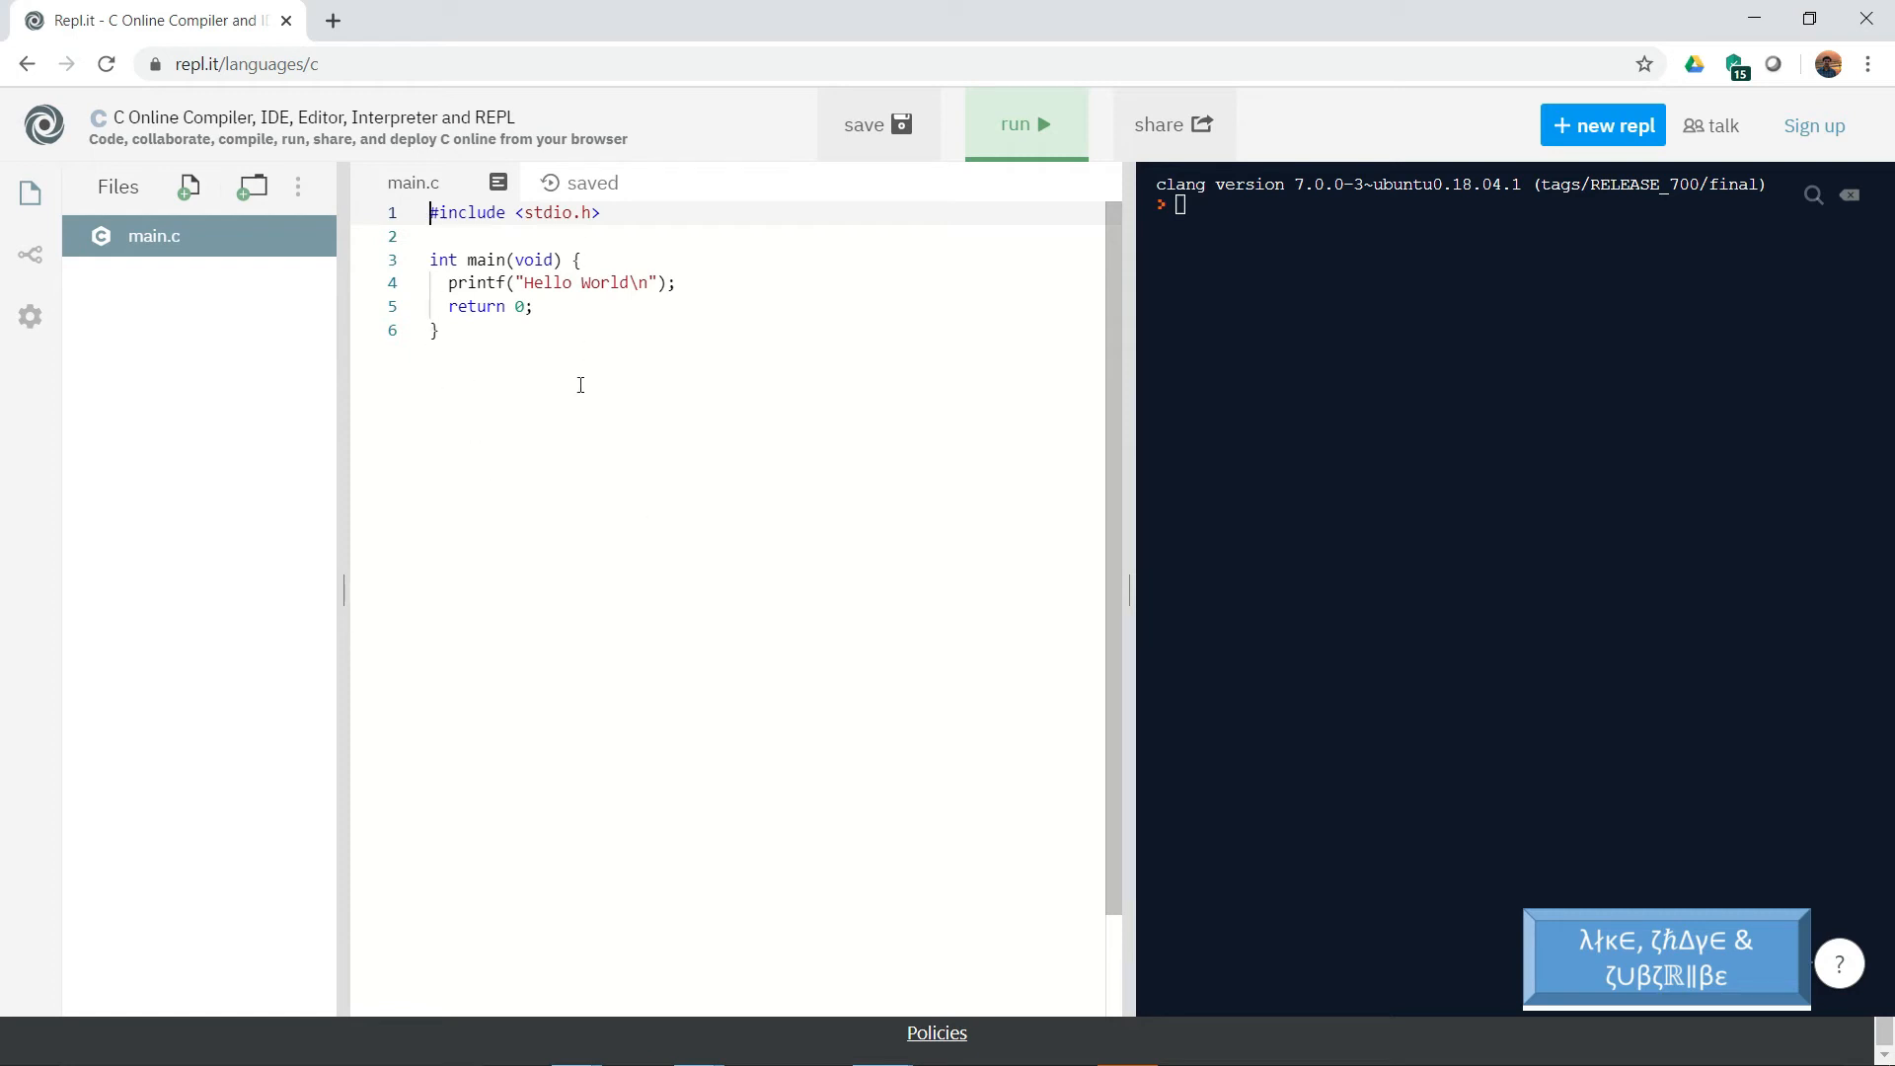
{"action": "mouse_move", "coordinate": [825, 371]}
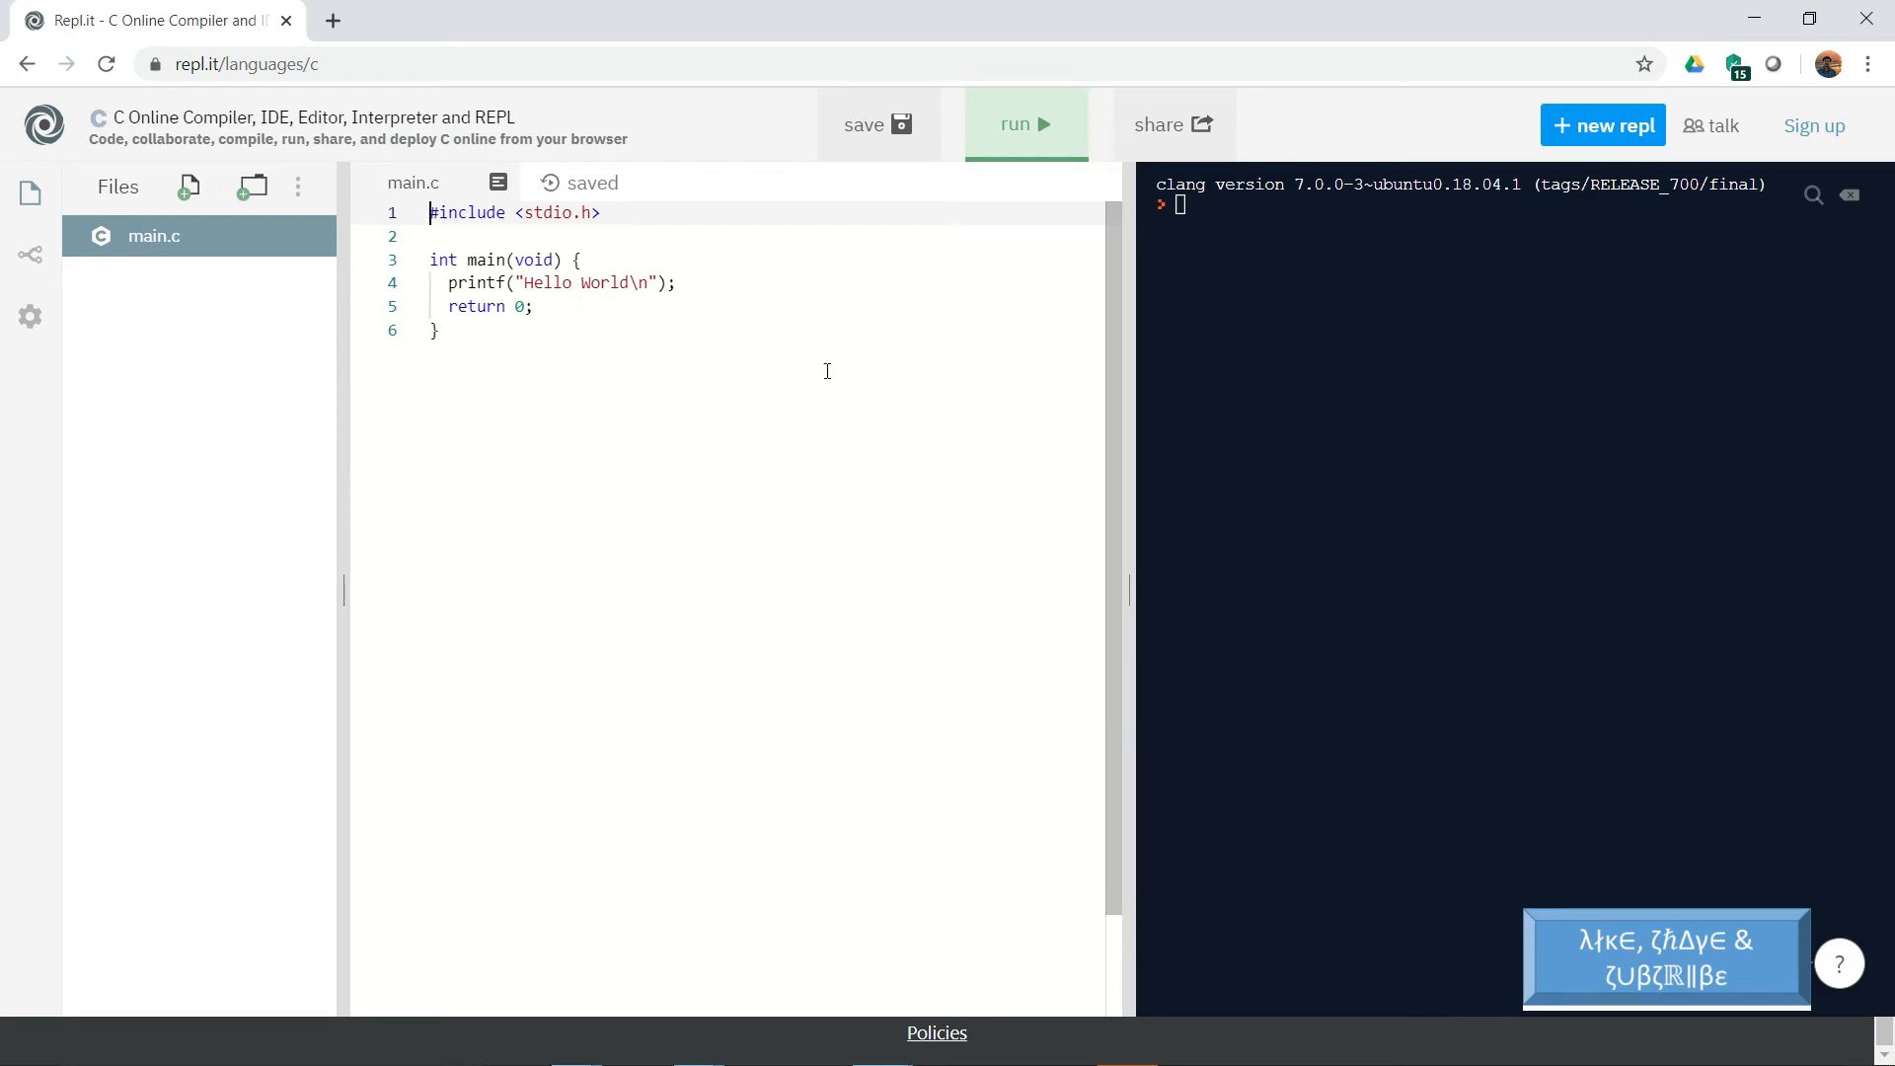
{"action": "mouse_move", "coordinate": [1024, 125]}
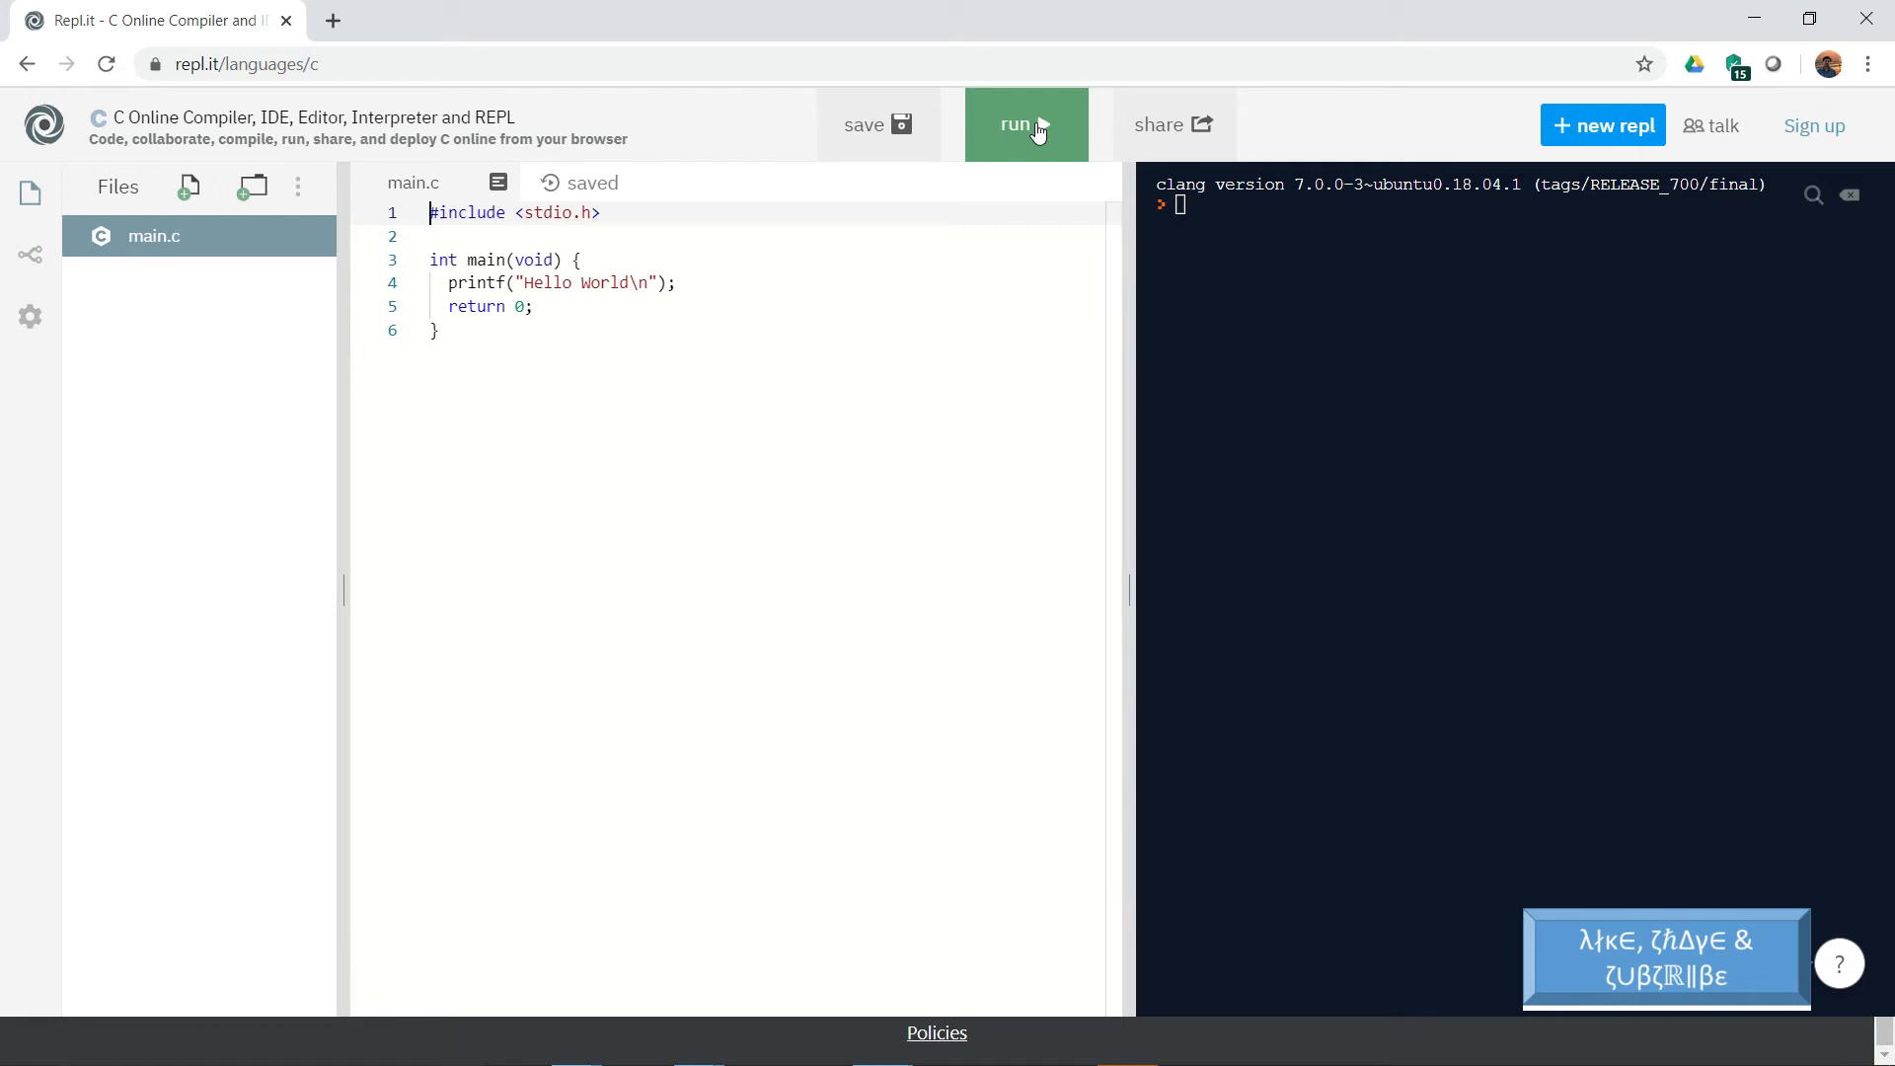
{"action": "left_click", "coordinate": [1024, 124]}
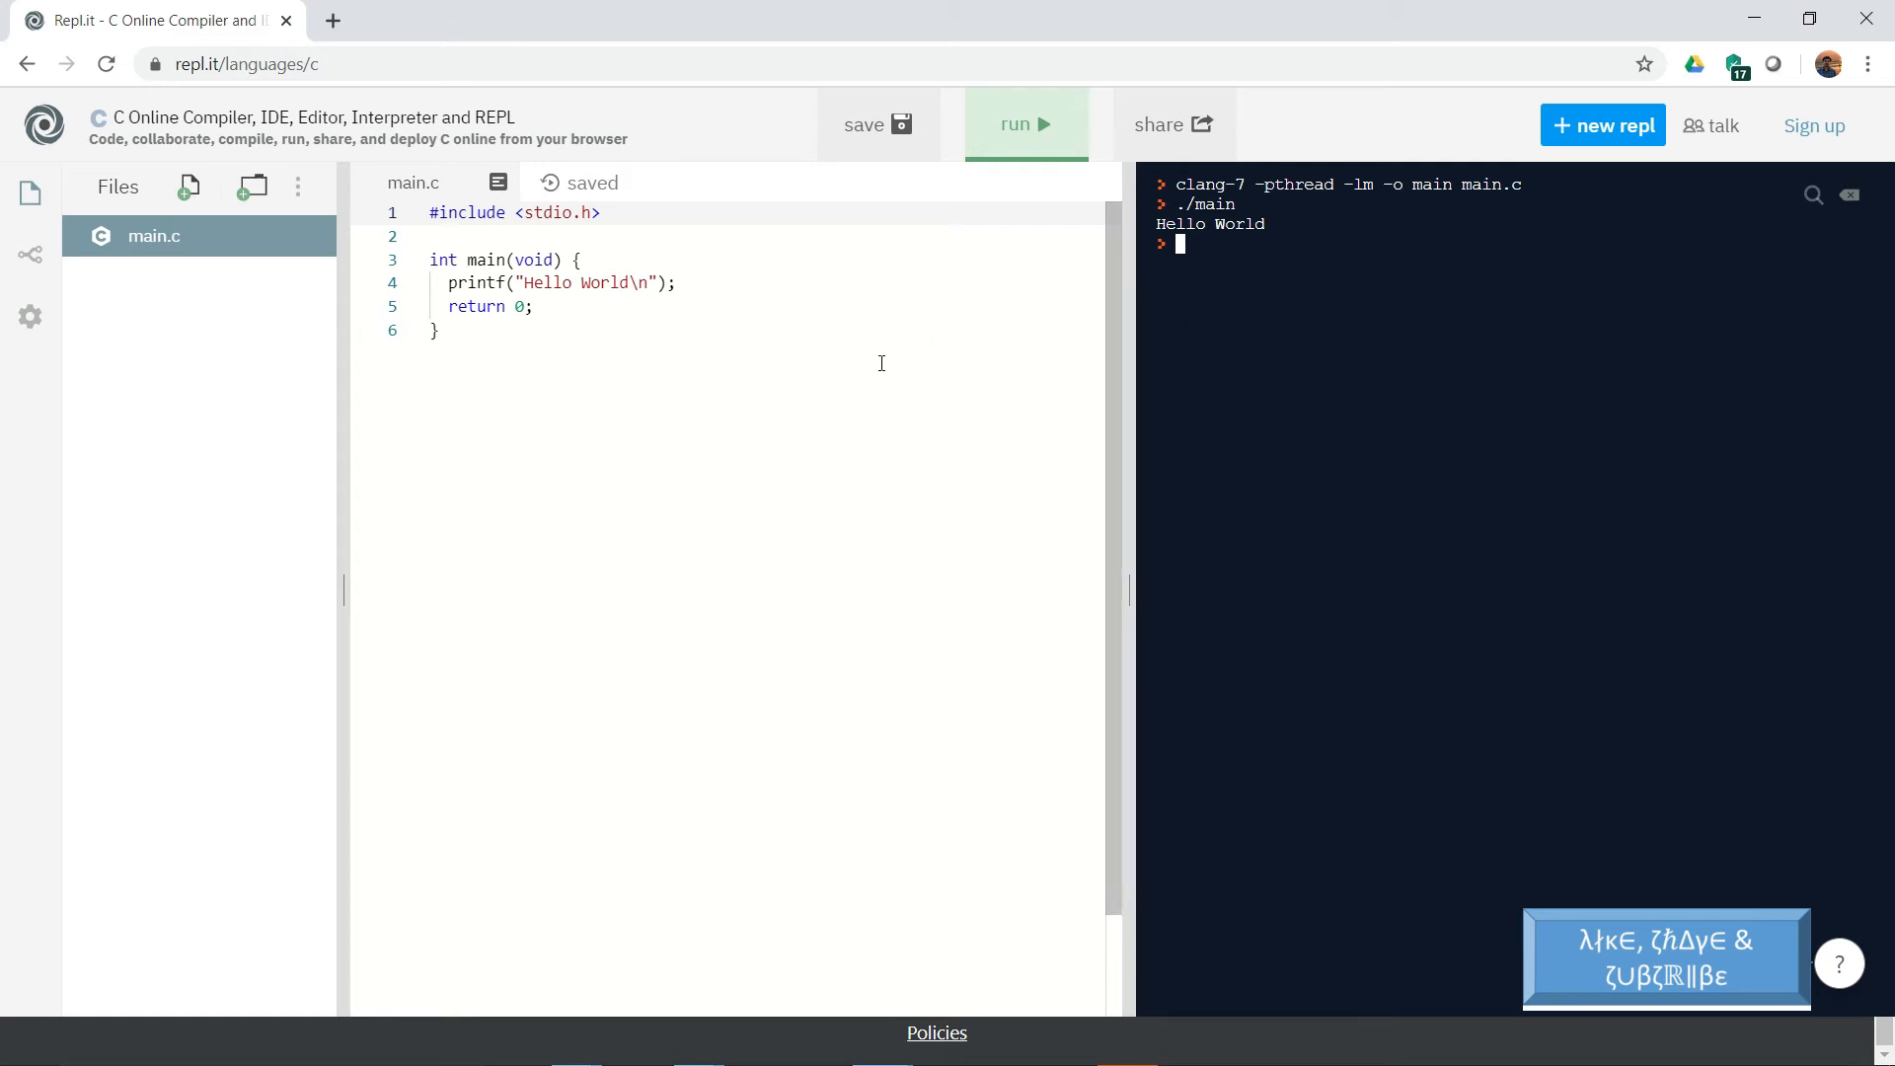
{"action": "mouse_move", "coordinate": [734, 315]}
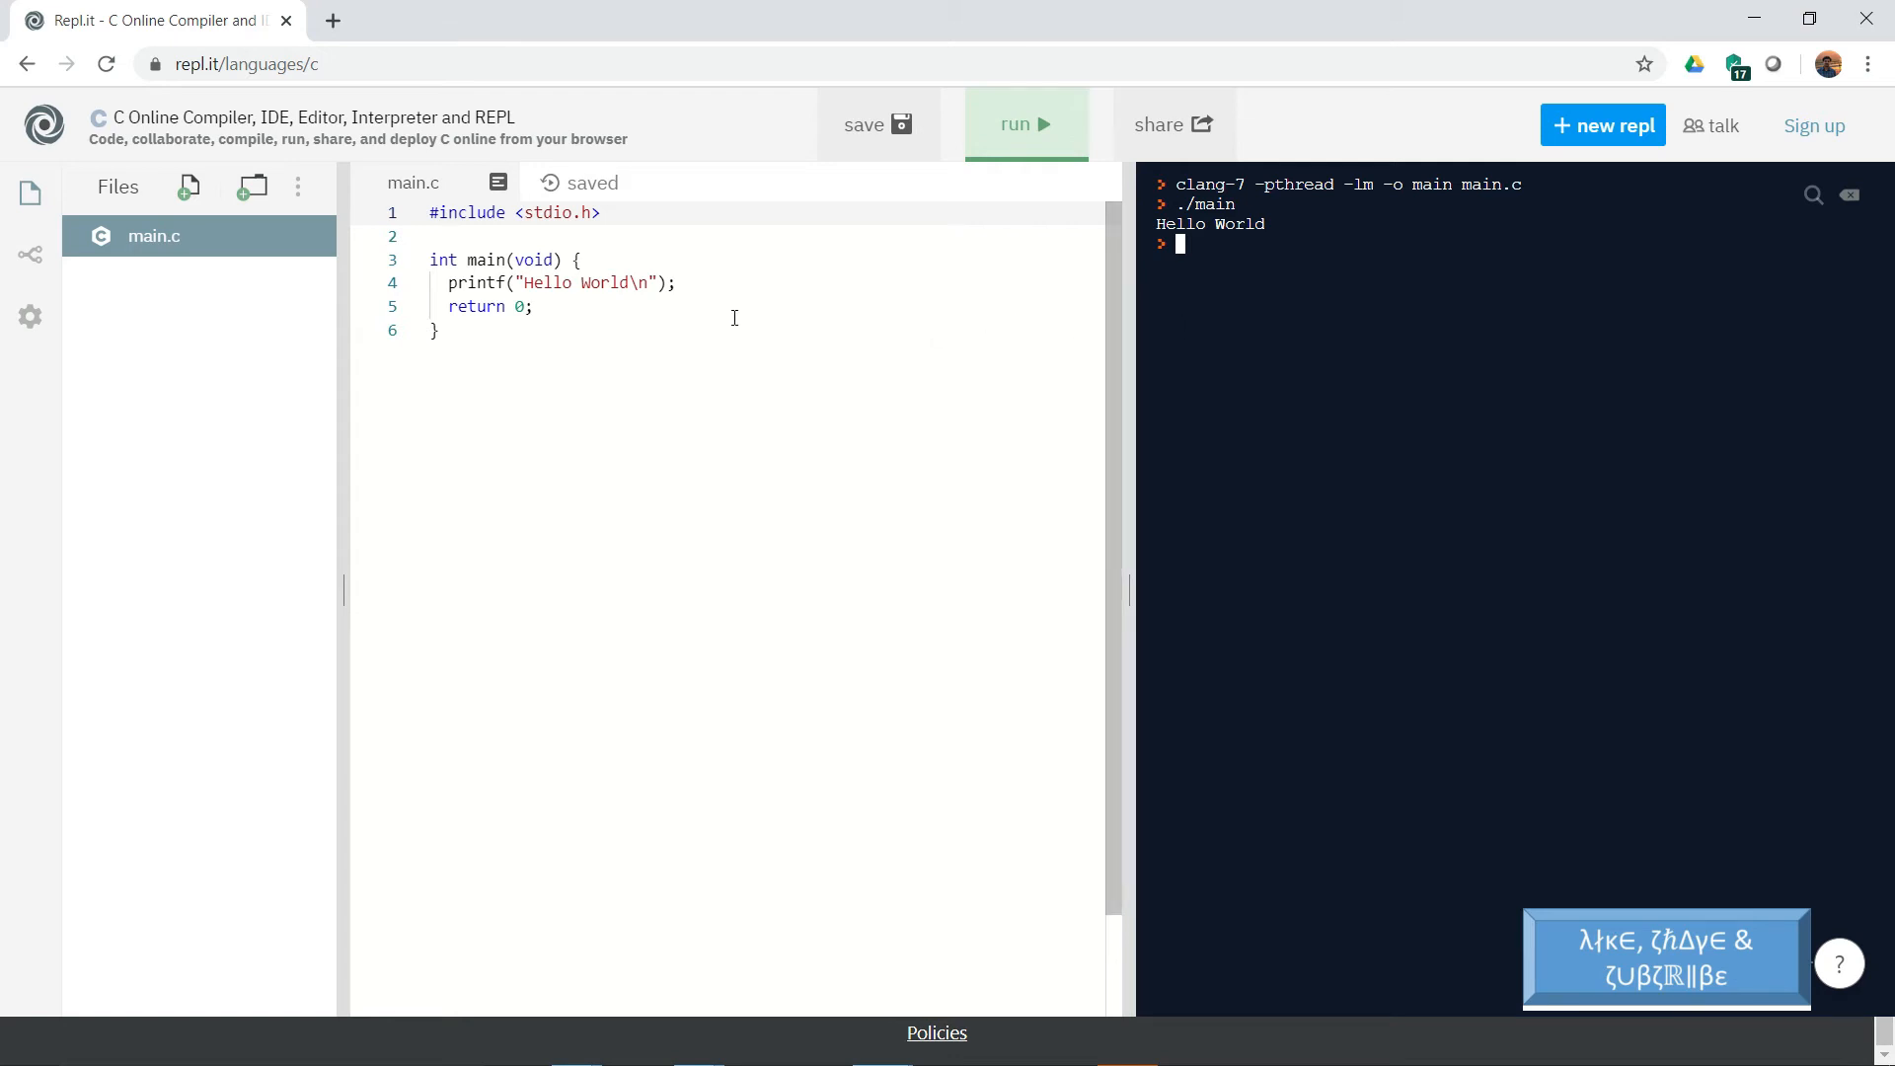
{"action": "mouse_move", "coordinate": [955, 284]}
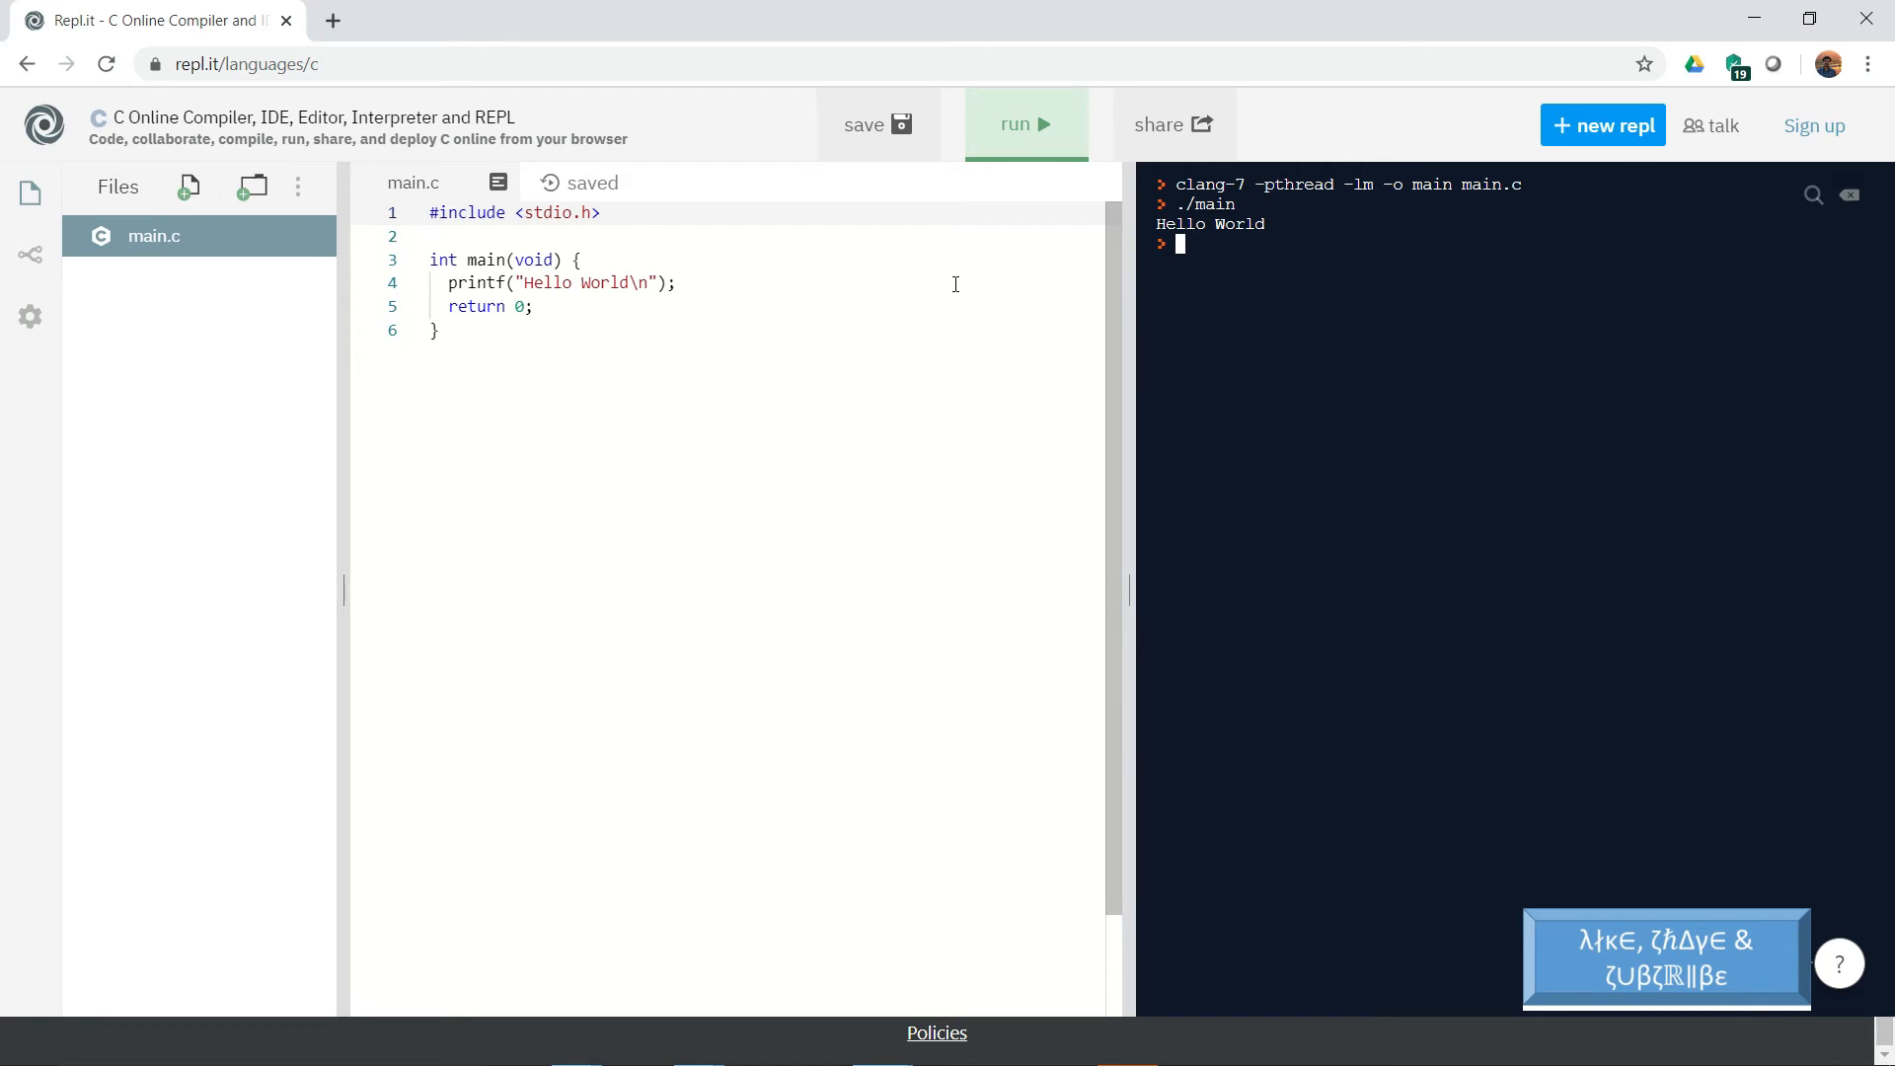
{"action": "mouse_move", "coordinate": [1171, 125]}
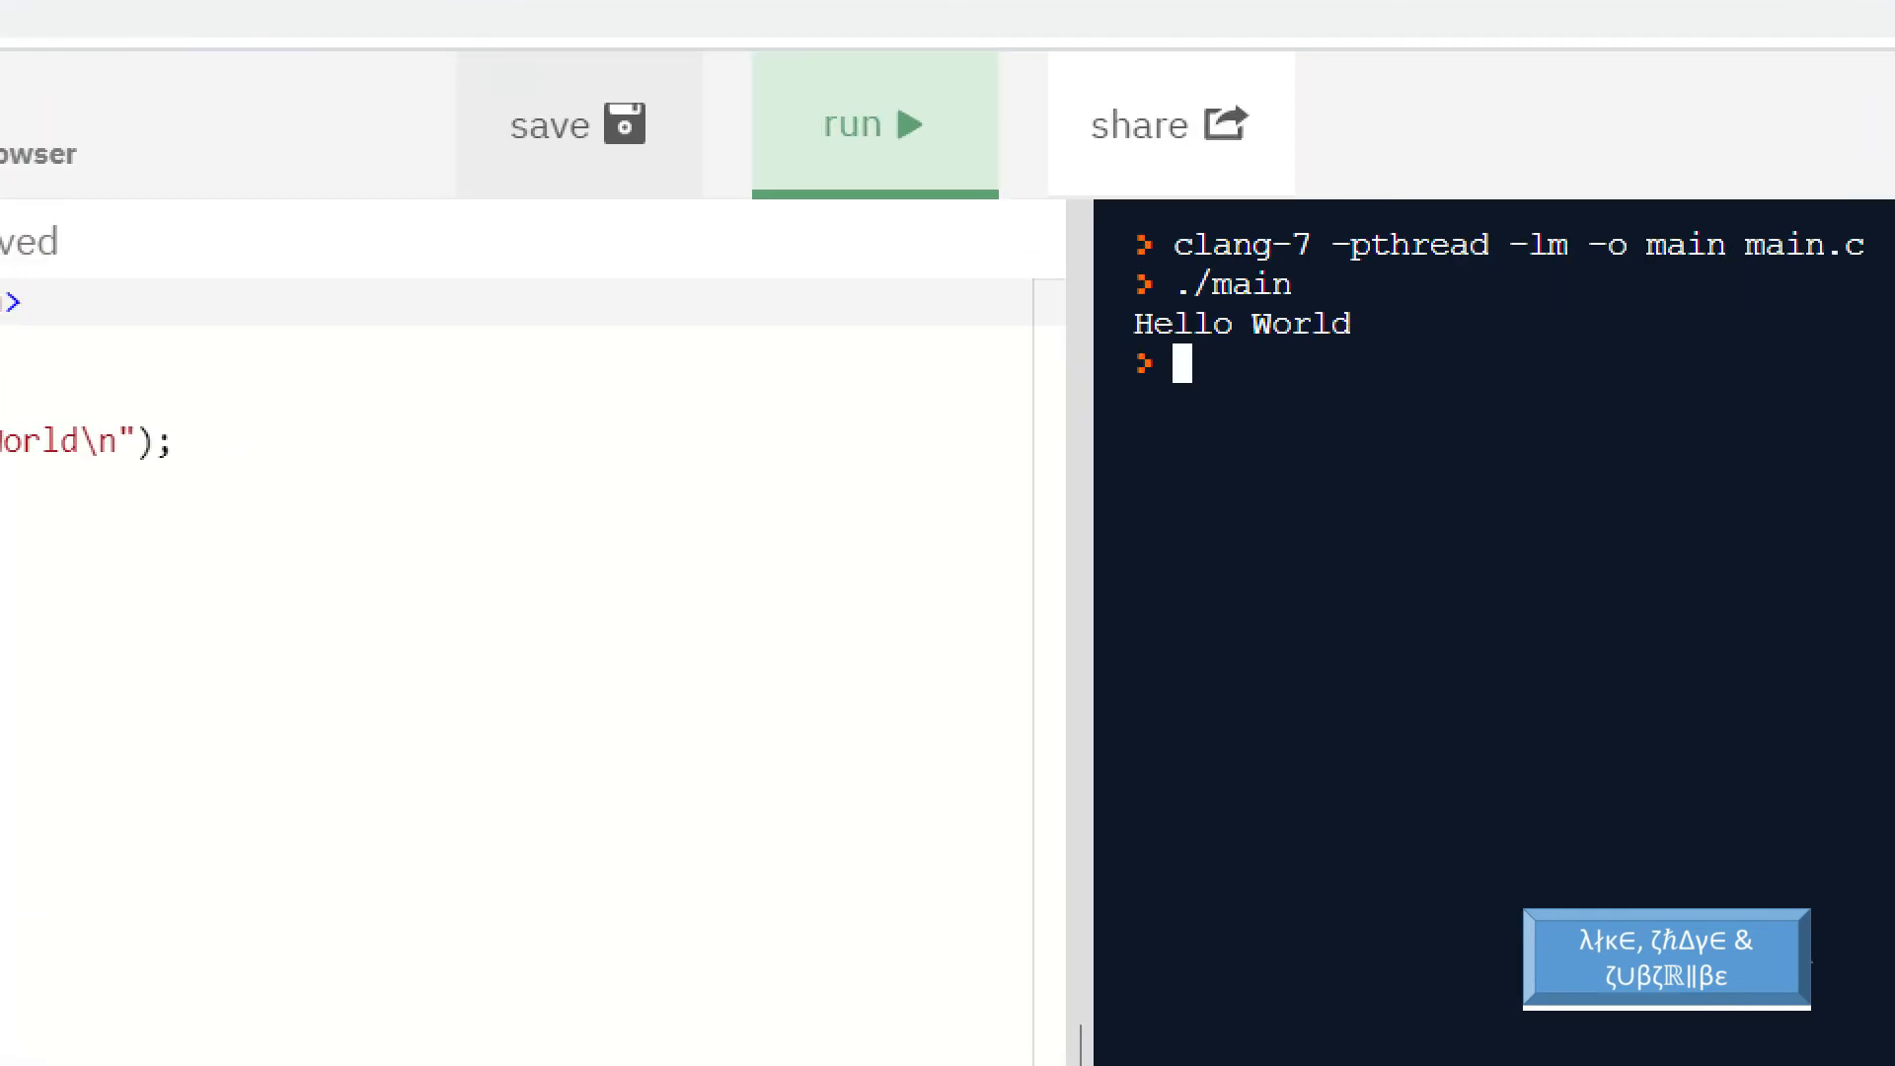
- Show the Repl.it share panel with the program's link and iframe embed code
{"action": "left_click", "coordinate": [1171, 124]}
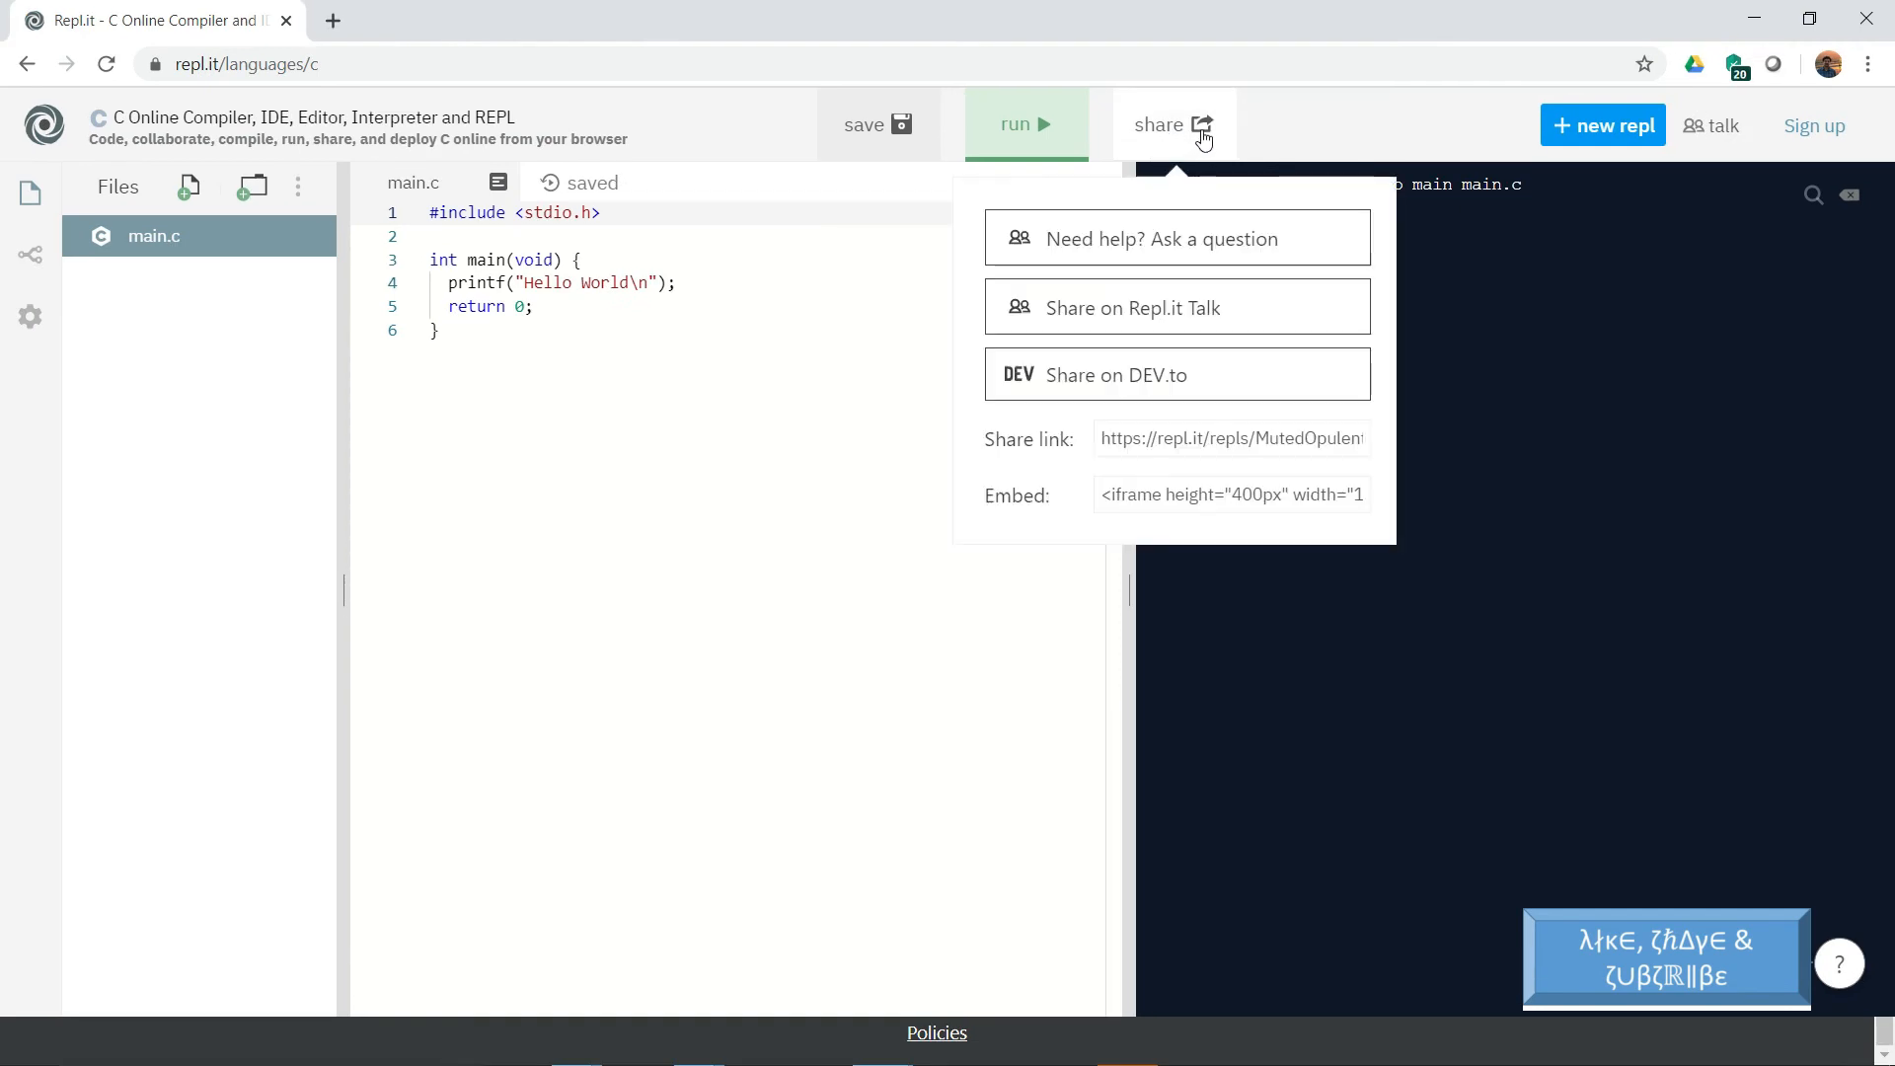
{"action": "mouse_move", "coordinate": [1180, 501]}
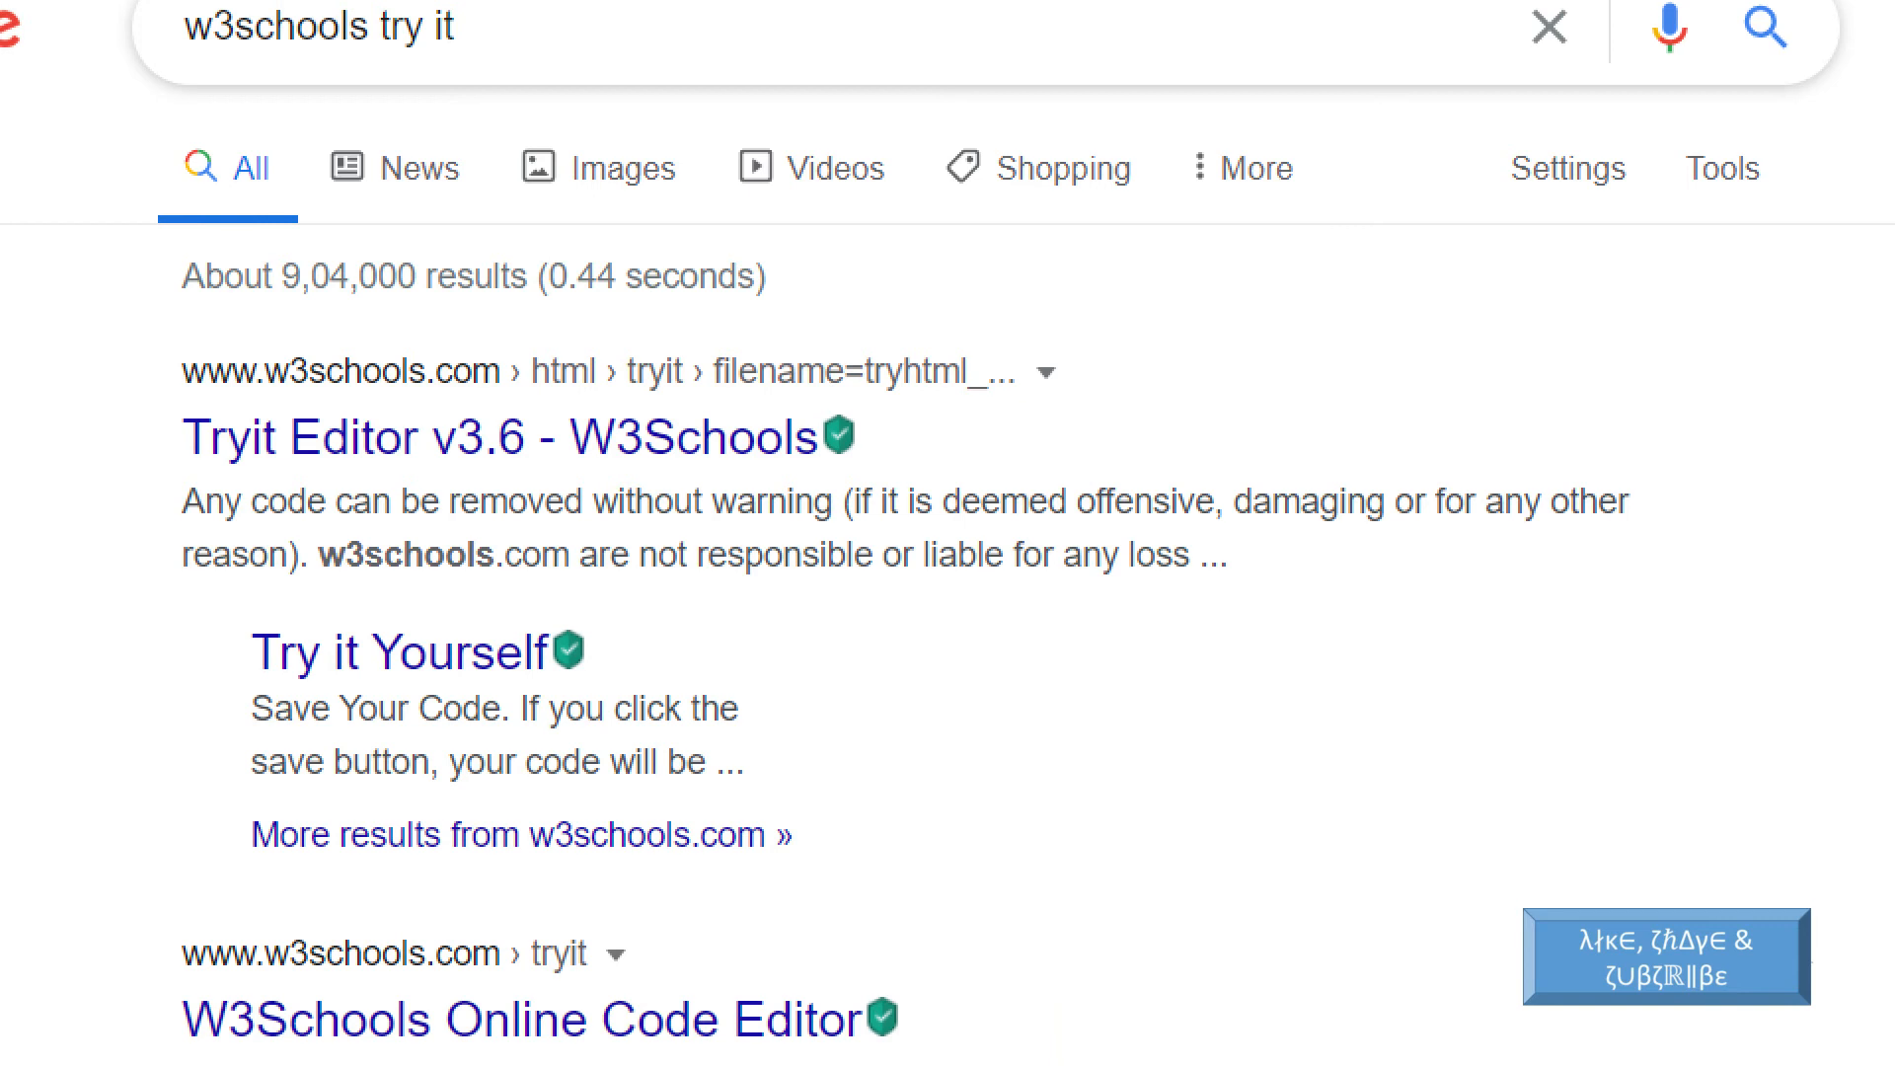
- Scroll the Google results for 'w3schools try it' to locate the Tryit Editor link
{"action": "scroll", "scroll_direction": "down", "scroll_amount": 3}
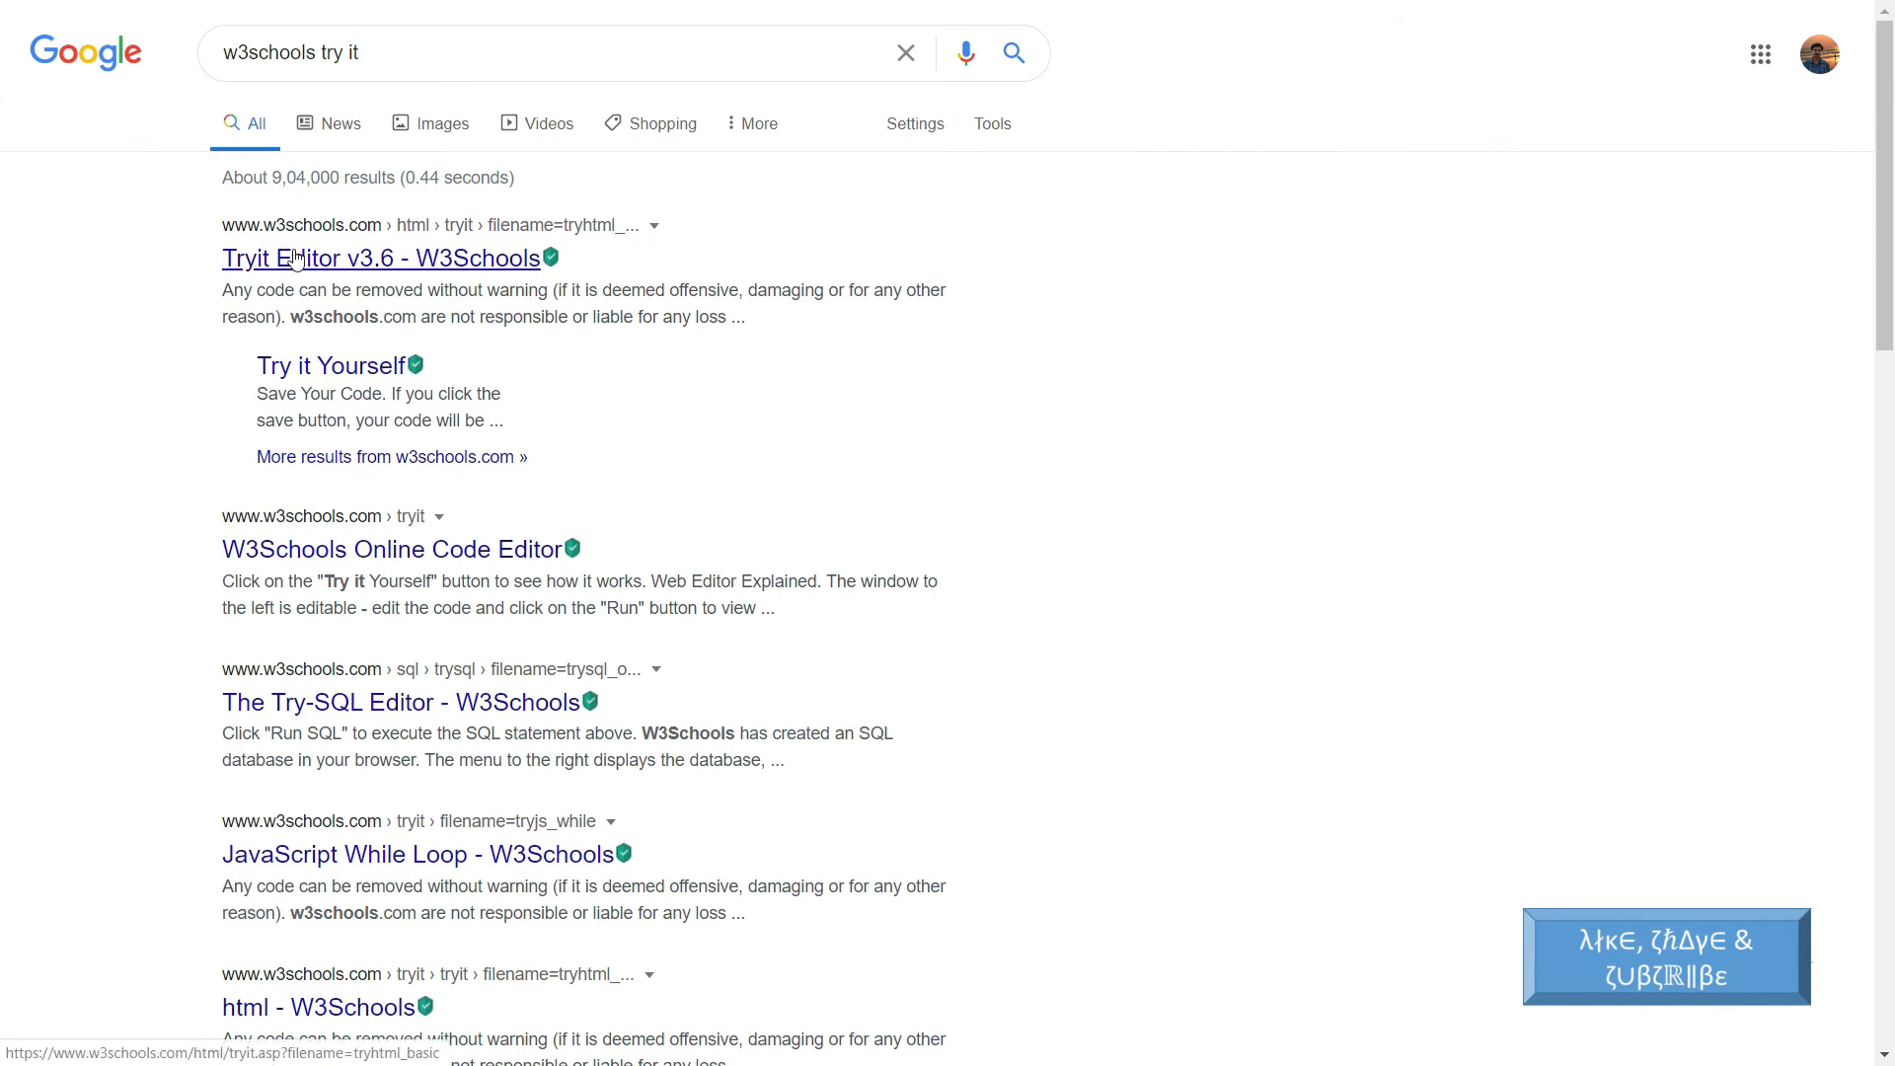
- Paste the Repl.it iframe into the Tryit Editor v3.6 body and run it to preview the compiler
{"action": "left_click", "coordinate": [379, 256]}
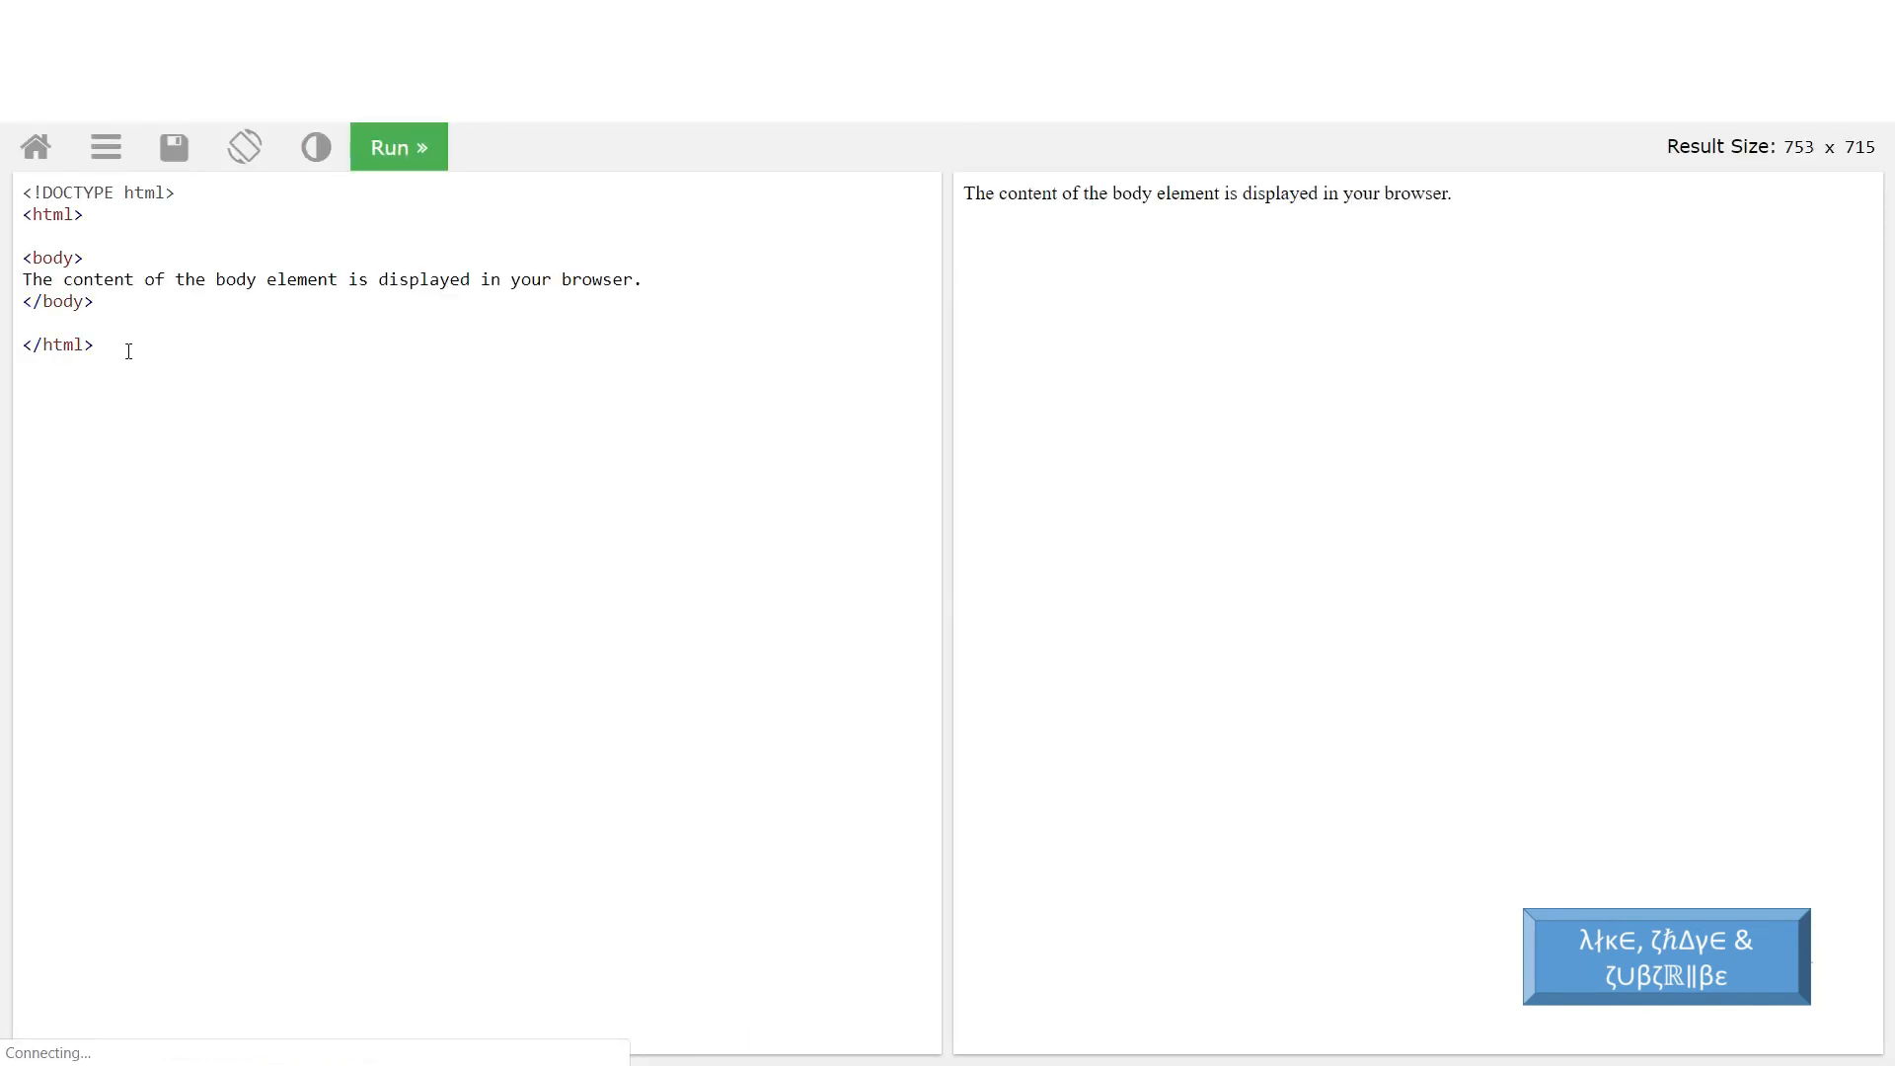
{"action": "left_click", "coordinate": [96, 302]}
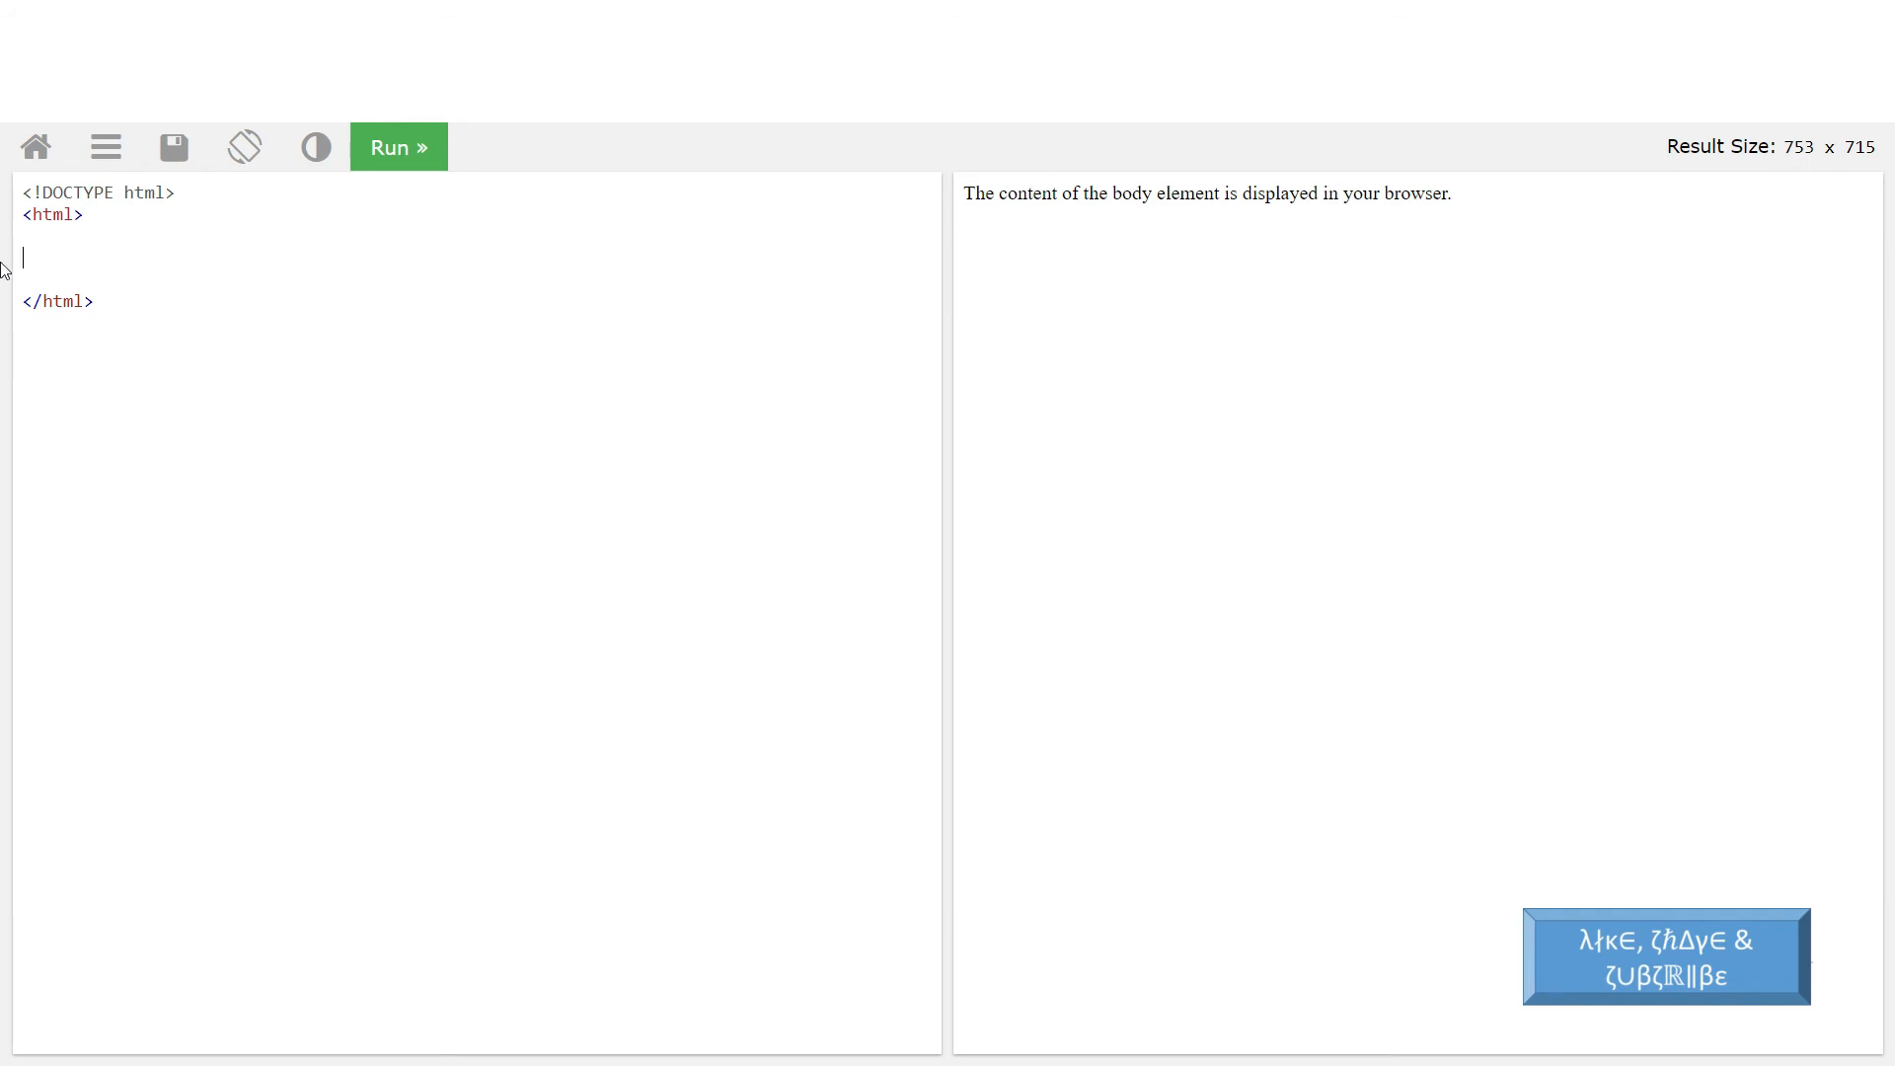
{"action": "mouse_move", "coordinate": [102, 260]}
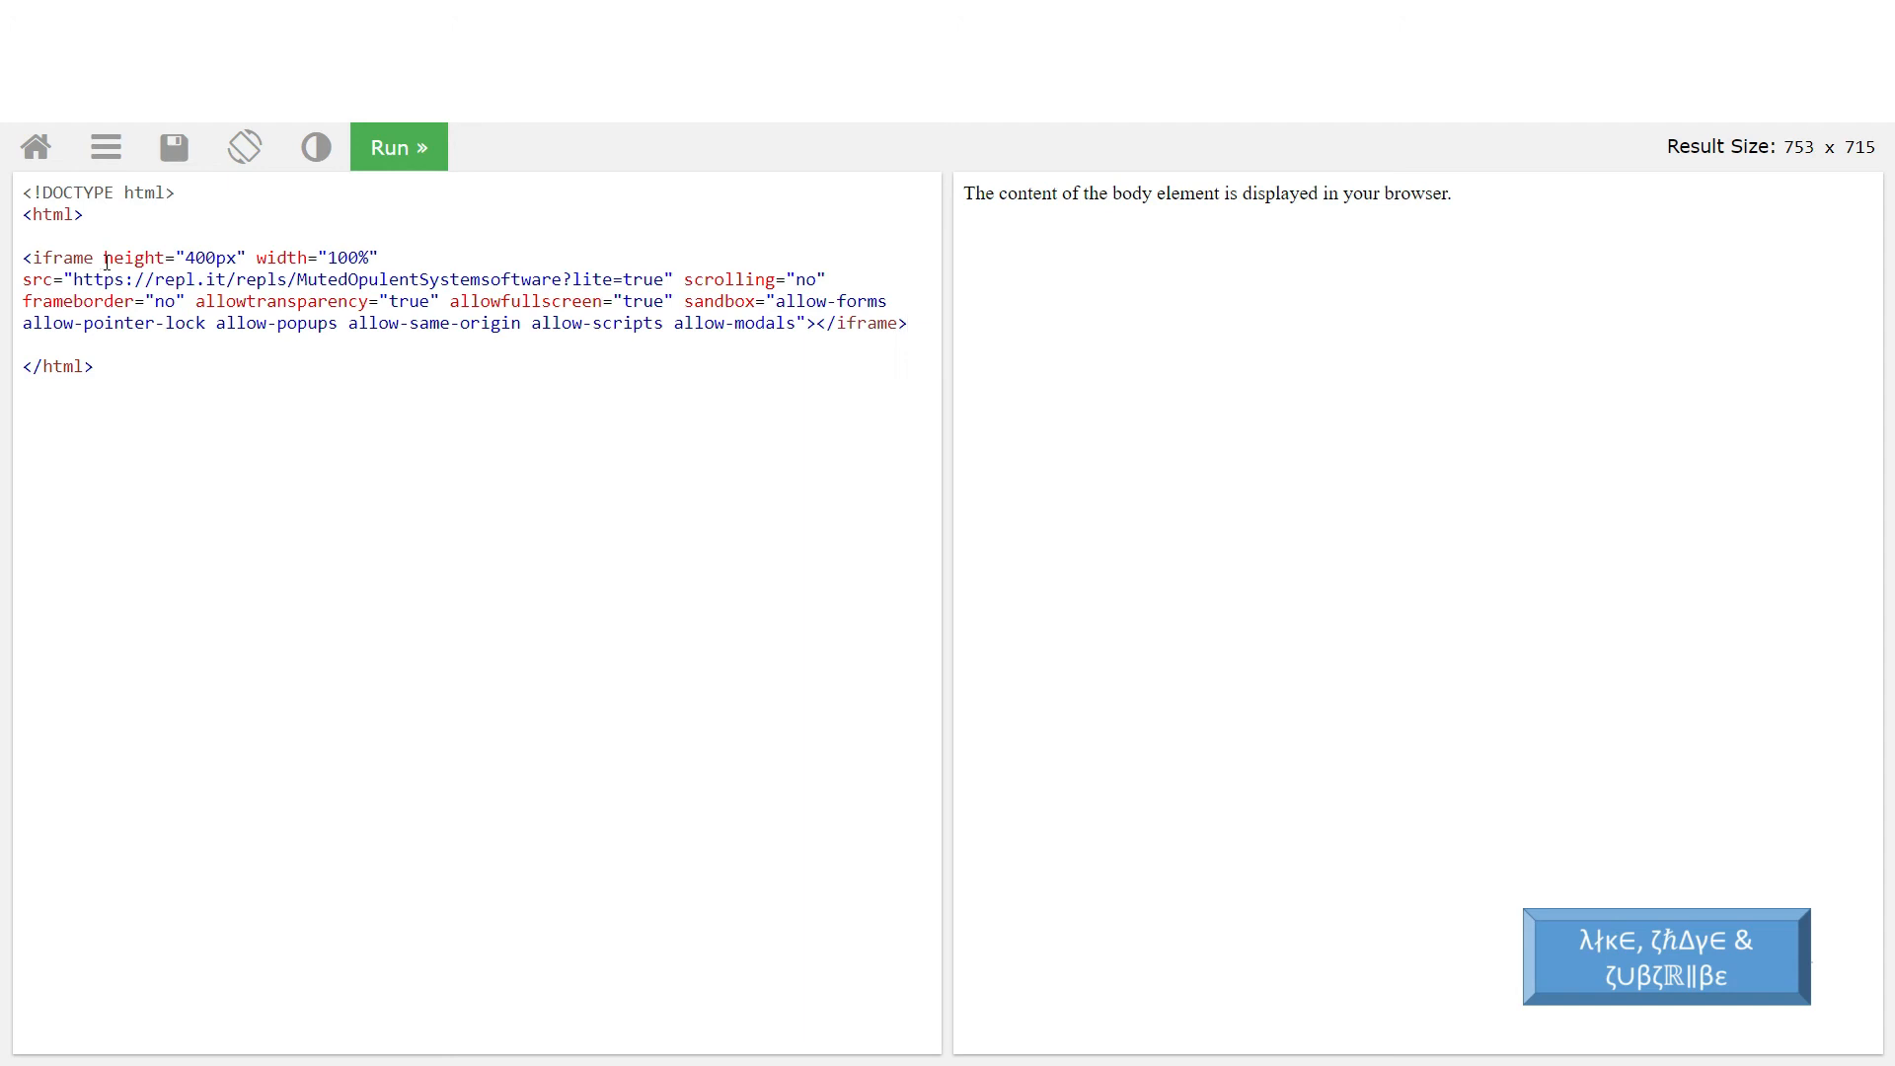
{"action": "mouse_move", "coordinate": [256, 375]}
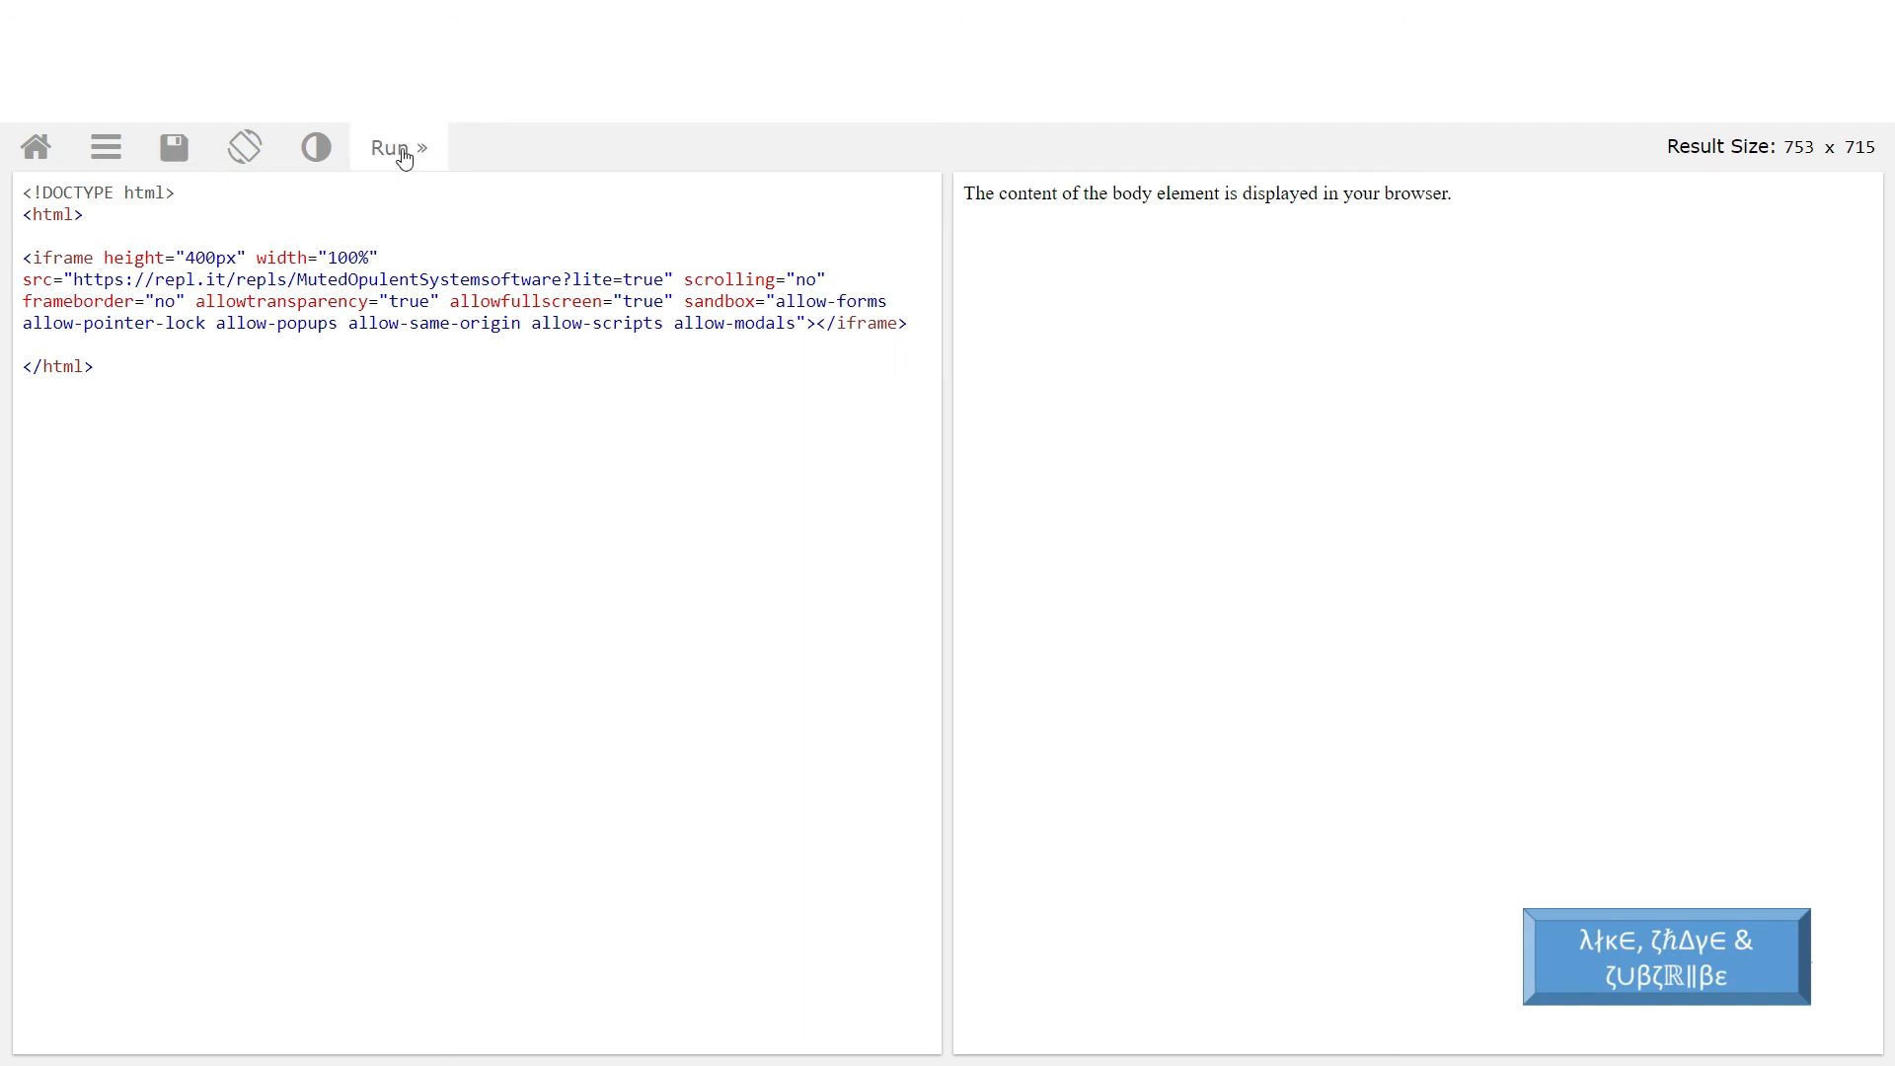
{"action": "left_click", "coordinate": [397, 146]}
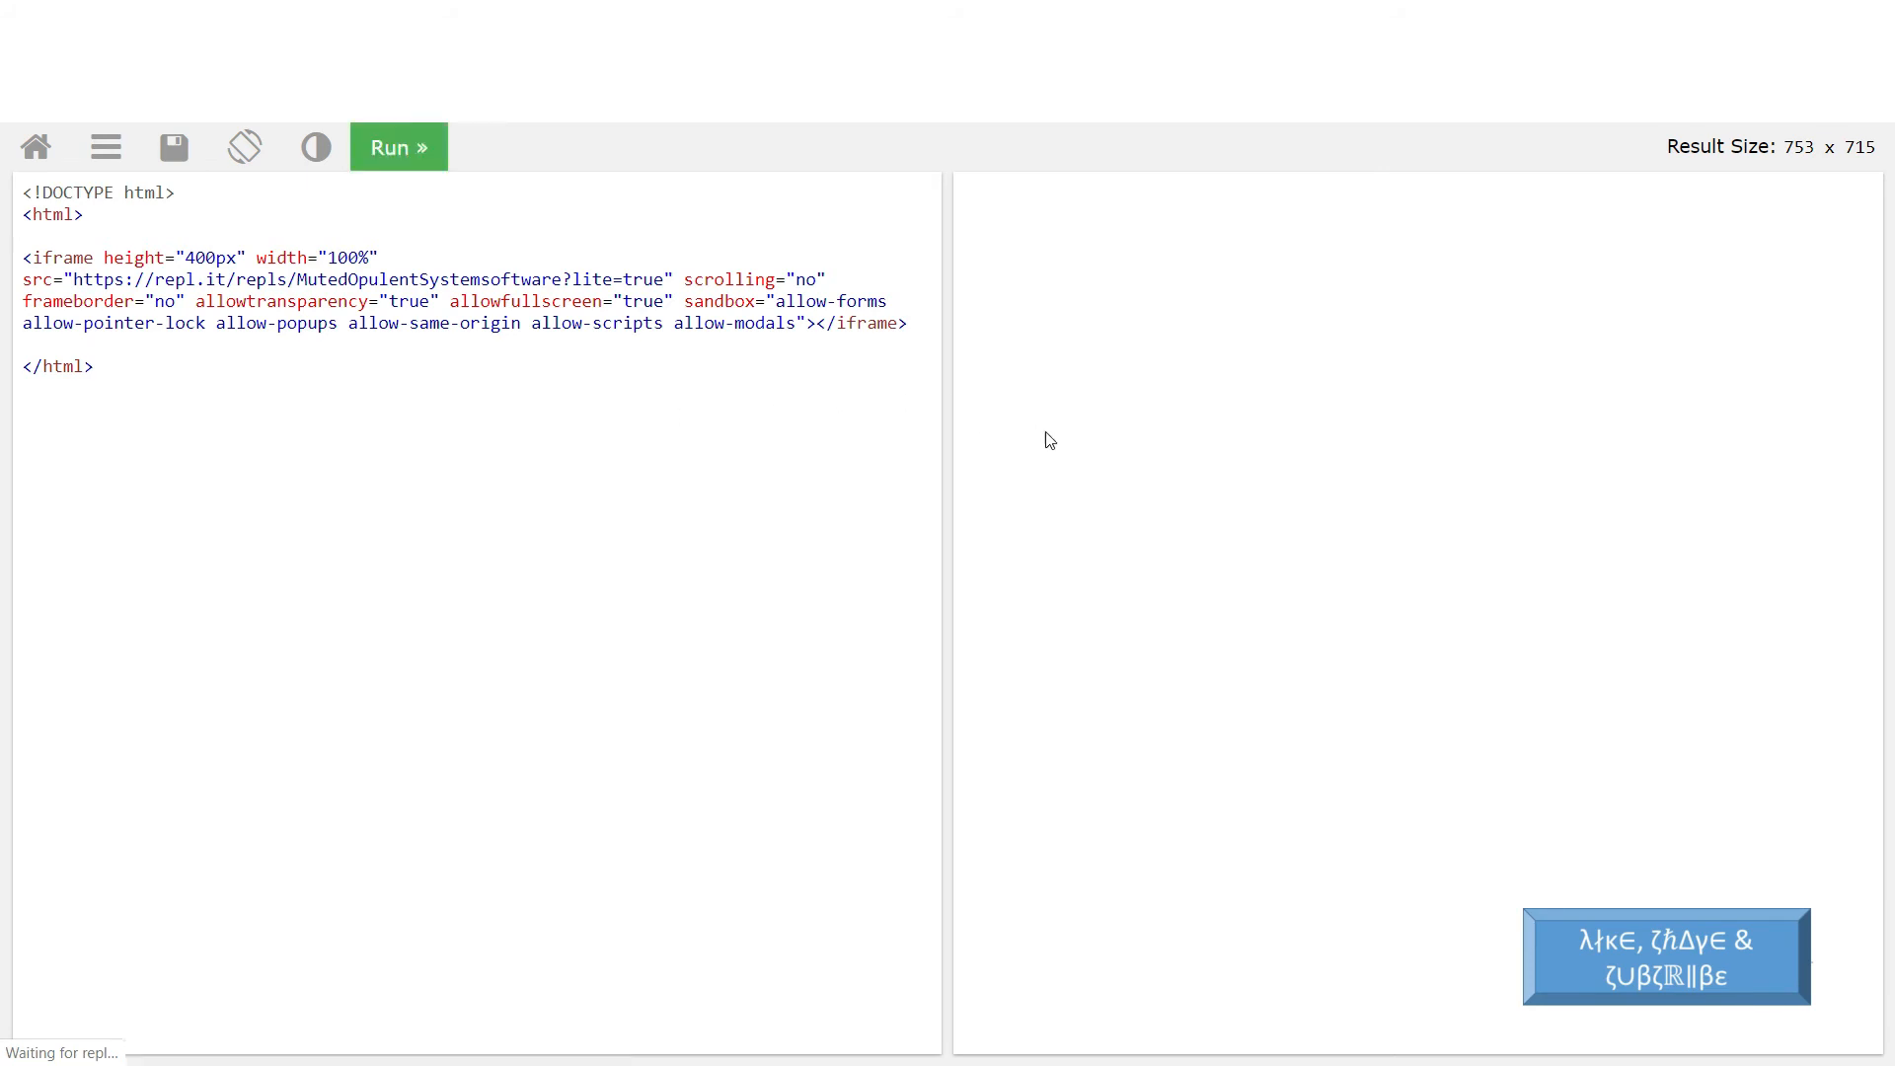
{"action": "left_click", "coordinate": [397, 147]}
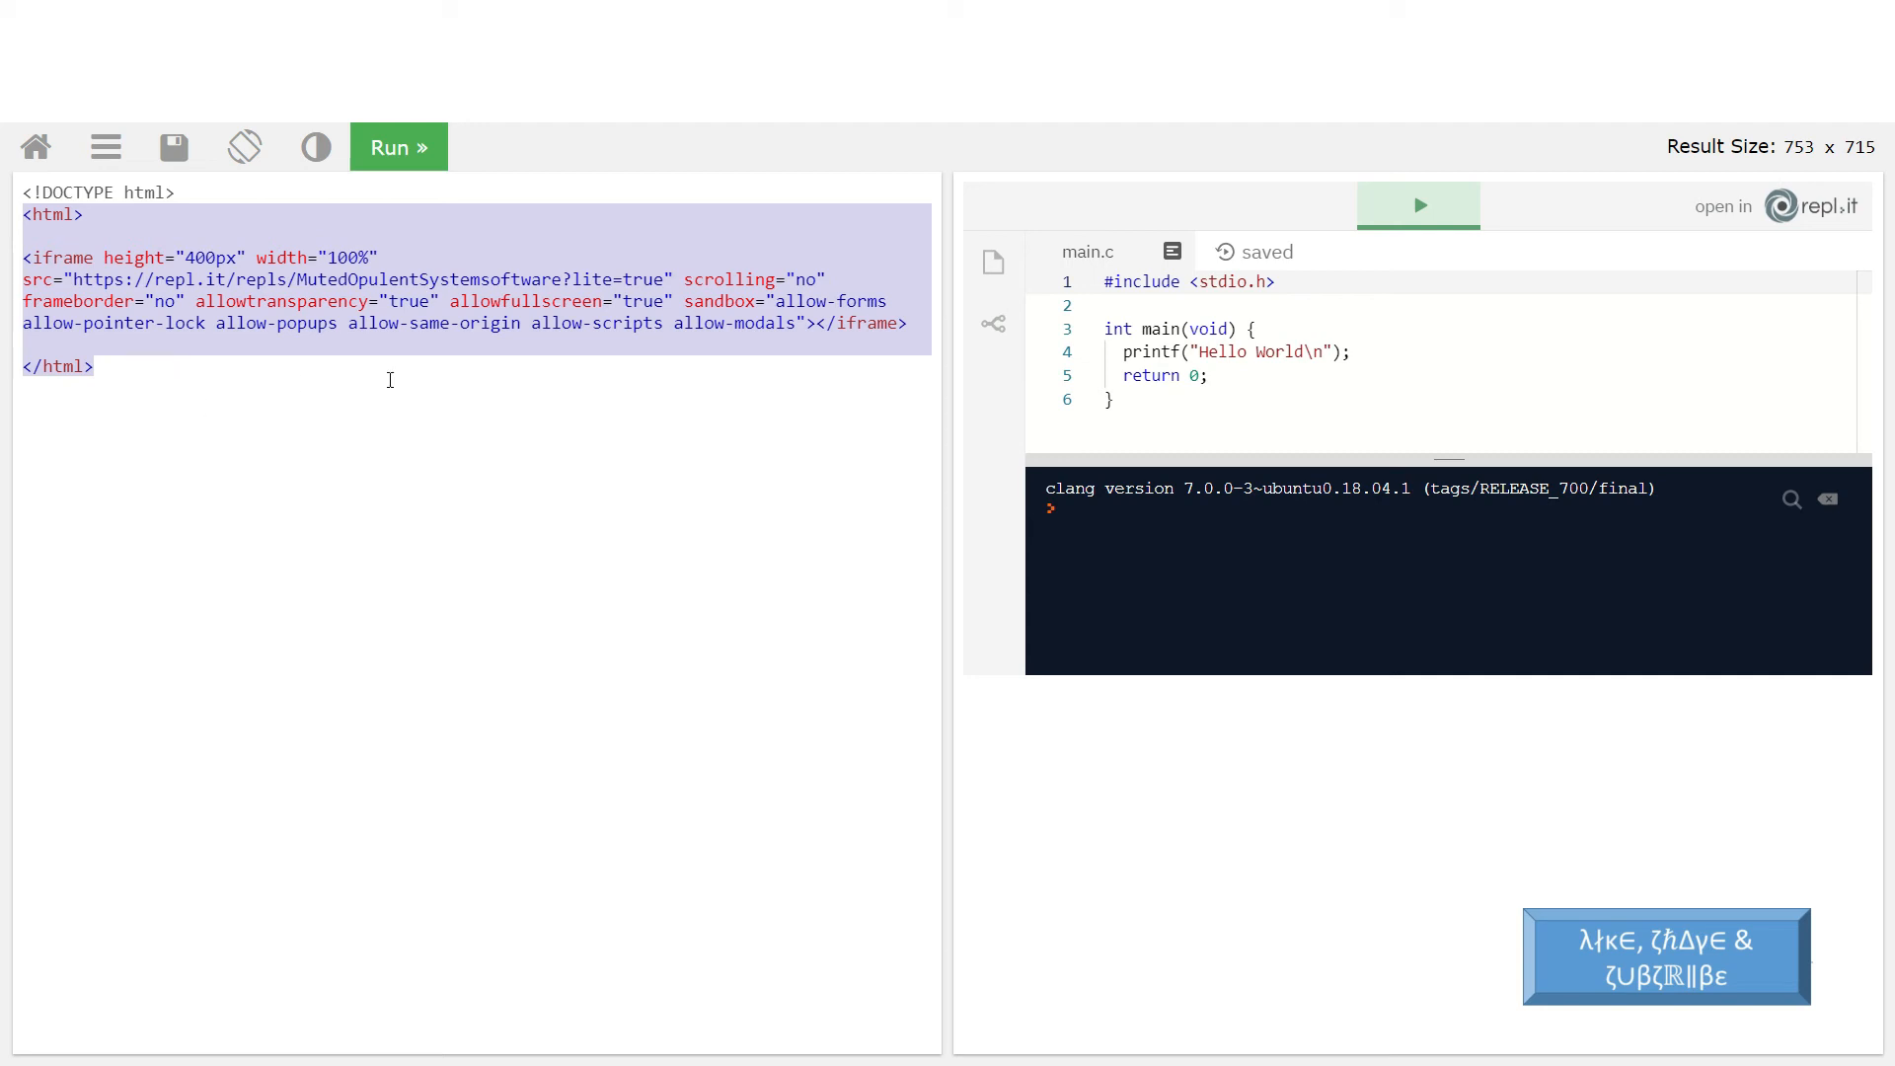
{"action": "mouse_move", "coordinate": [438, 470]}
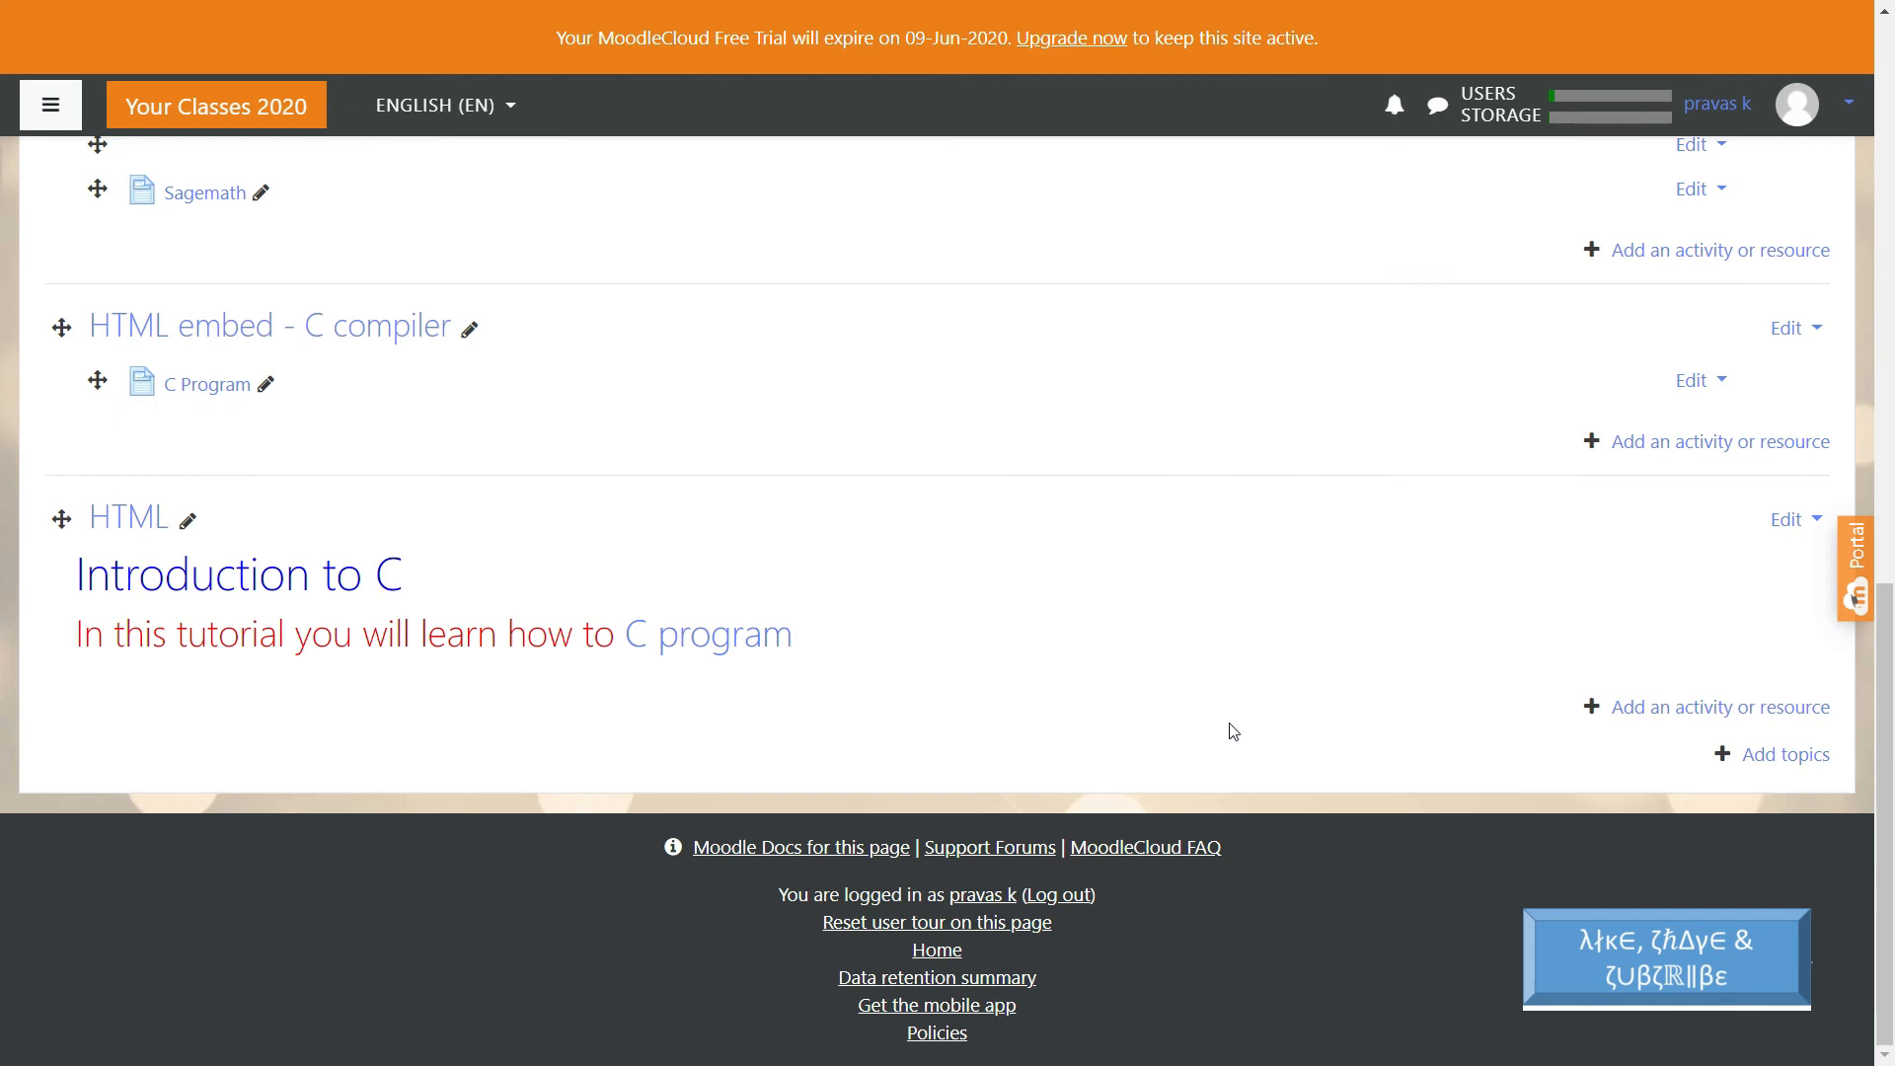
{"action": "mouse_move", "coordinate": [1113, 714]}
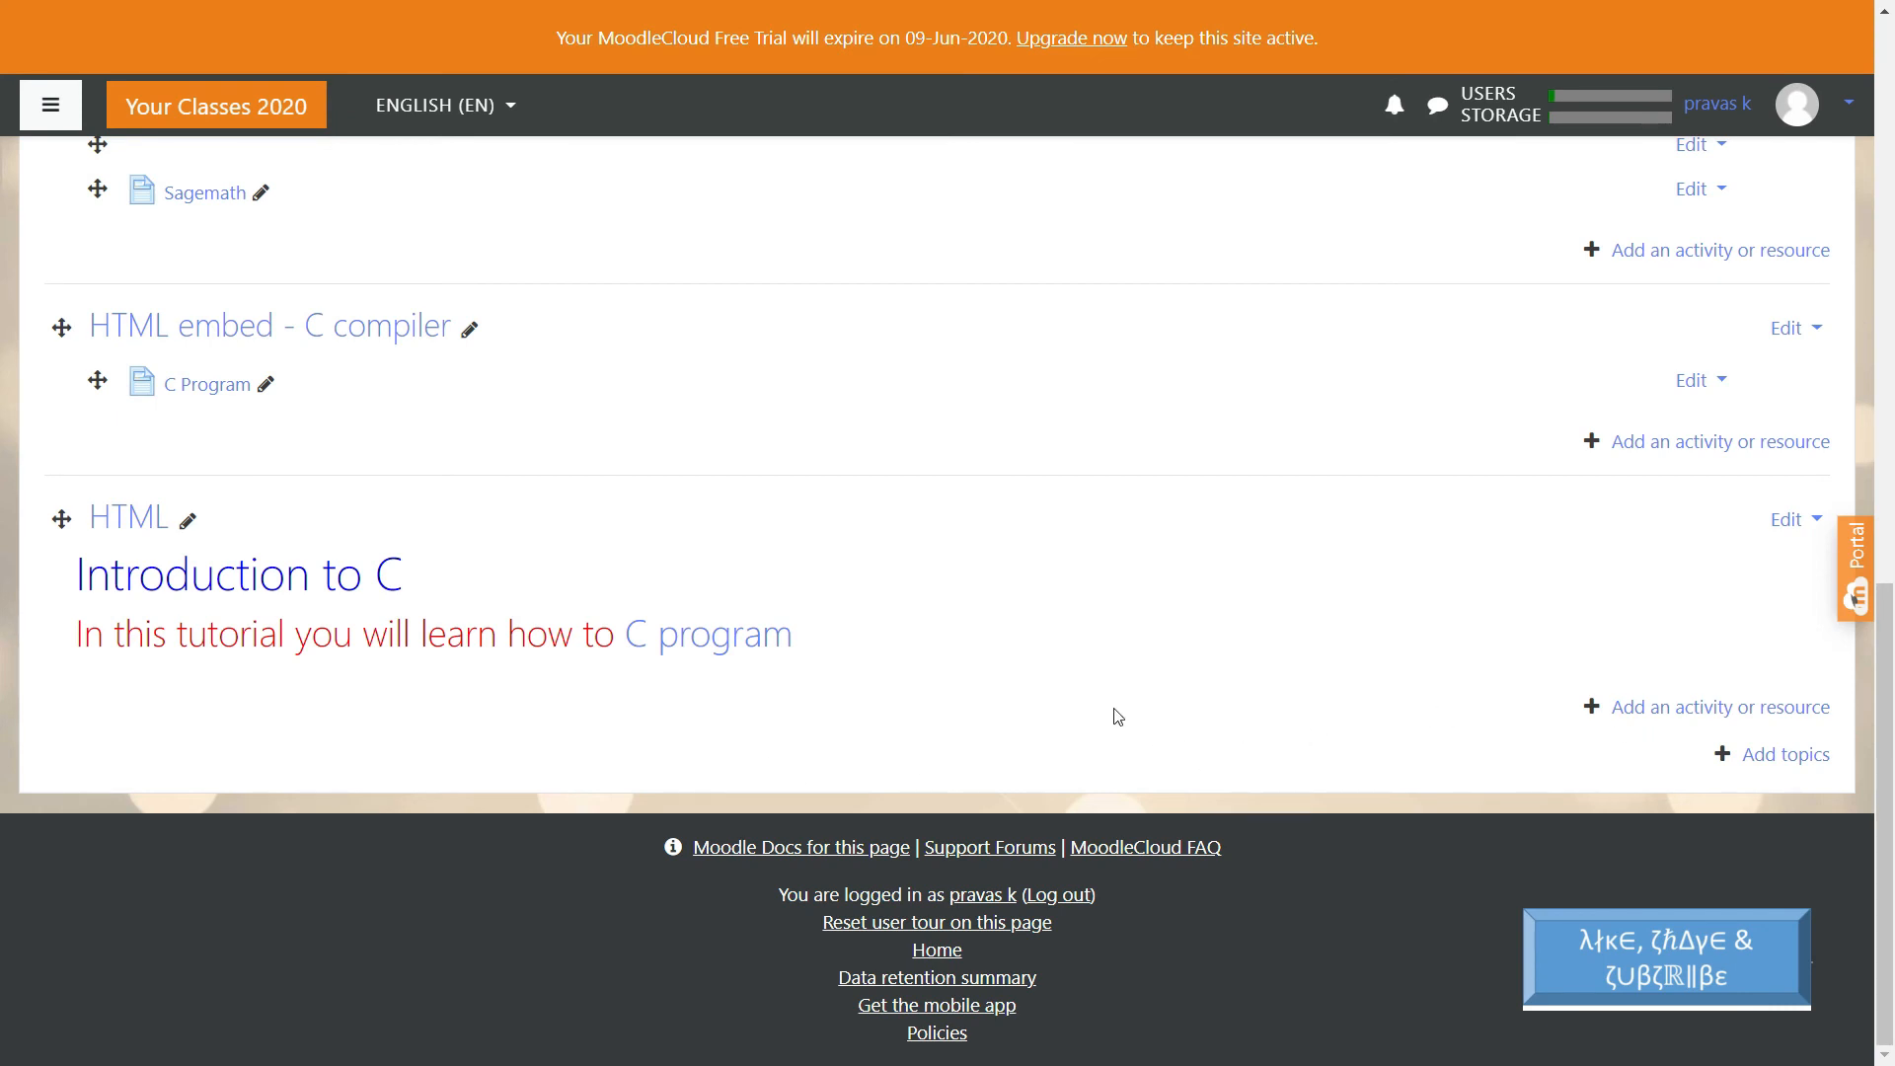
{"action": "mouse_move", "coordinate": [1719, 706]}
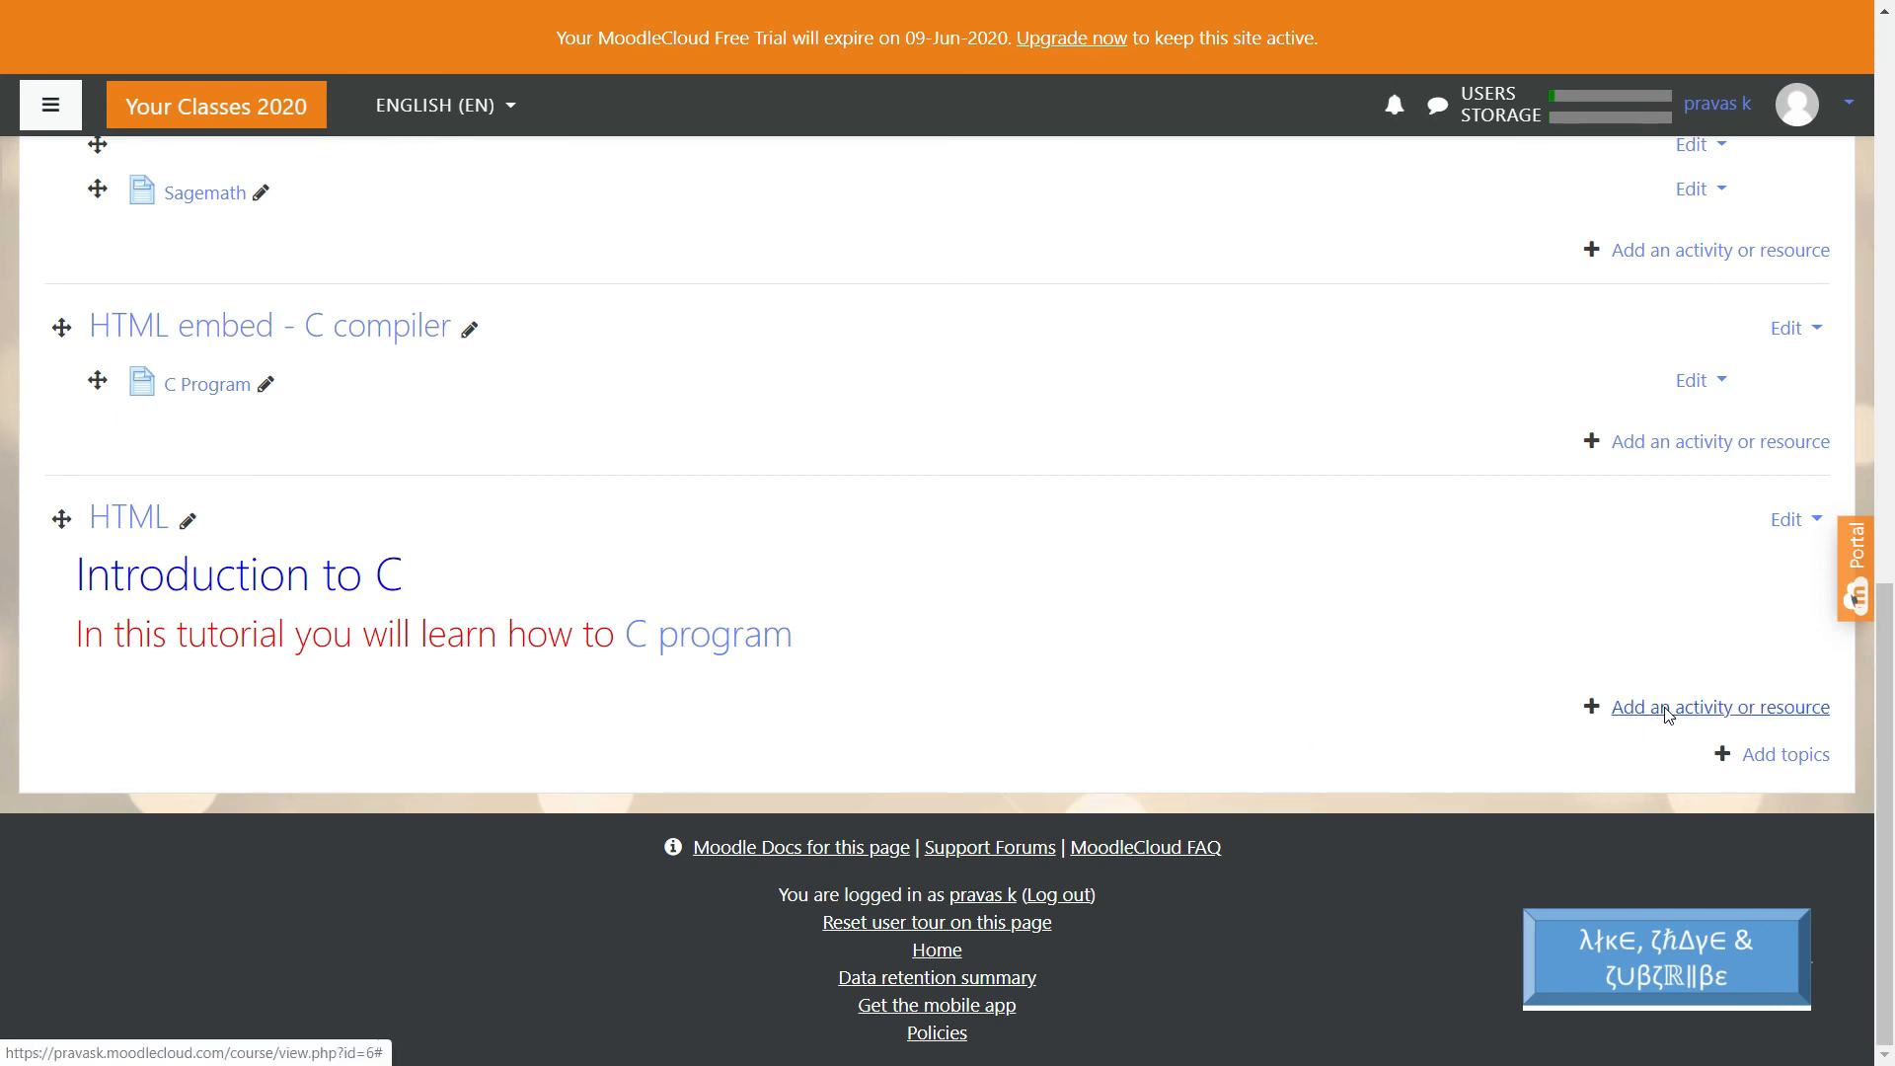
- Add a new Page resource to the HTML topic via the activity chooser
{"action": "left_click", "coordinate": [1719, 706]}
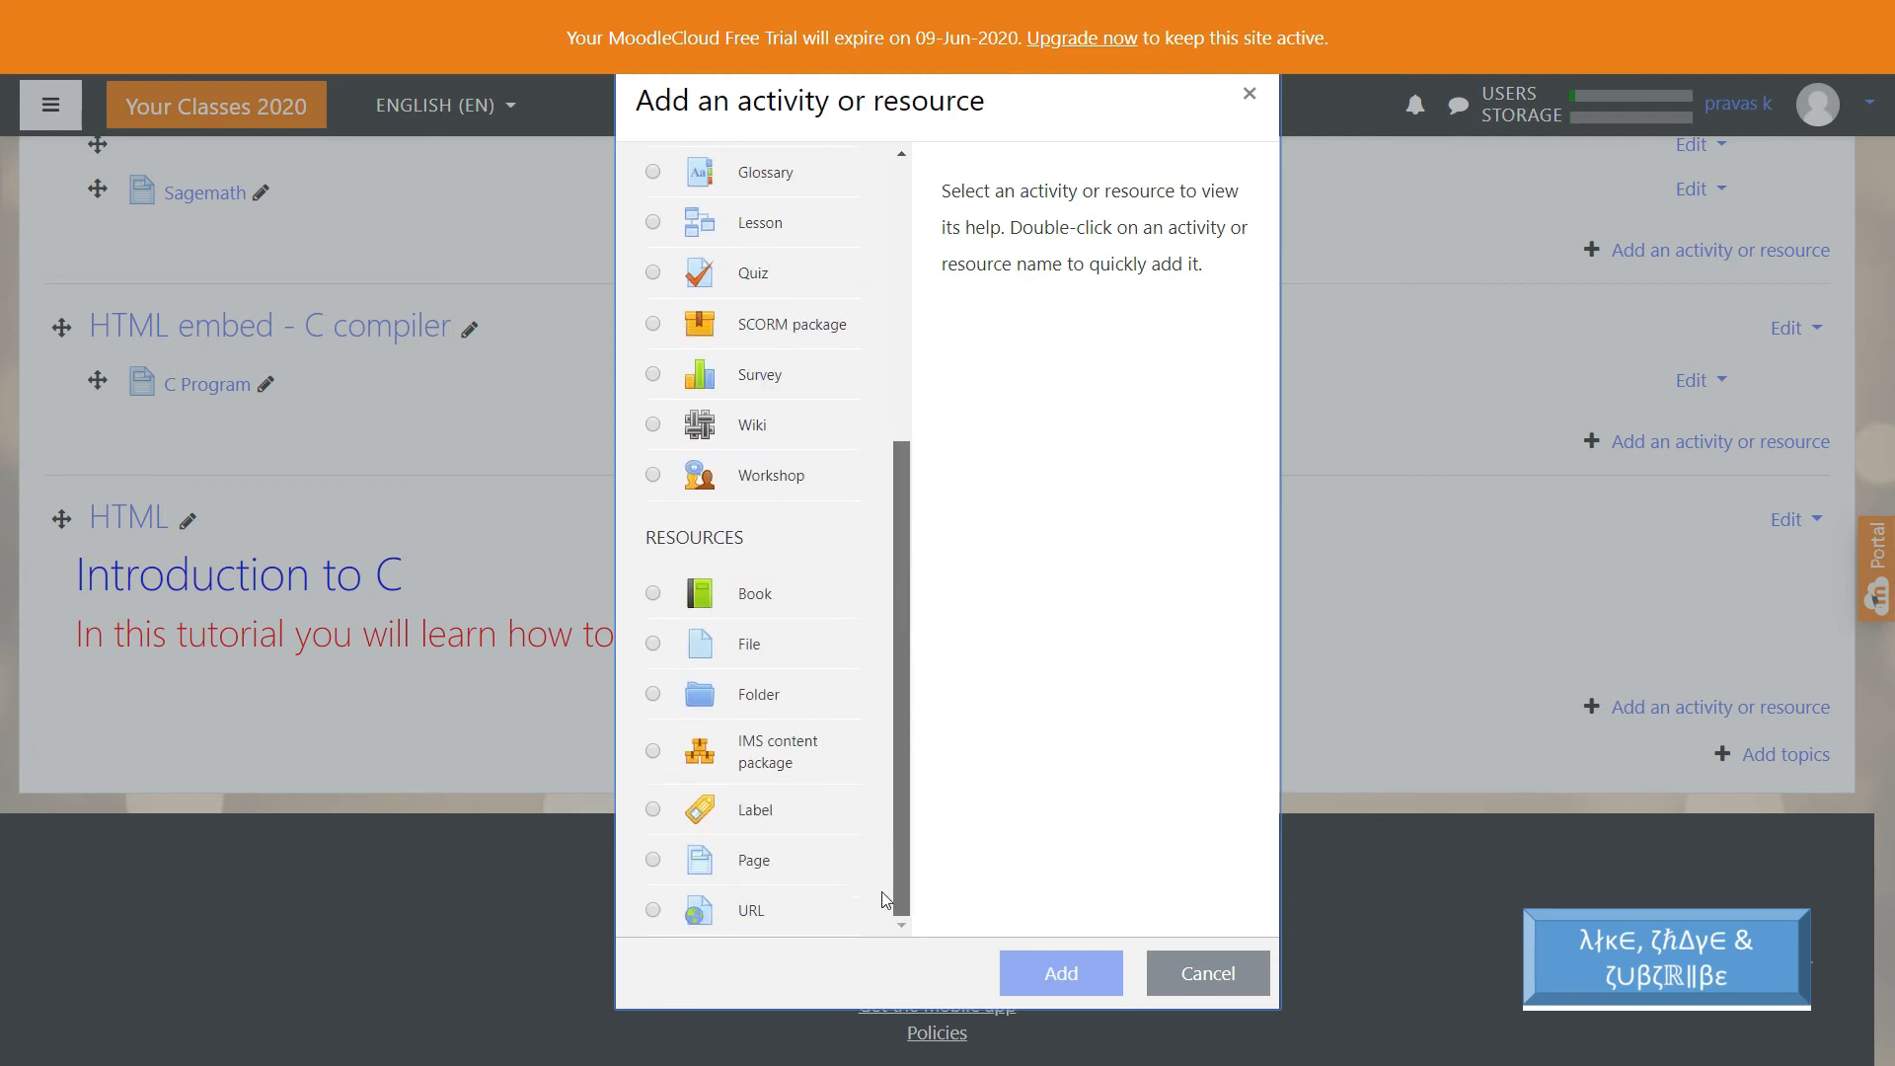
{"action": "left_click", "coordinate": [653, 858]}
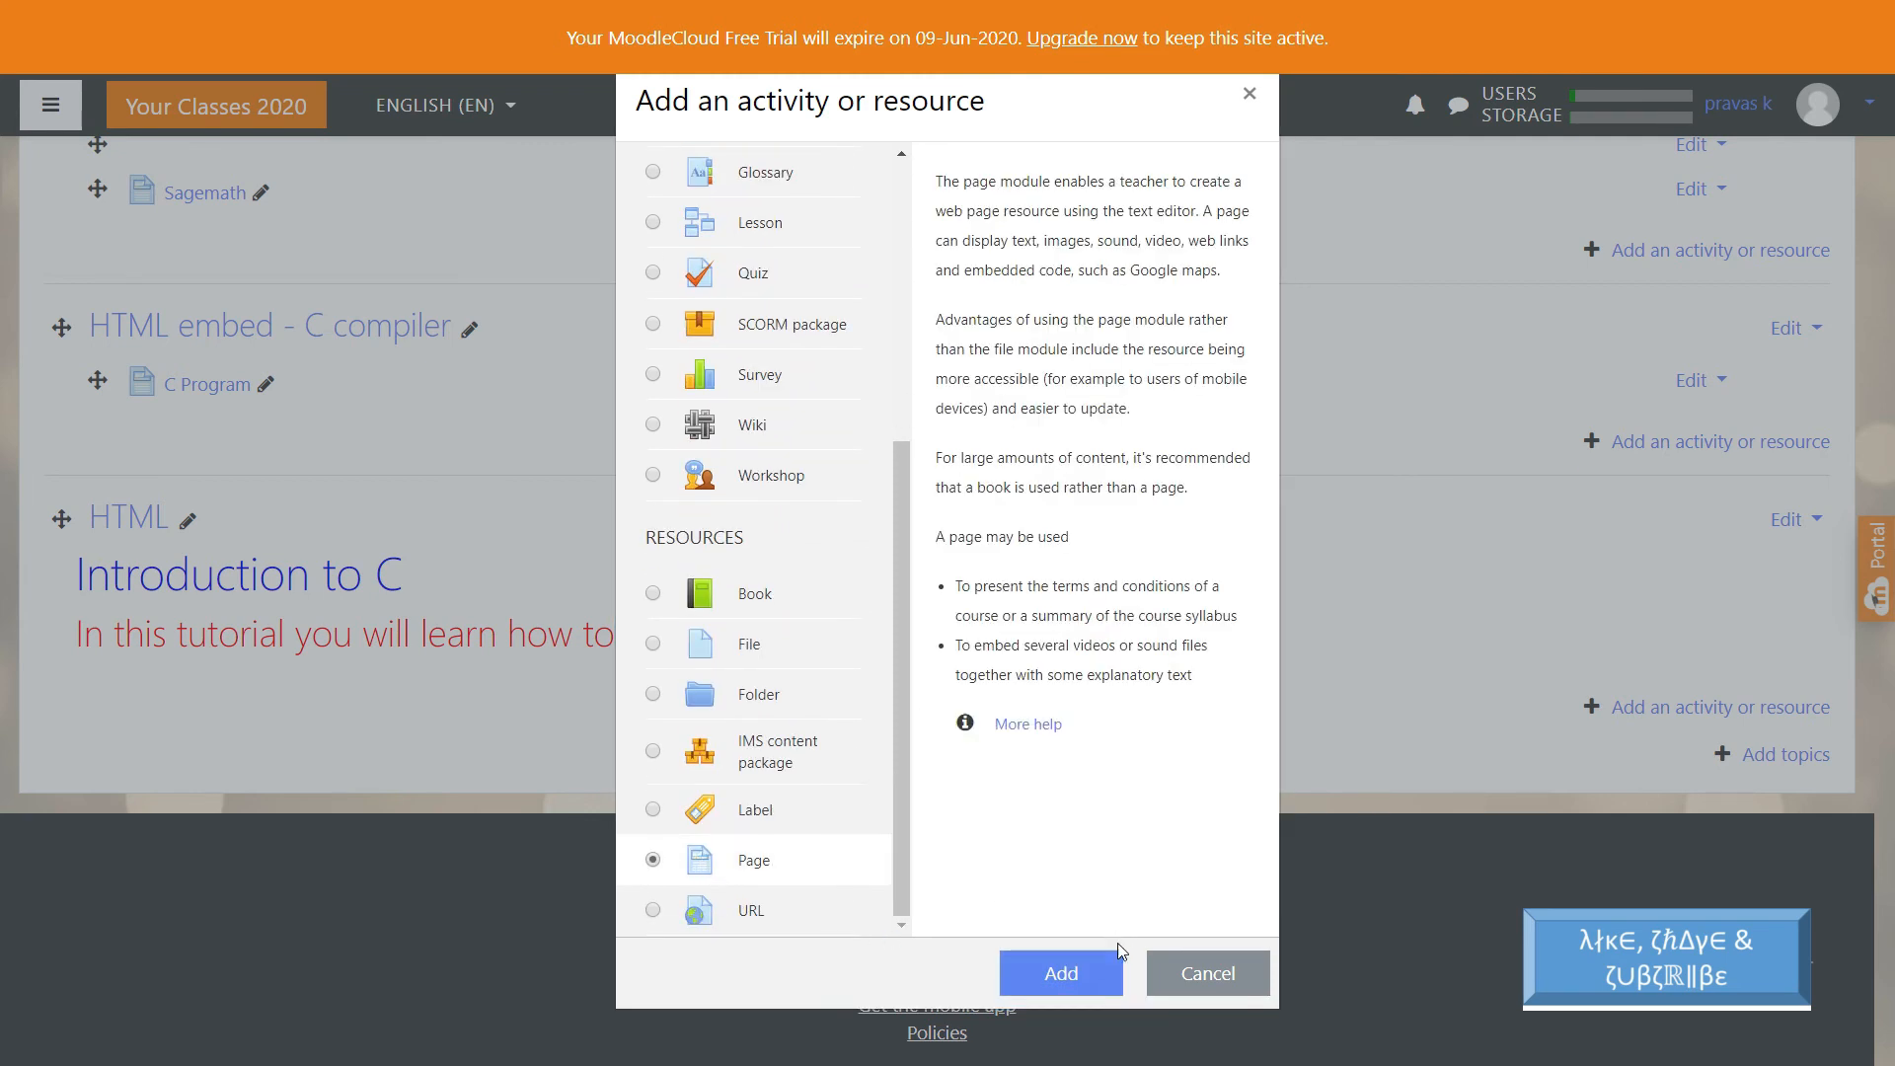
{"action": "left_click", "coordinate": [1060, 973]}
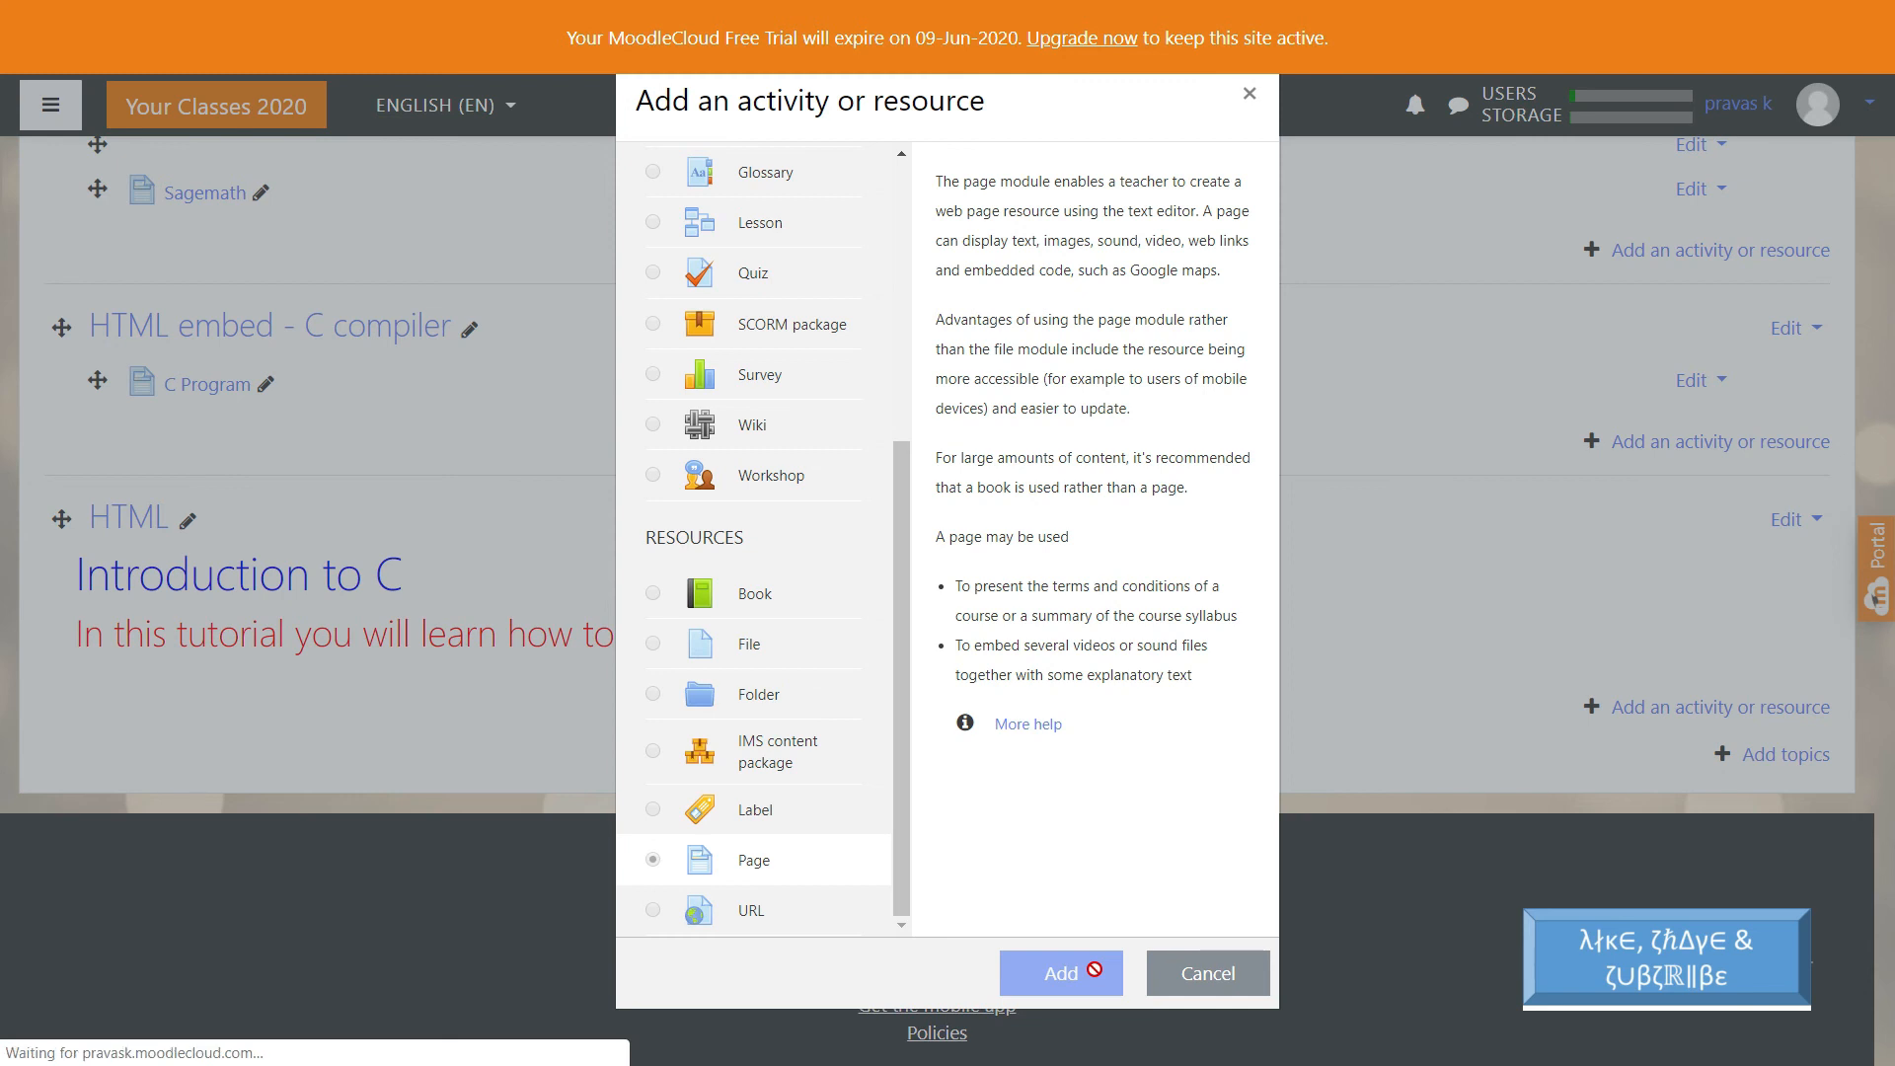
{"action": "left_click", "coordinate": [1060, 973]}
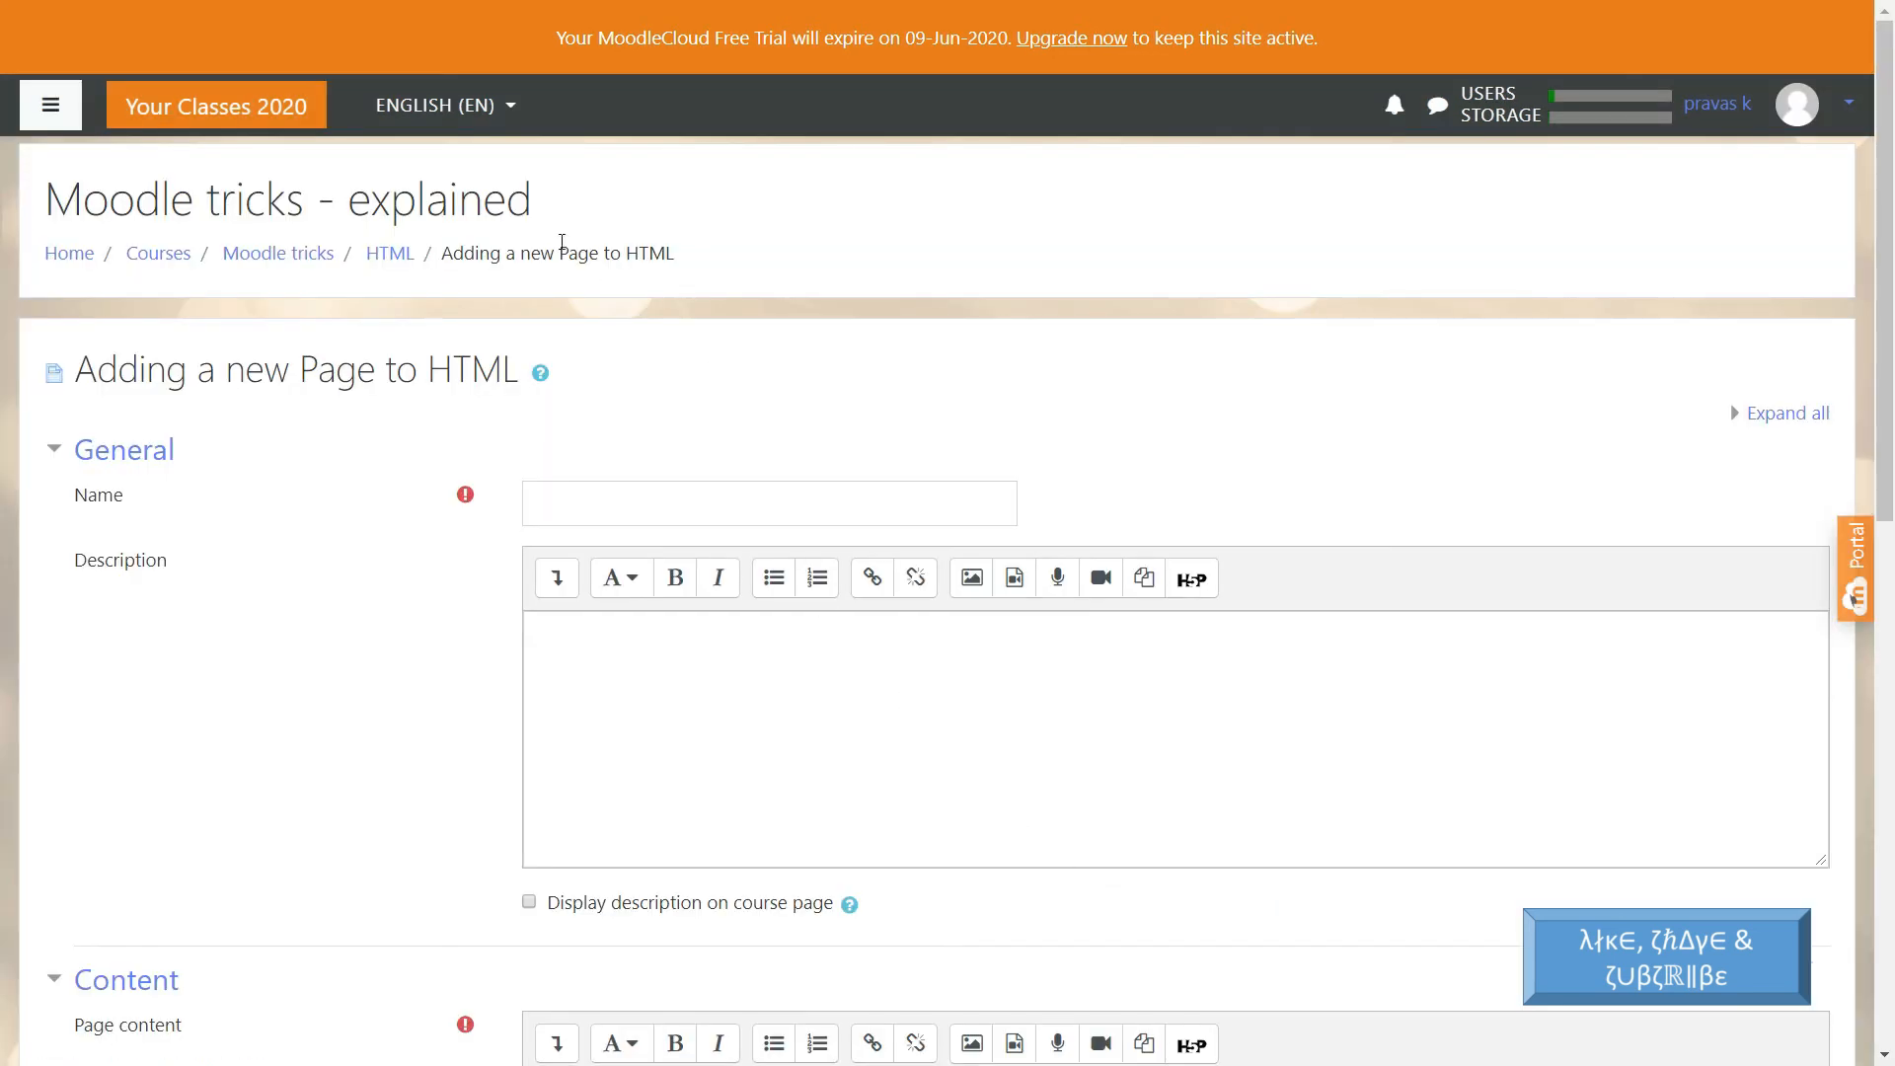
- Enter 'C compiler' as the page Name and move down to the Page content editor
{"action": "type", "text": "comp"}
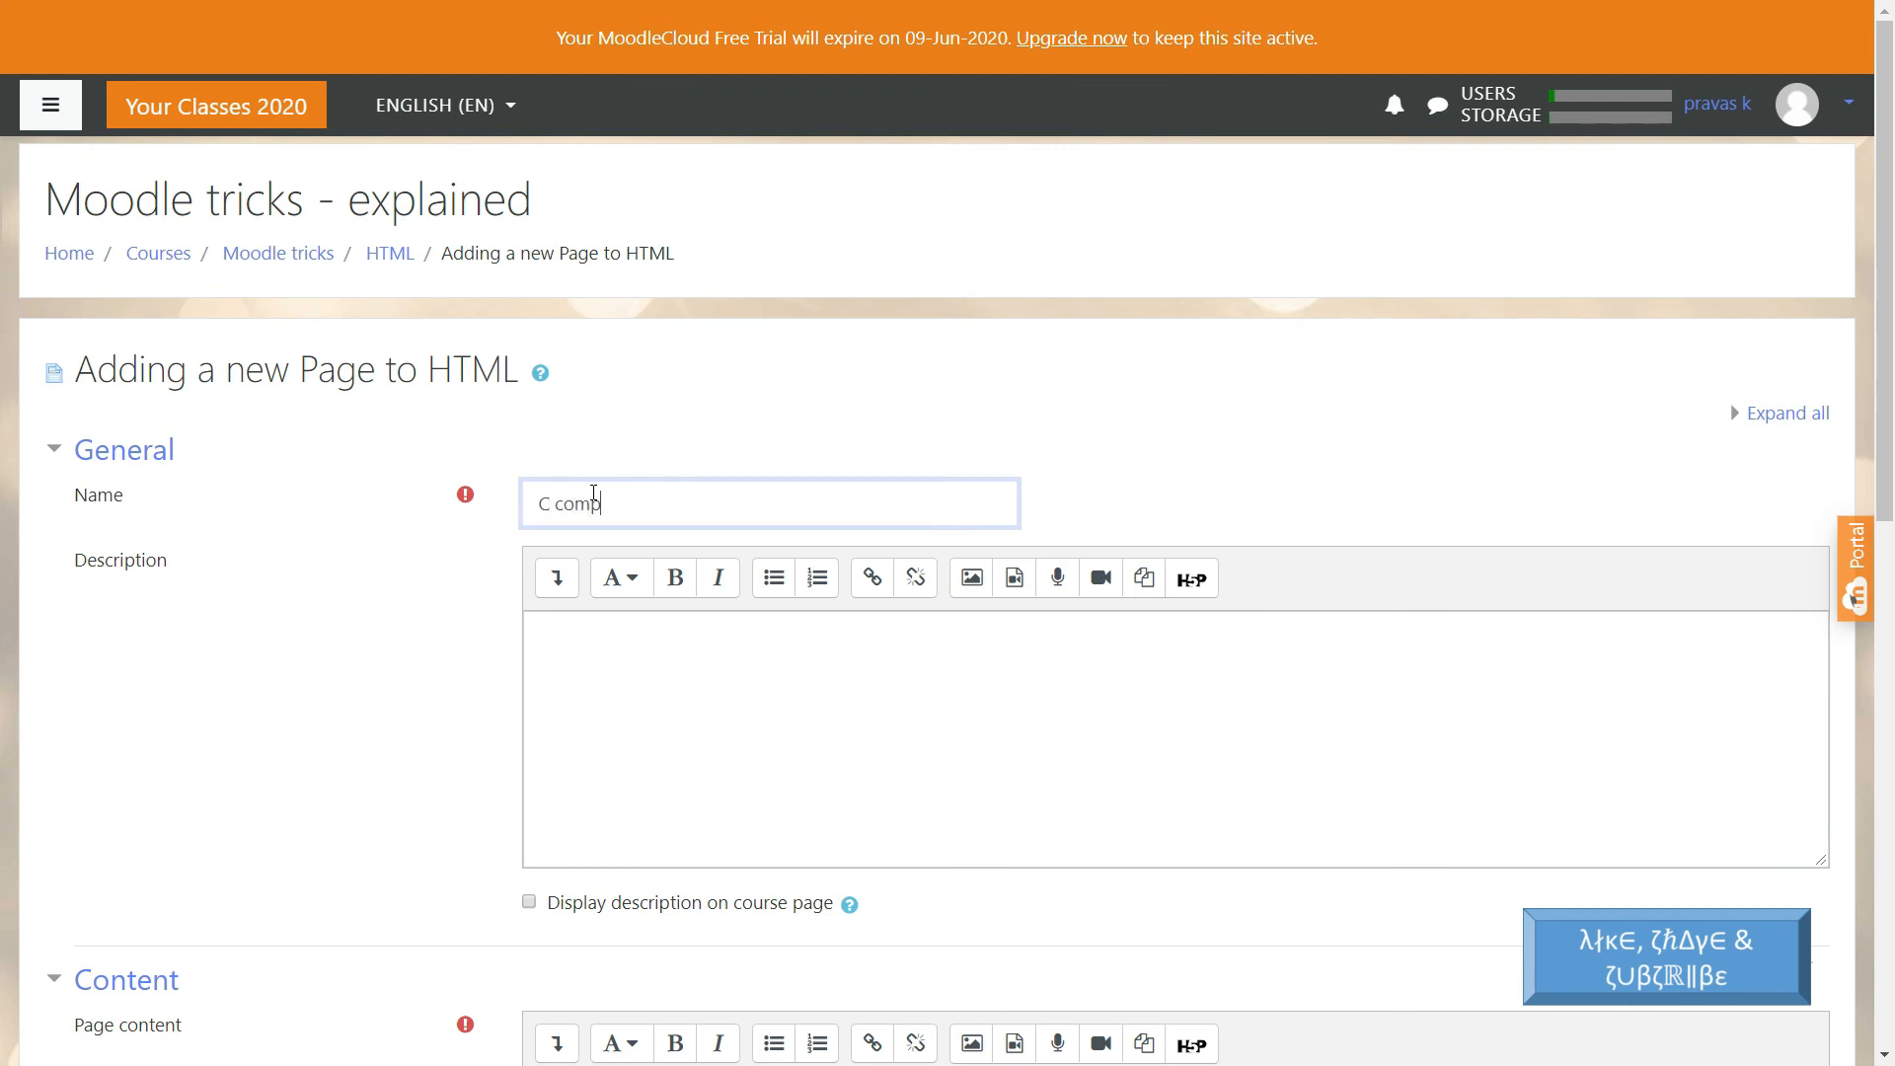
{"action": "type", "text": "iler"}
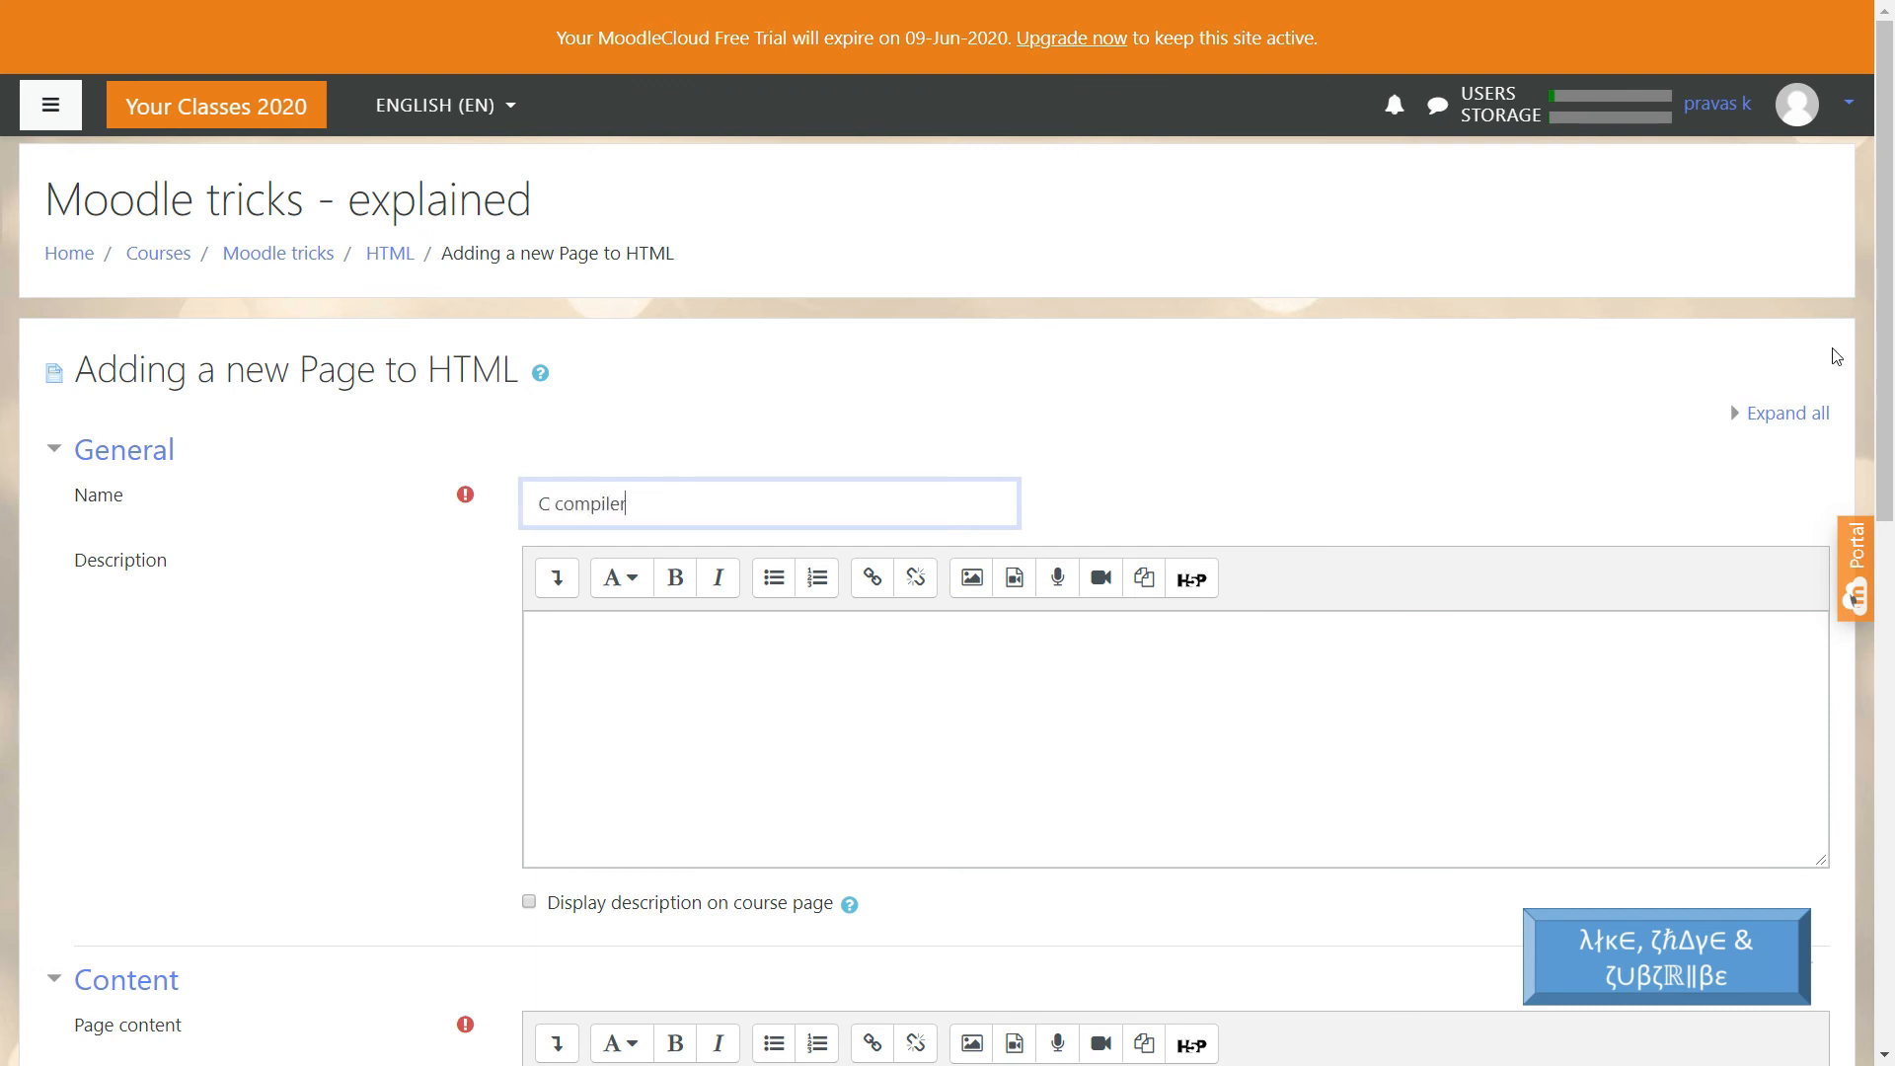
{"action": "scroll", "scroll_direction": "down", "scroll_amount": 3}
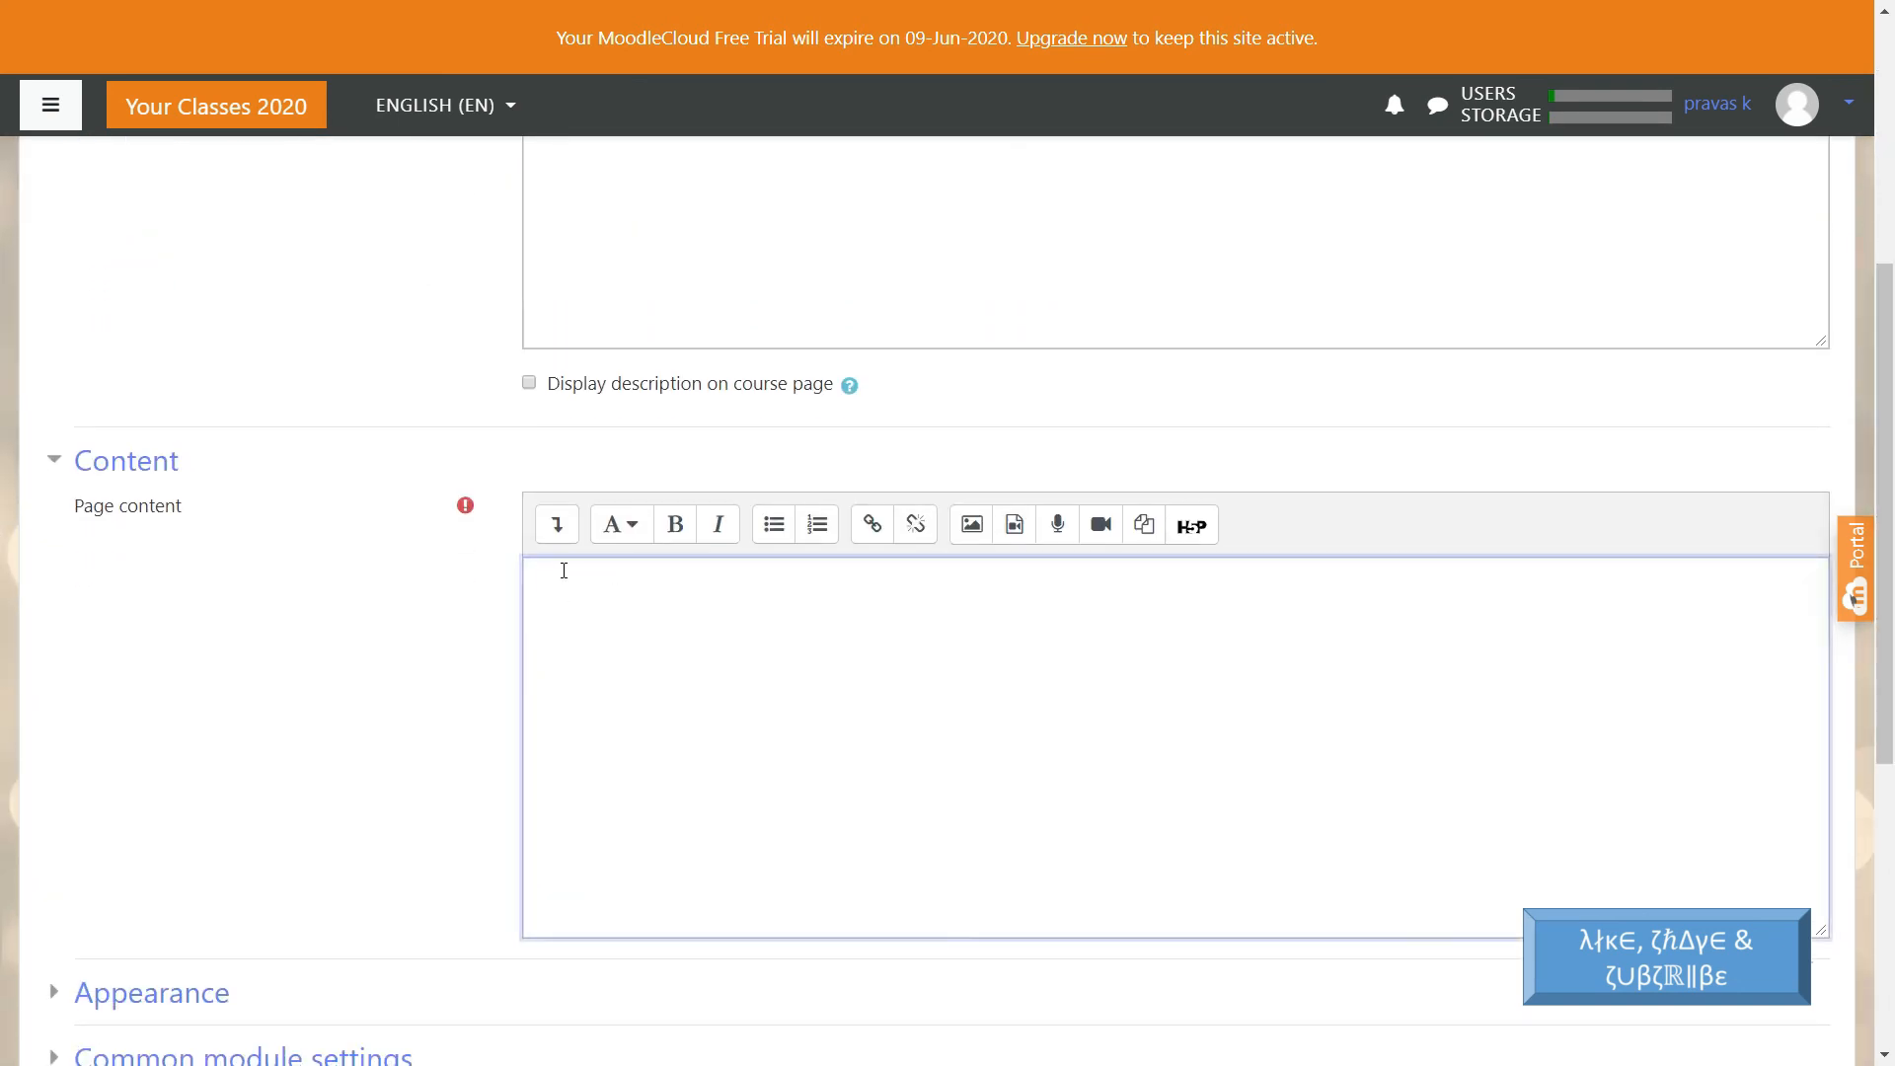
{"action": "mouse_move", "coordinate": [748, 647]}
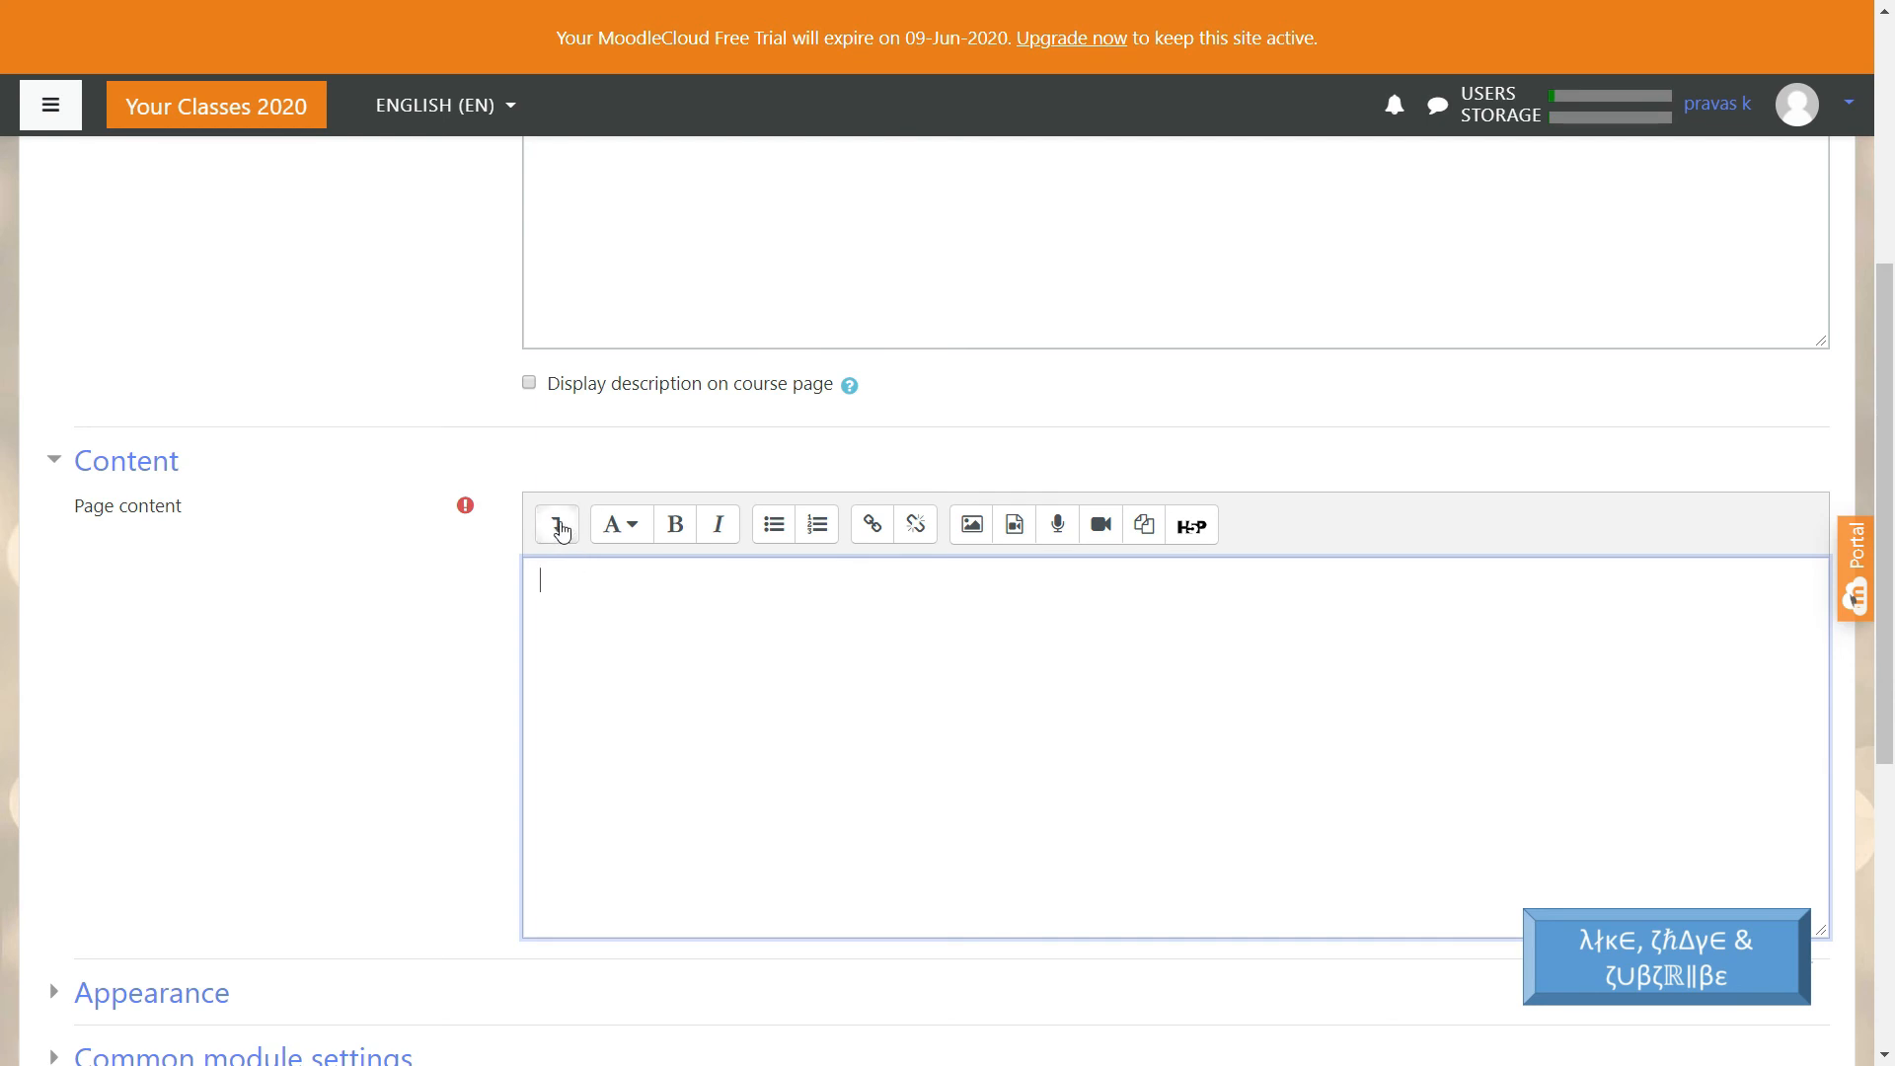
- Paste the Repl.it C compiler iframe code into the Atto editor's HTML source and return to rendered view
{"action": "left_click", "coordinate": [554, 523]}
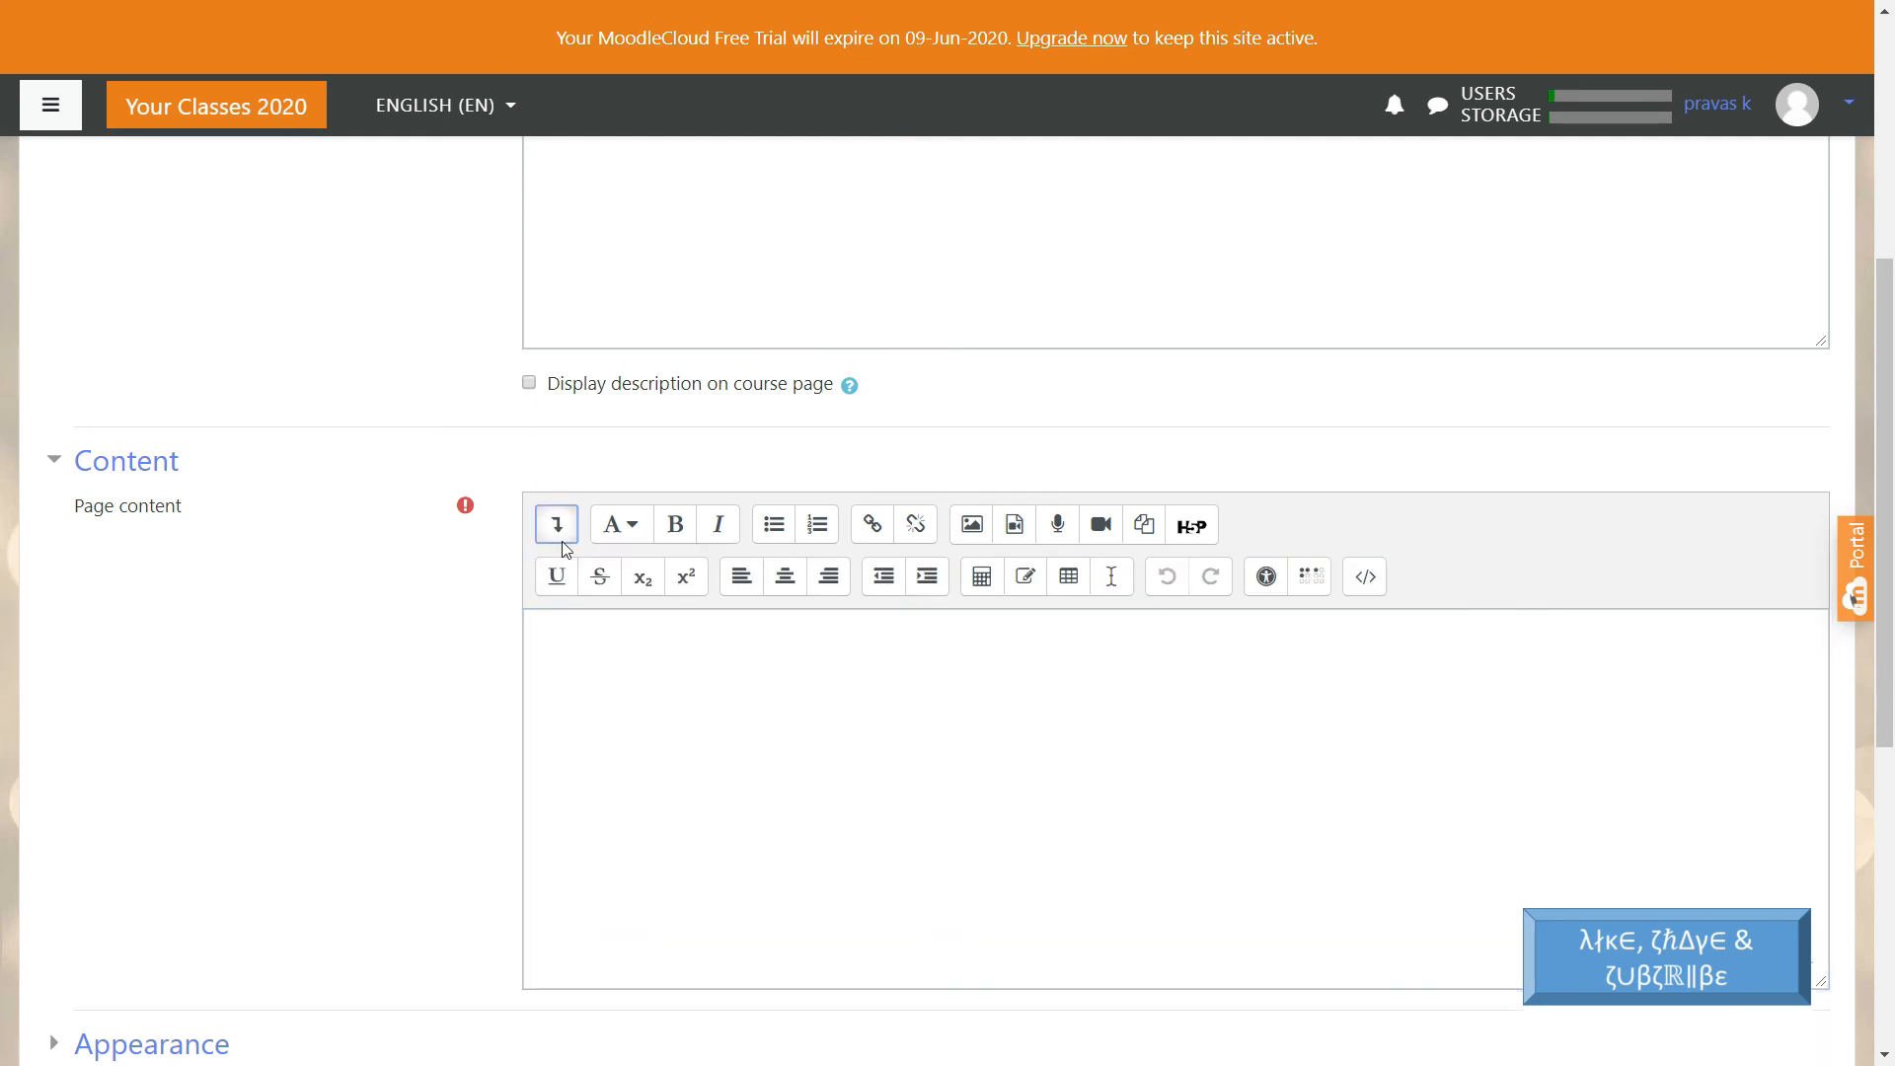
{"action": "mouse_move", "coordinate": [616, 536]}
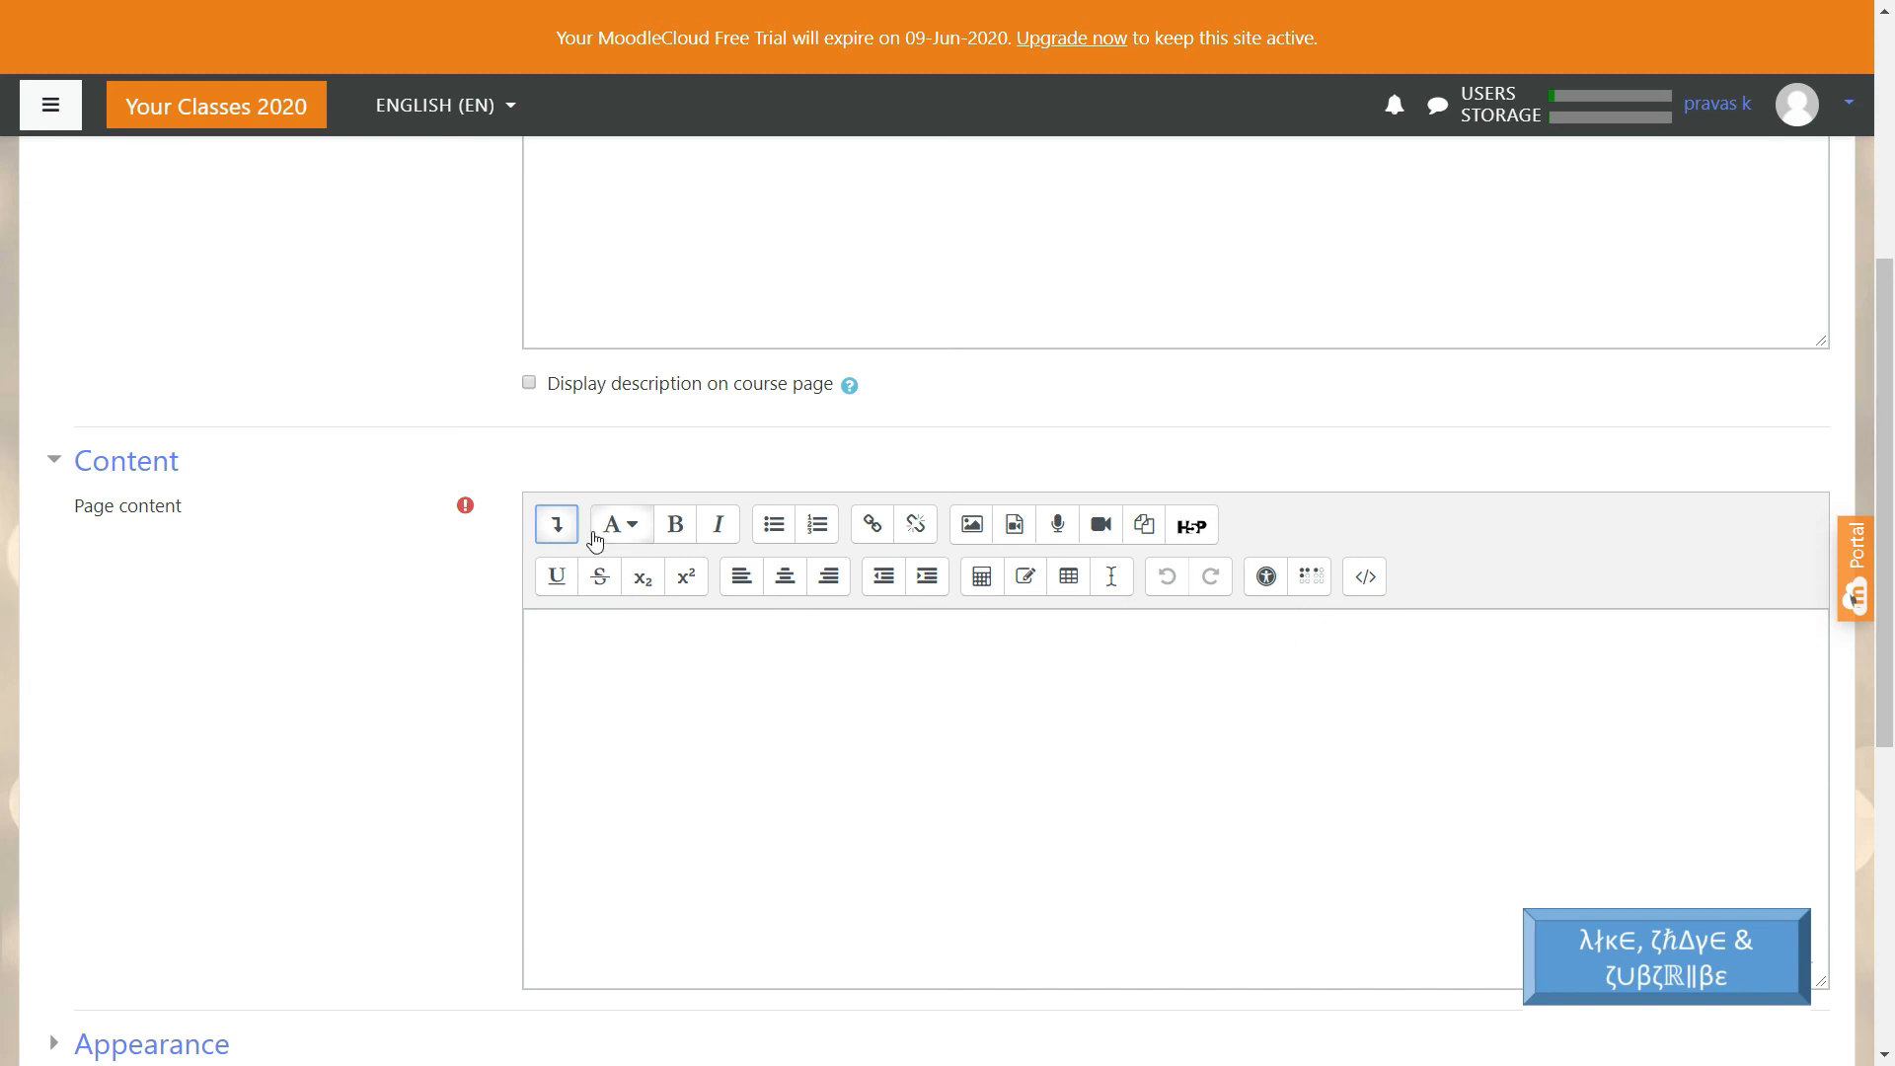
{"action": "mouse_move", "coordinate": [1364, 576]}
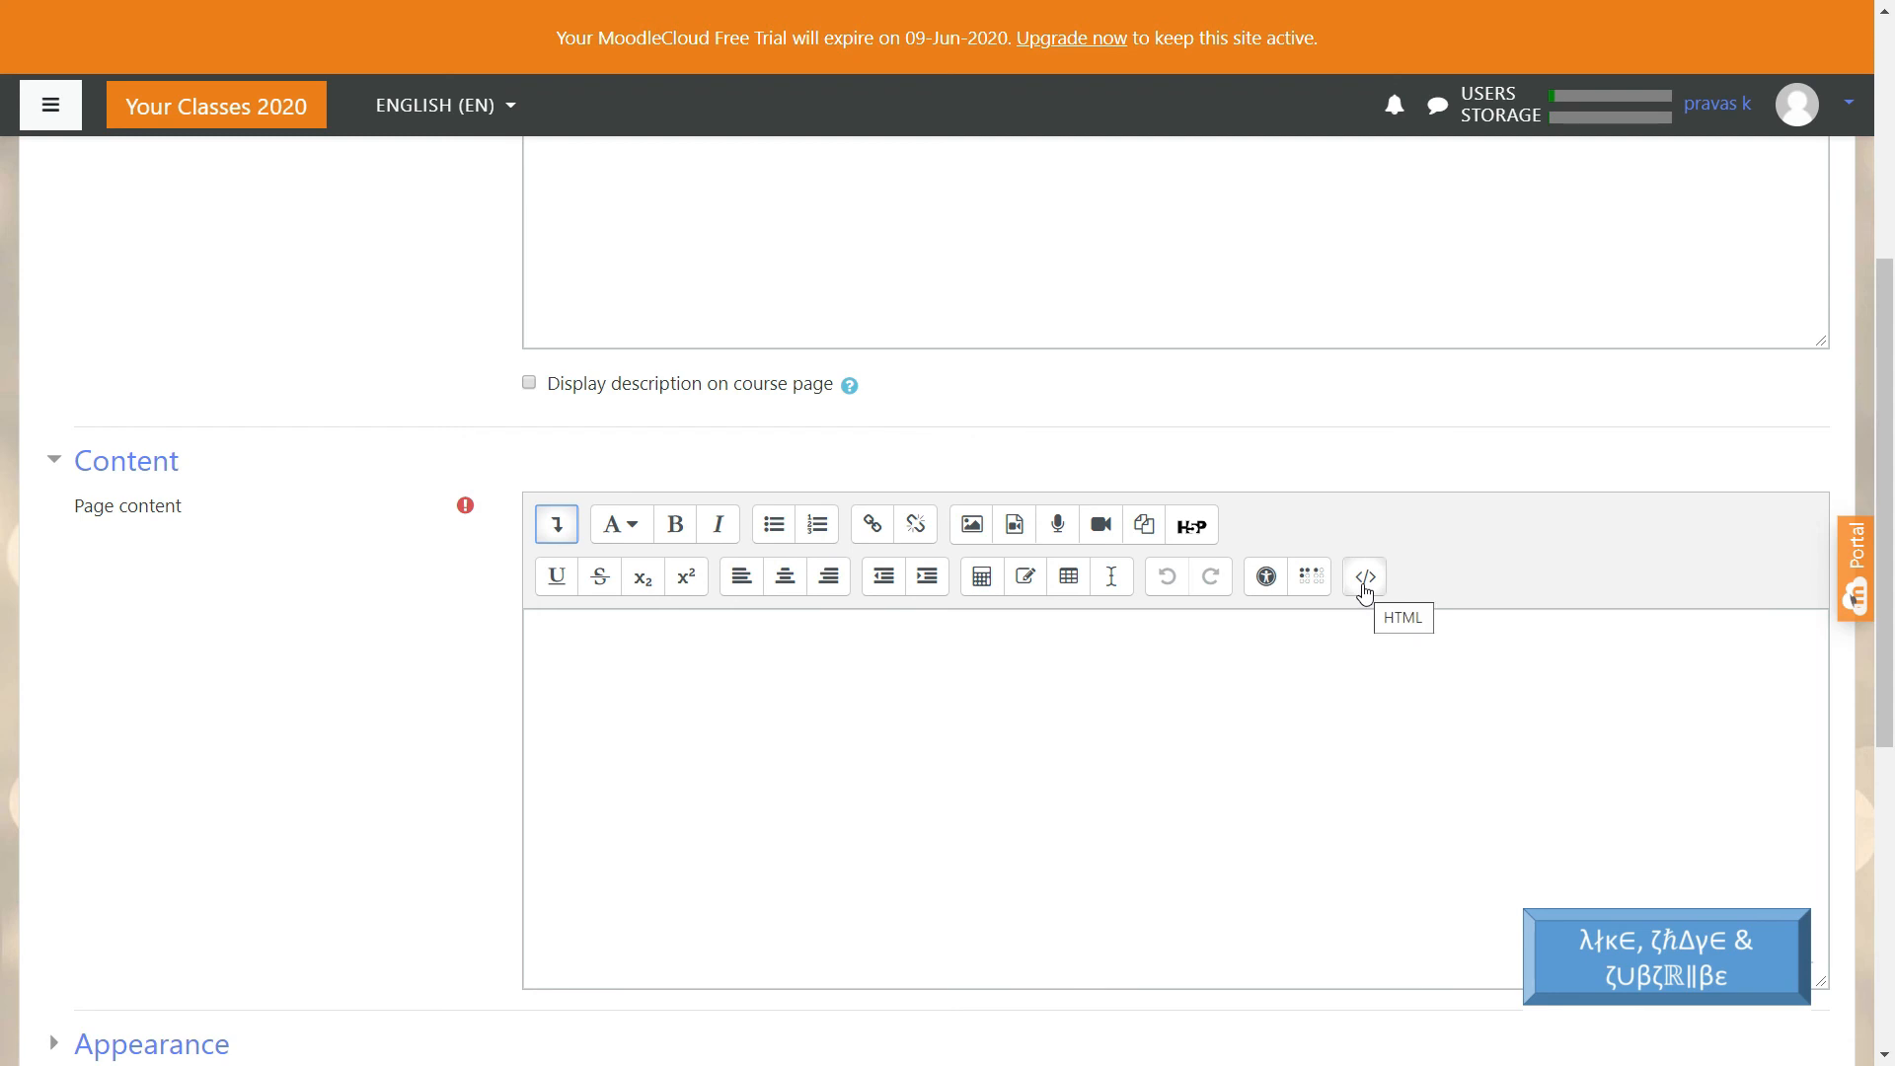
{"action": "left_click", "coordinate": [1364, 574]}
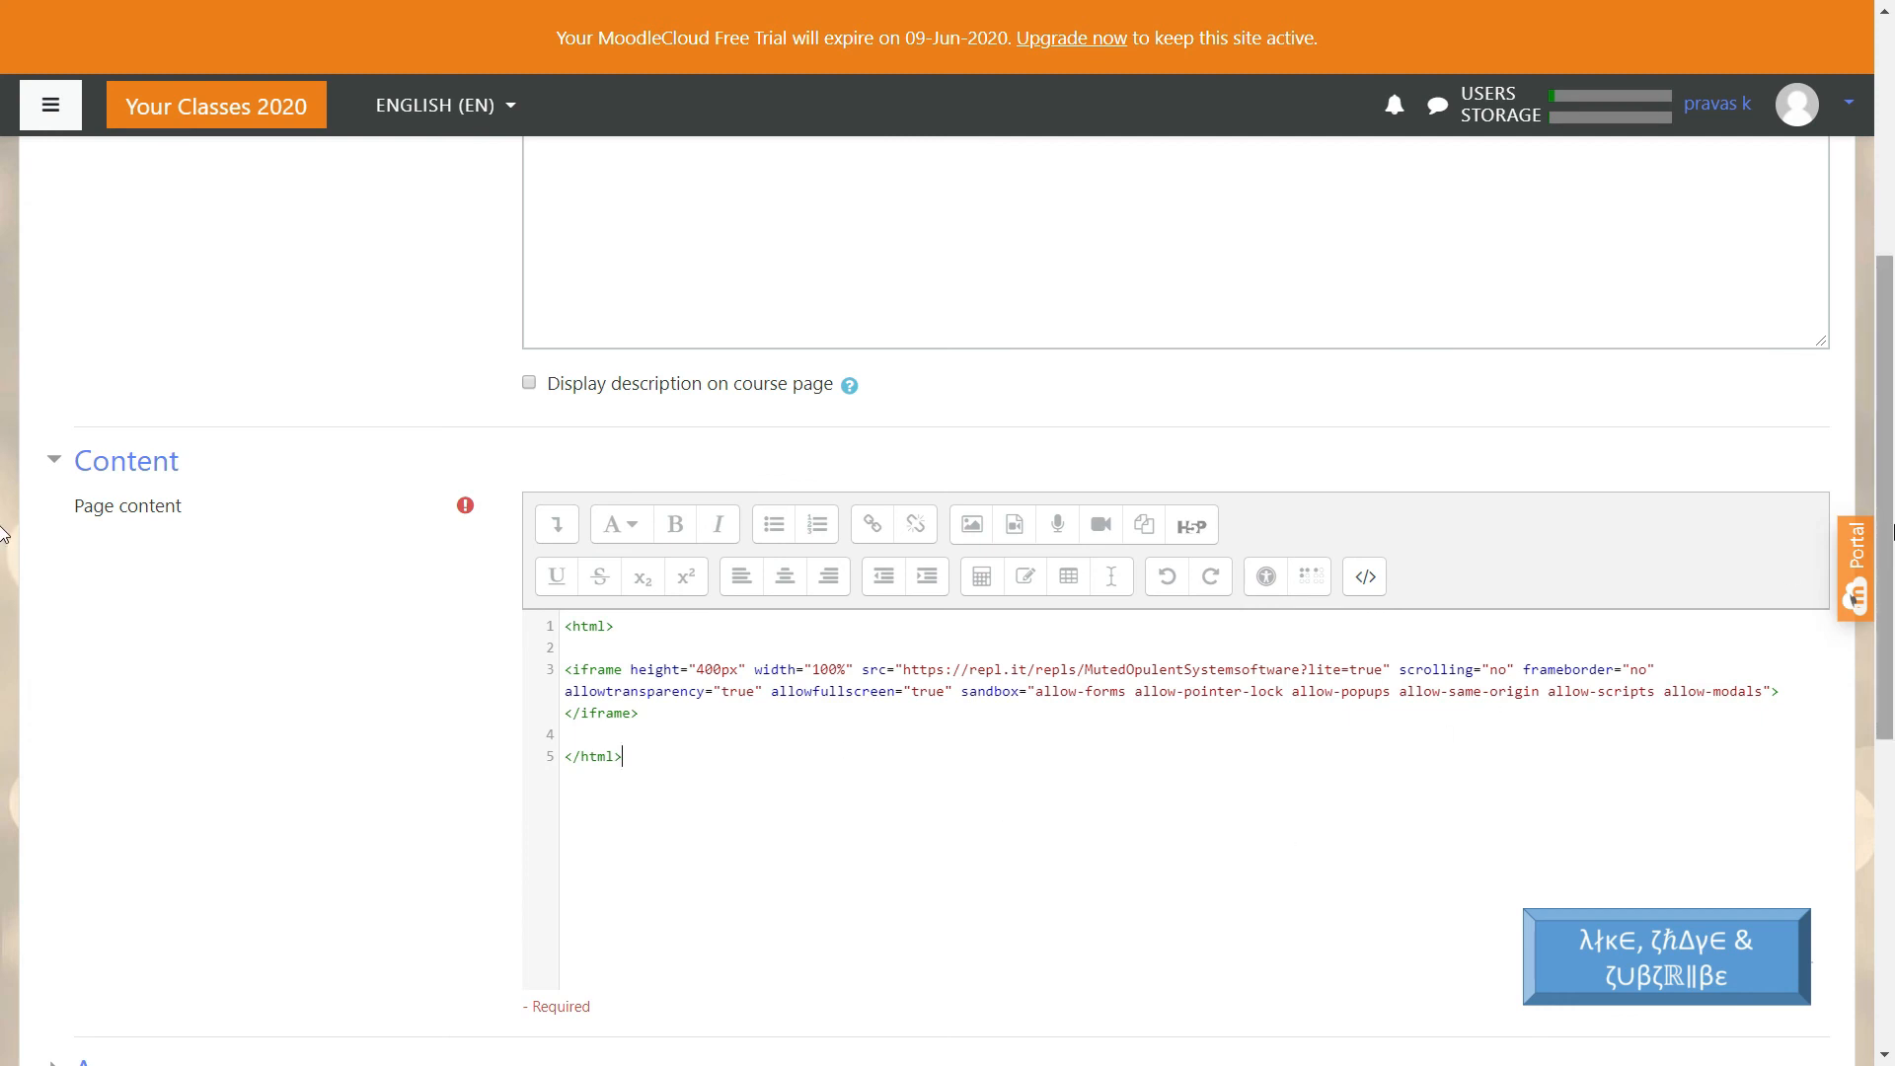
{"action": "scroll", "scroll_direction": "down", "scroll_amount": 3}
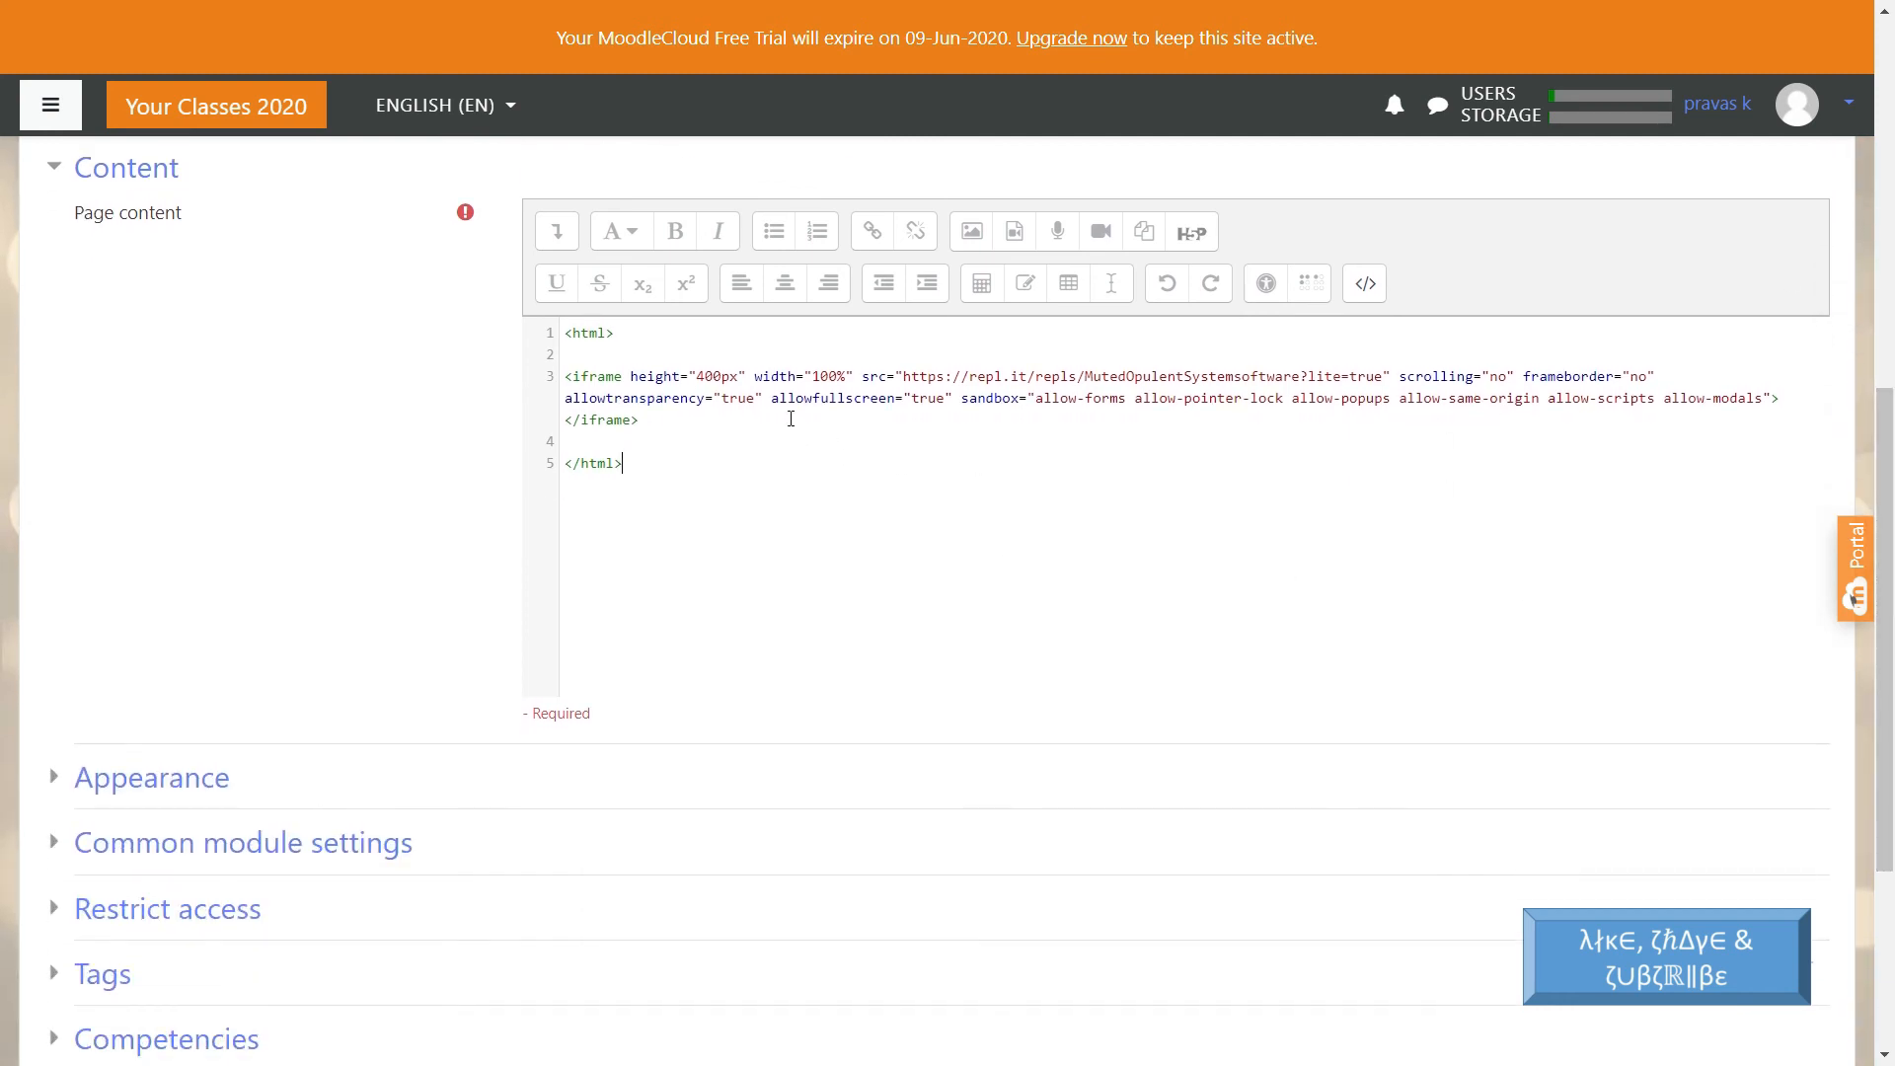
{"action": "mouse_move", "coordinate": [663, 440]}
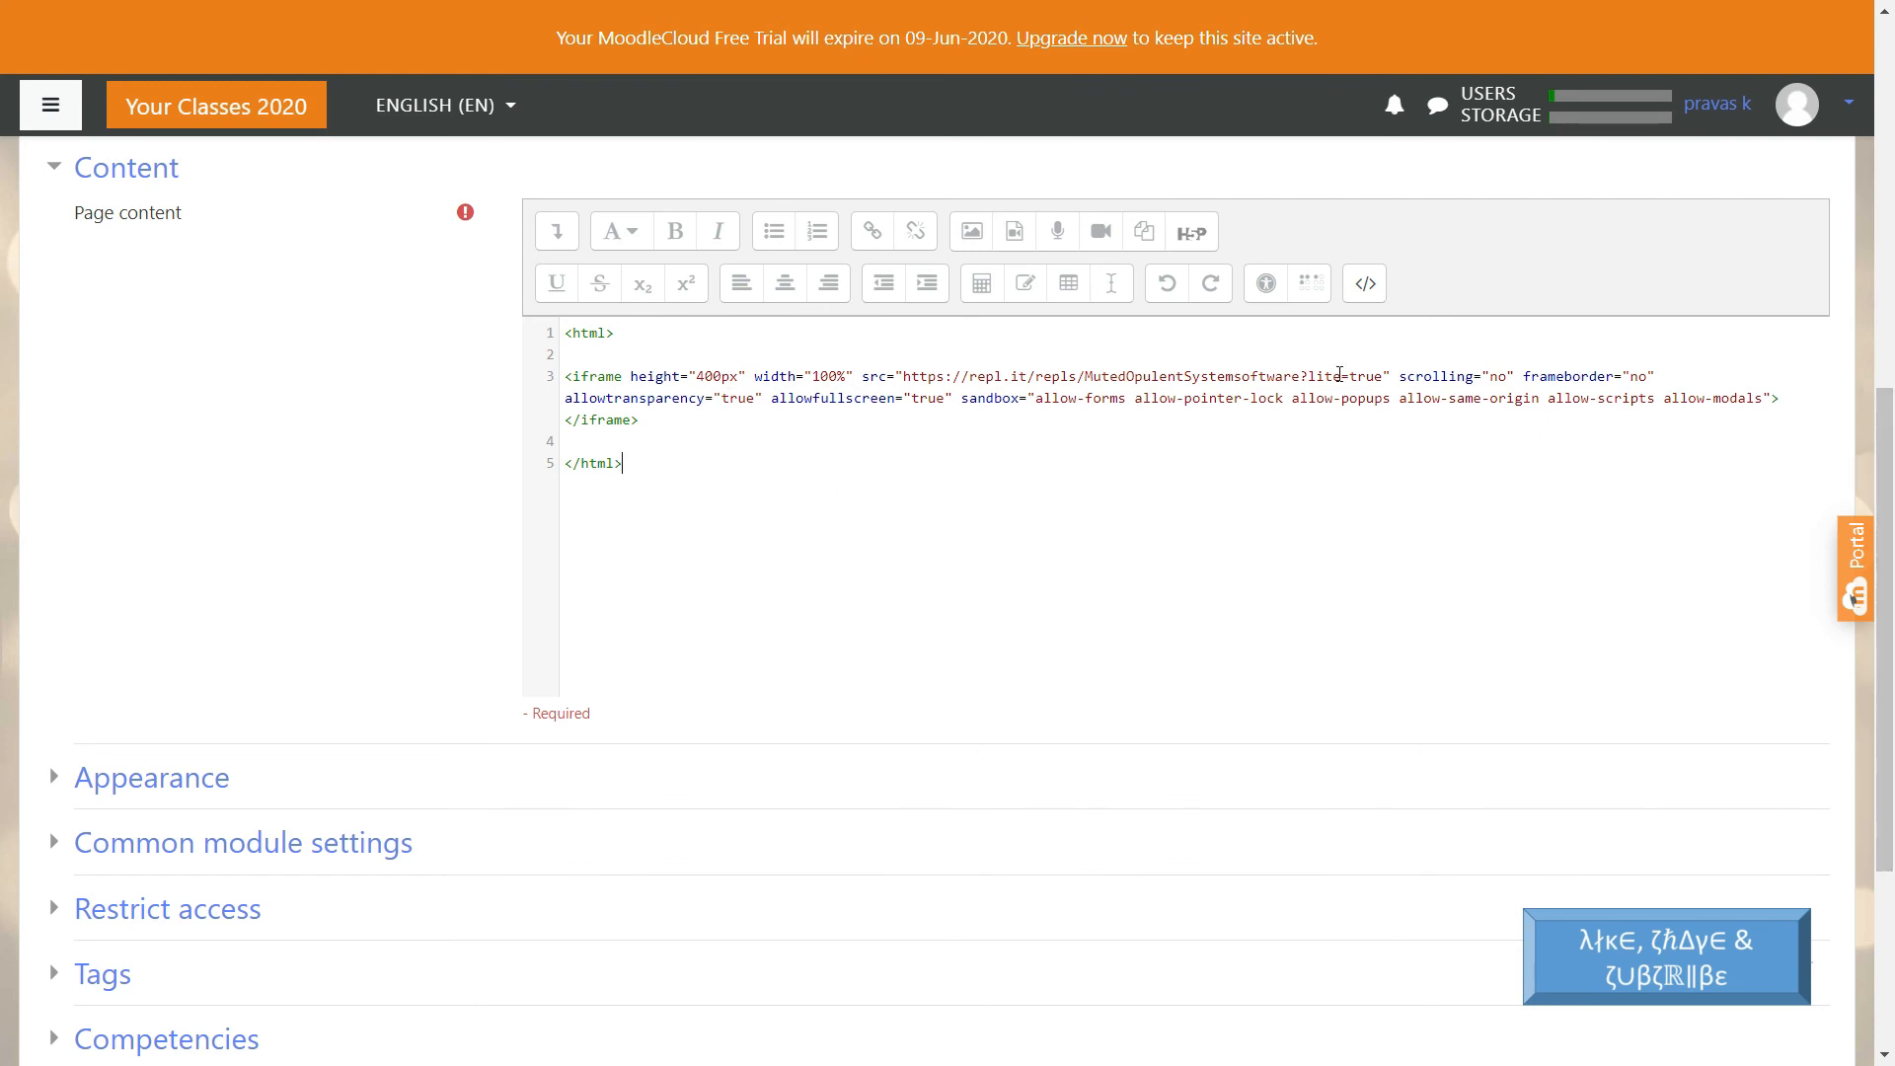
{"action": "scroll", "scroll_direction": "down", "scroll_amount": 3}
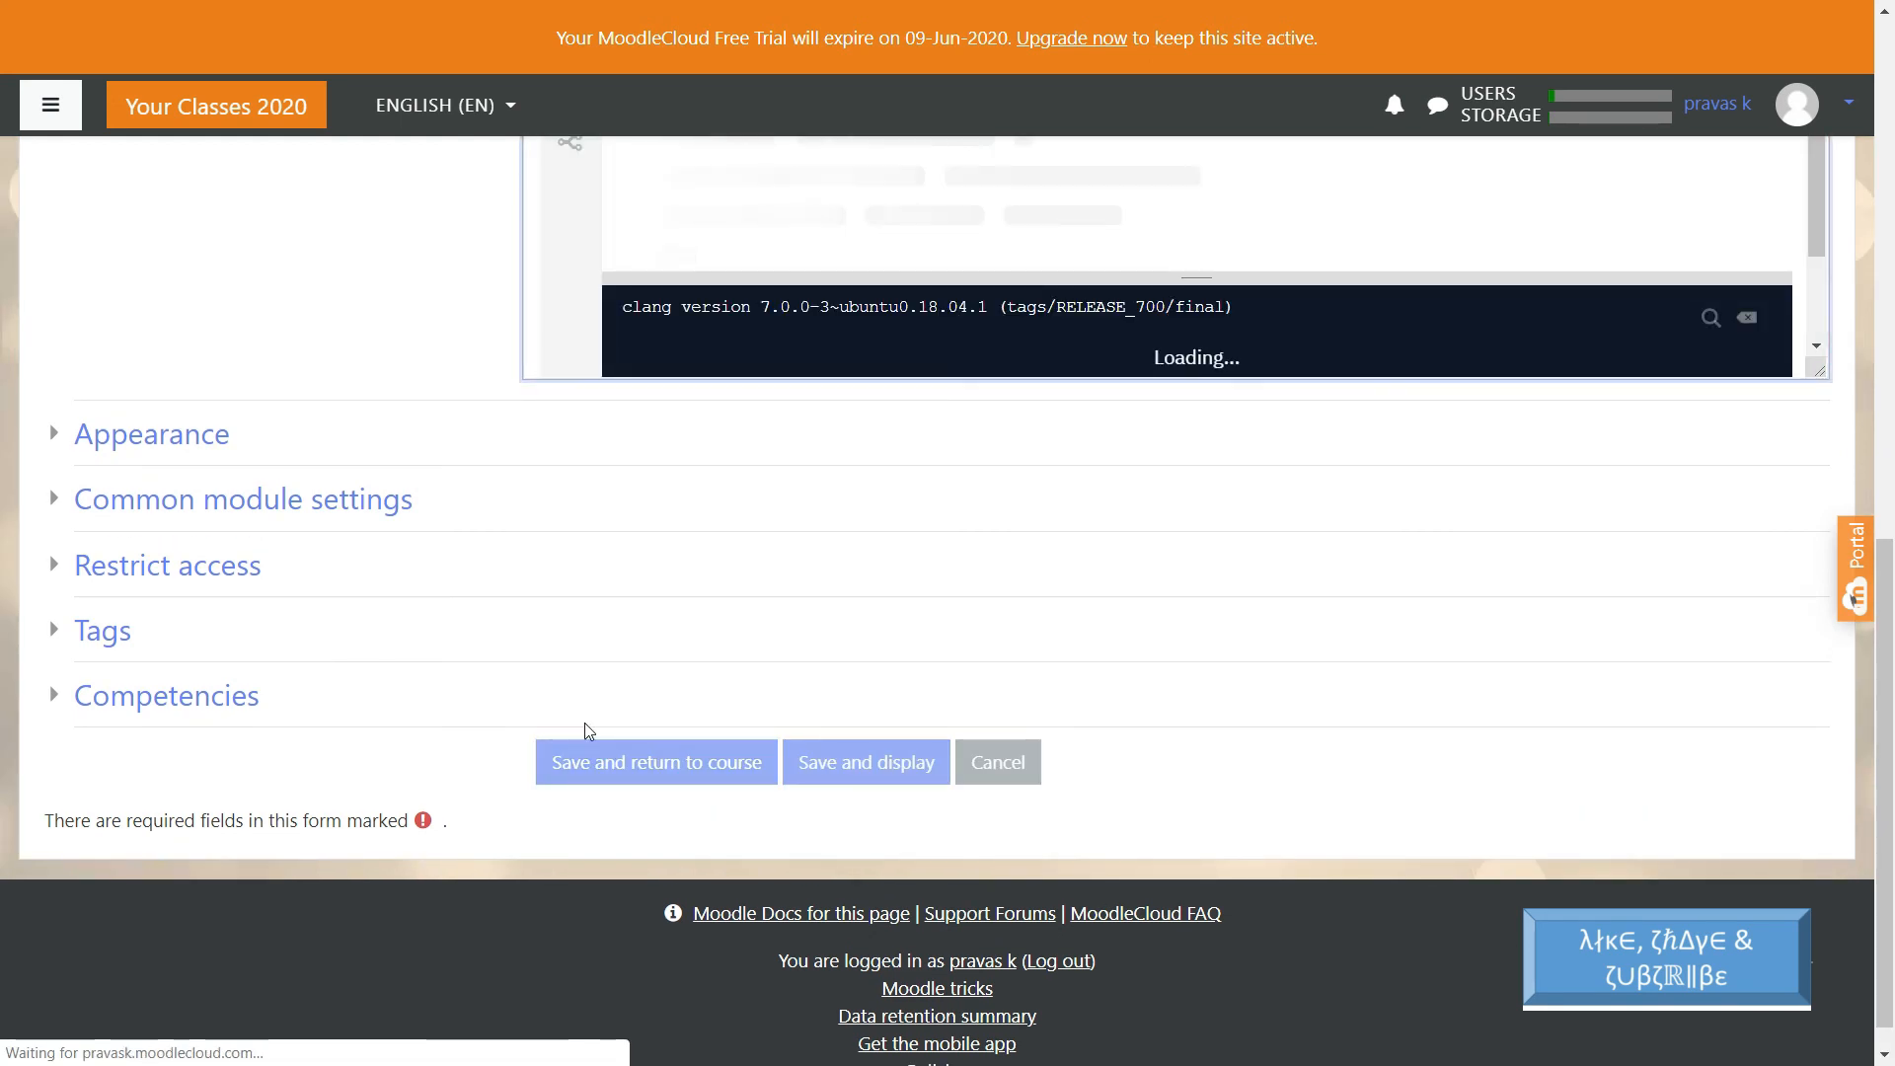
- Save the page back to the course, reopen 'C compiler' and run the embedded program to print Hello World
{"action": "left_click", "coordinate": [655, 762]}
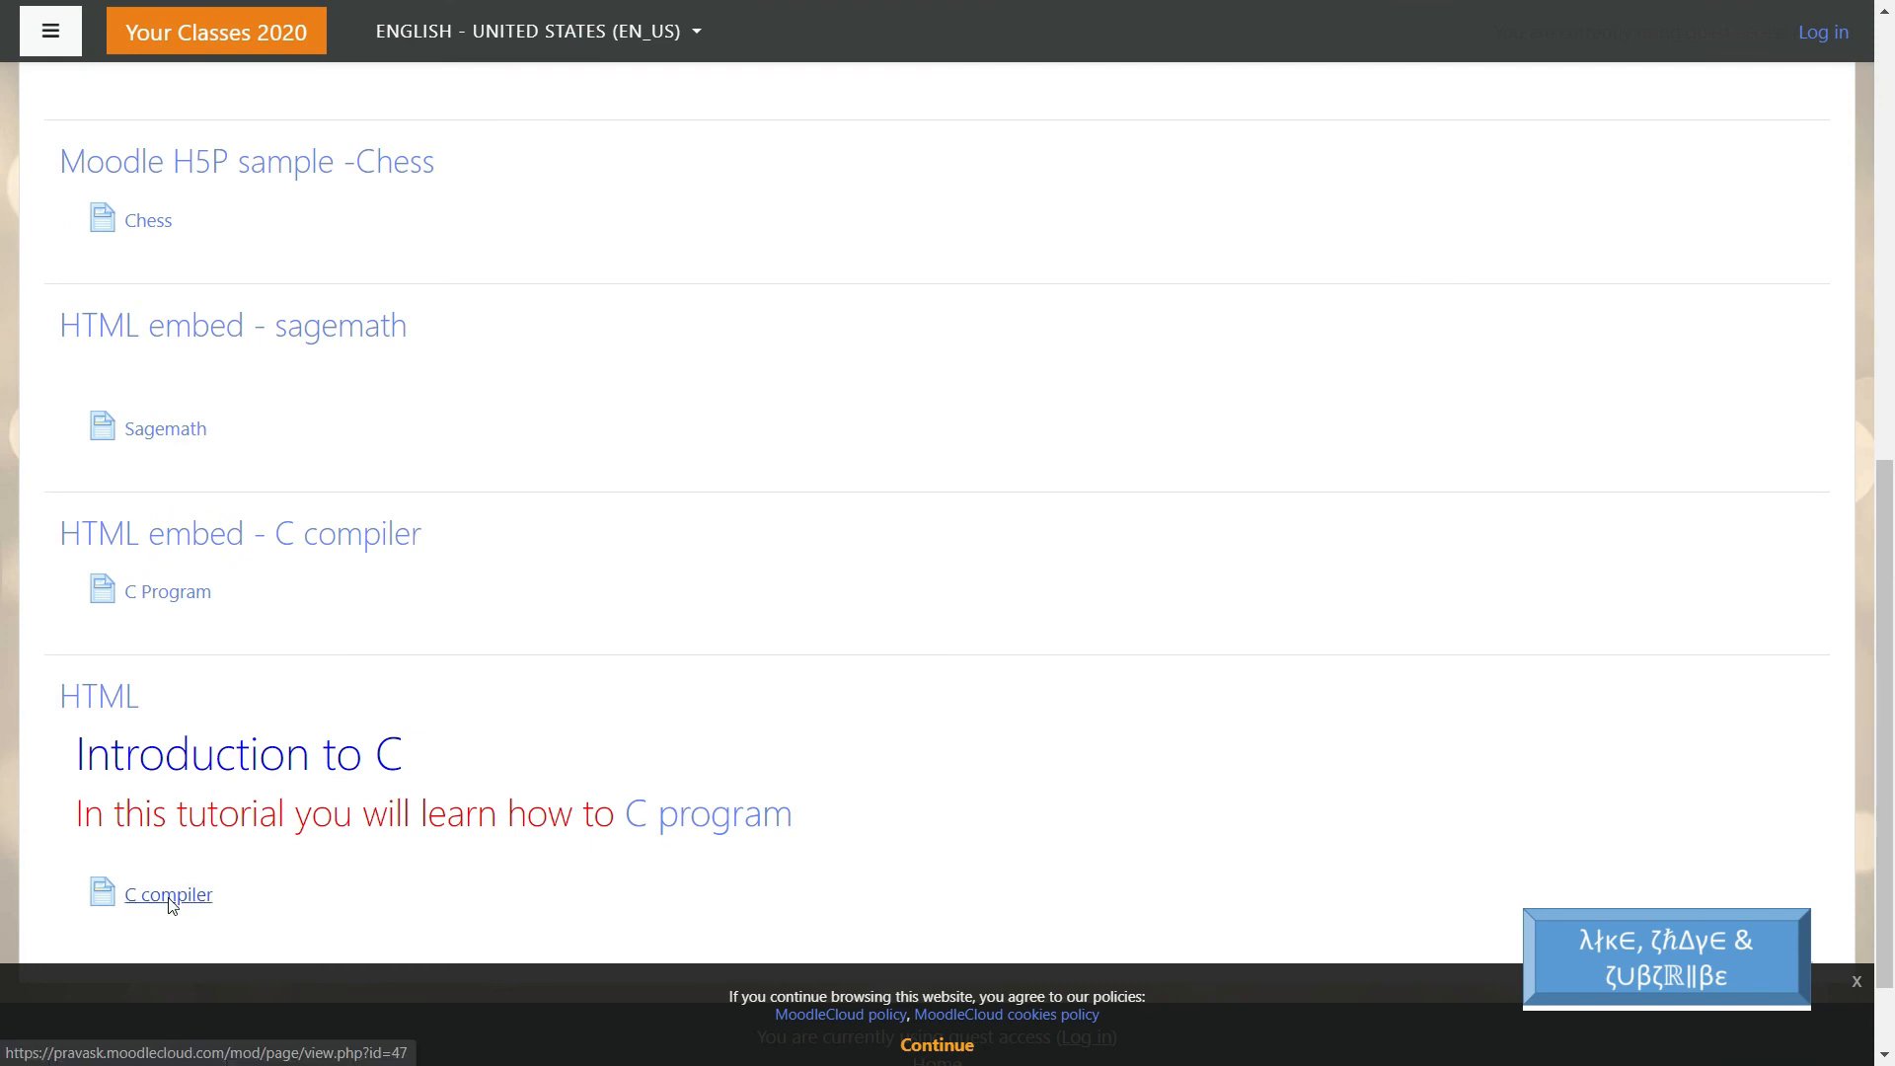
{"action": "left_click", "coordinate": [167, 894]}
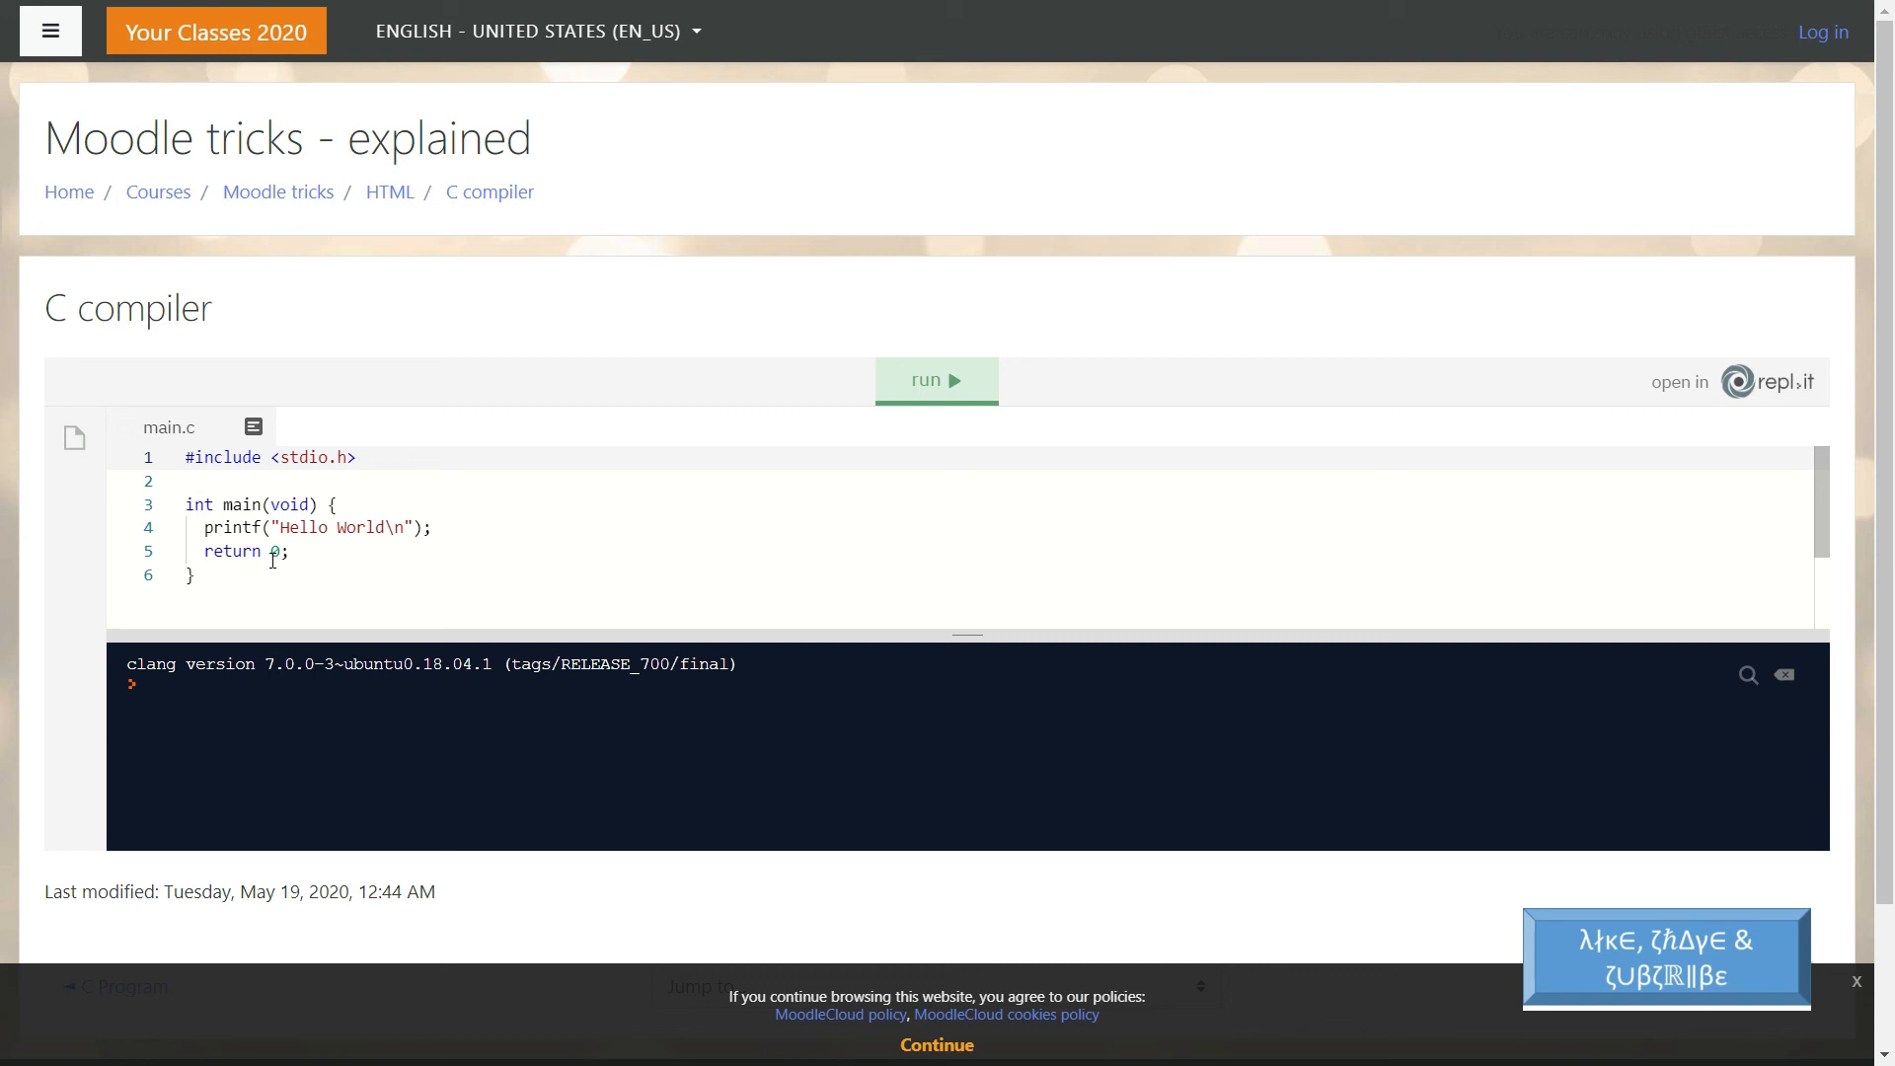
{"action": "left_click", "coordinate": [935, 378]}
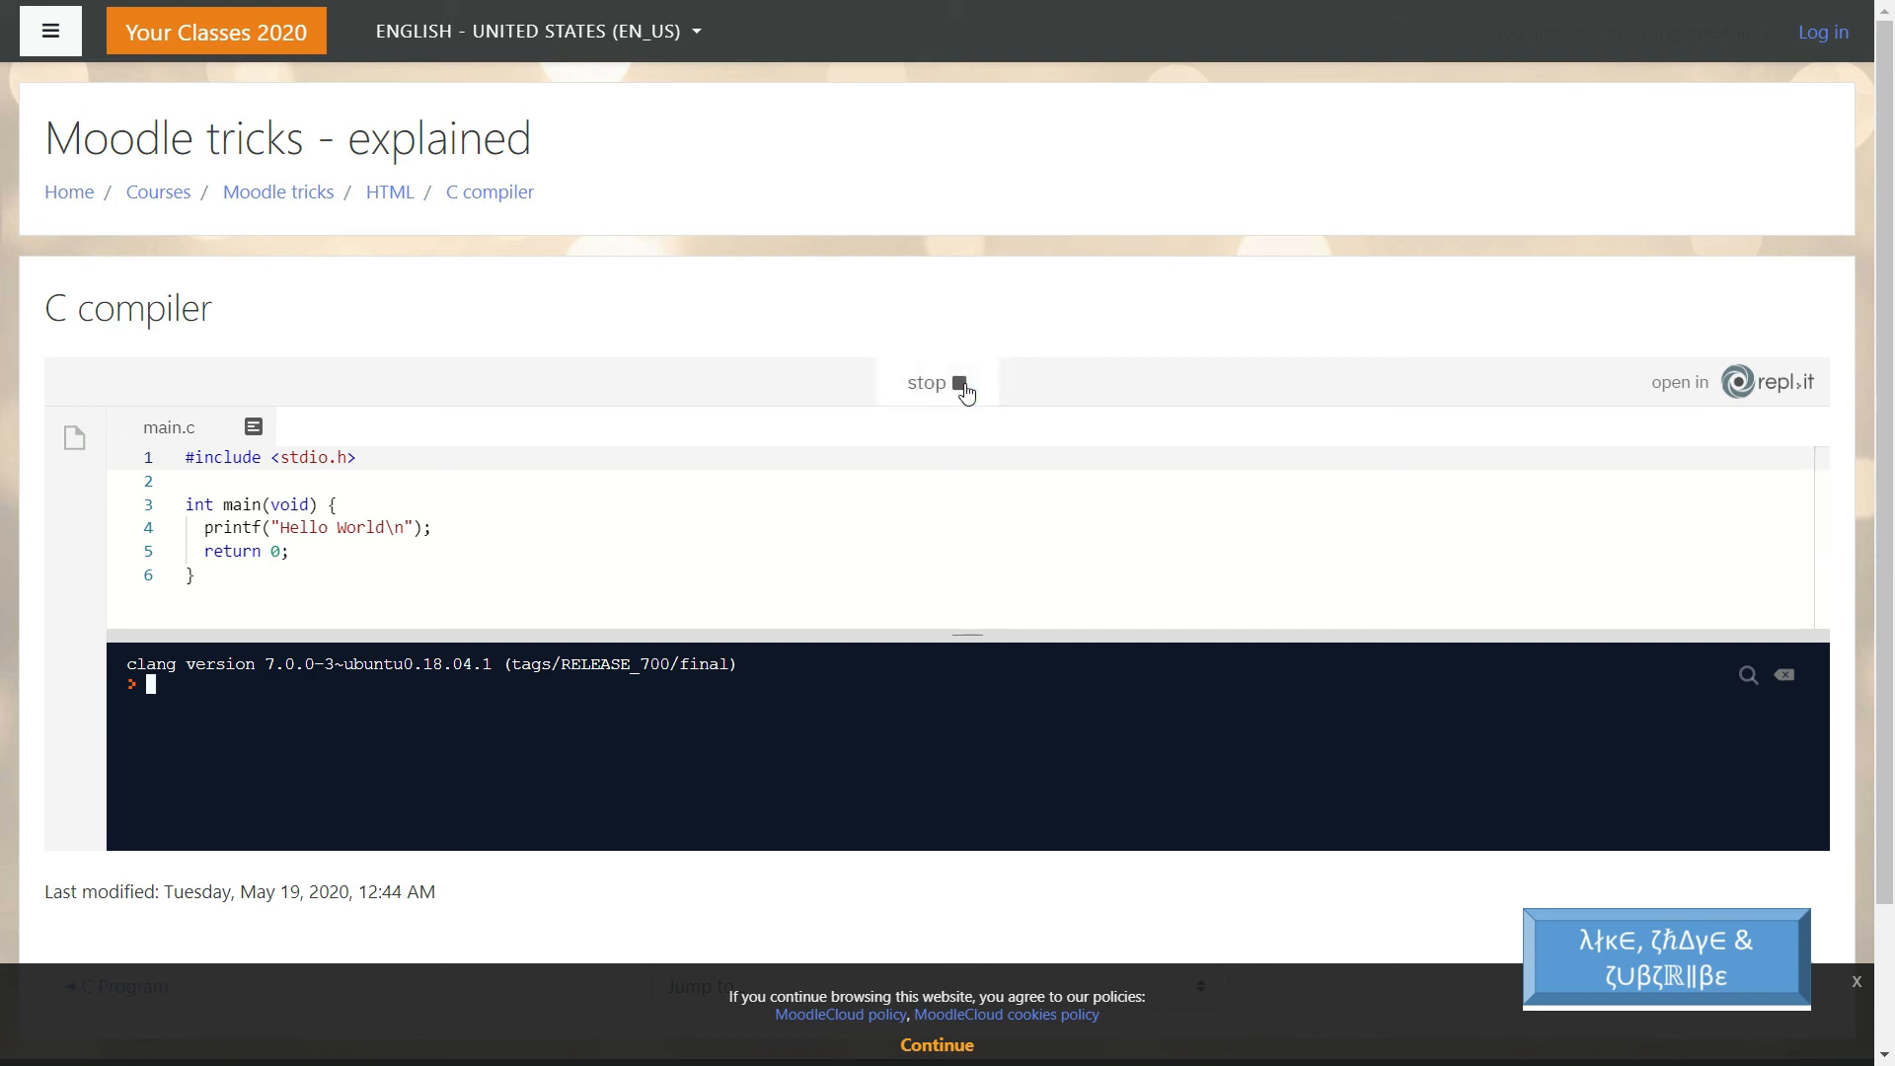
{"action": "left_click", "coordinate": [936, 381]}
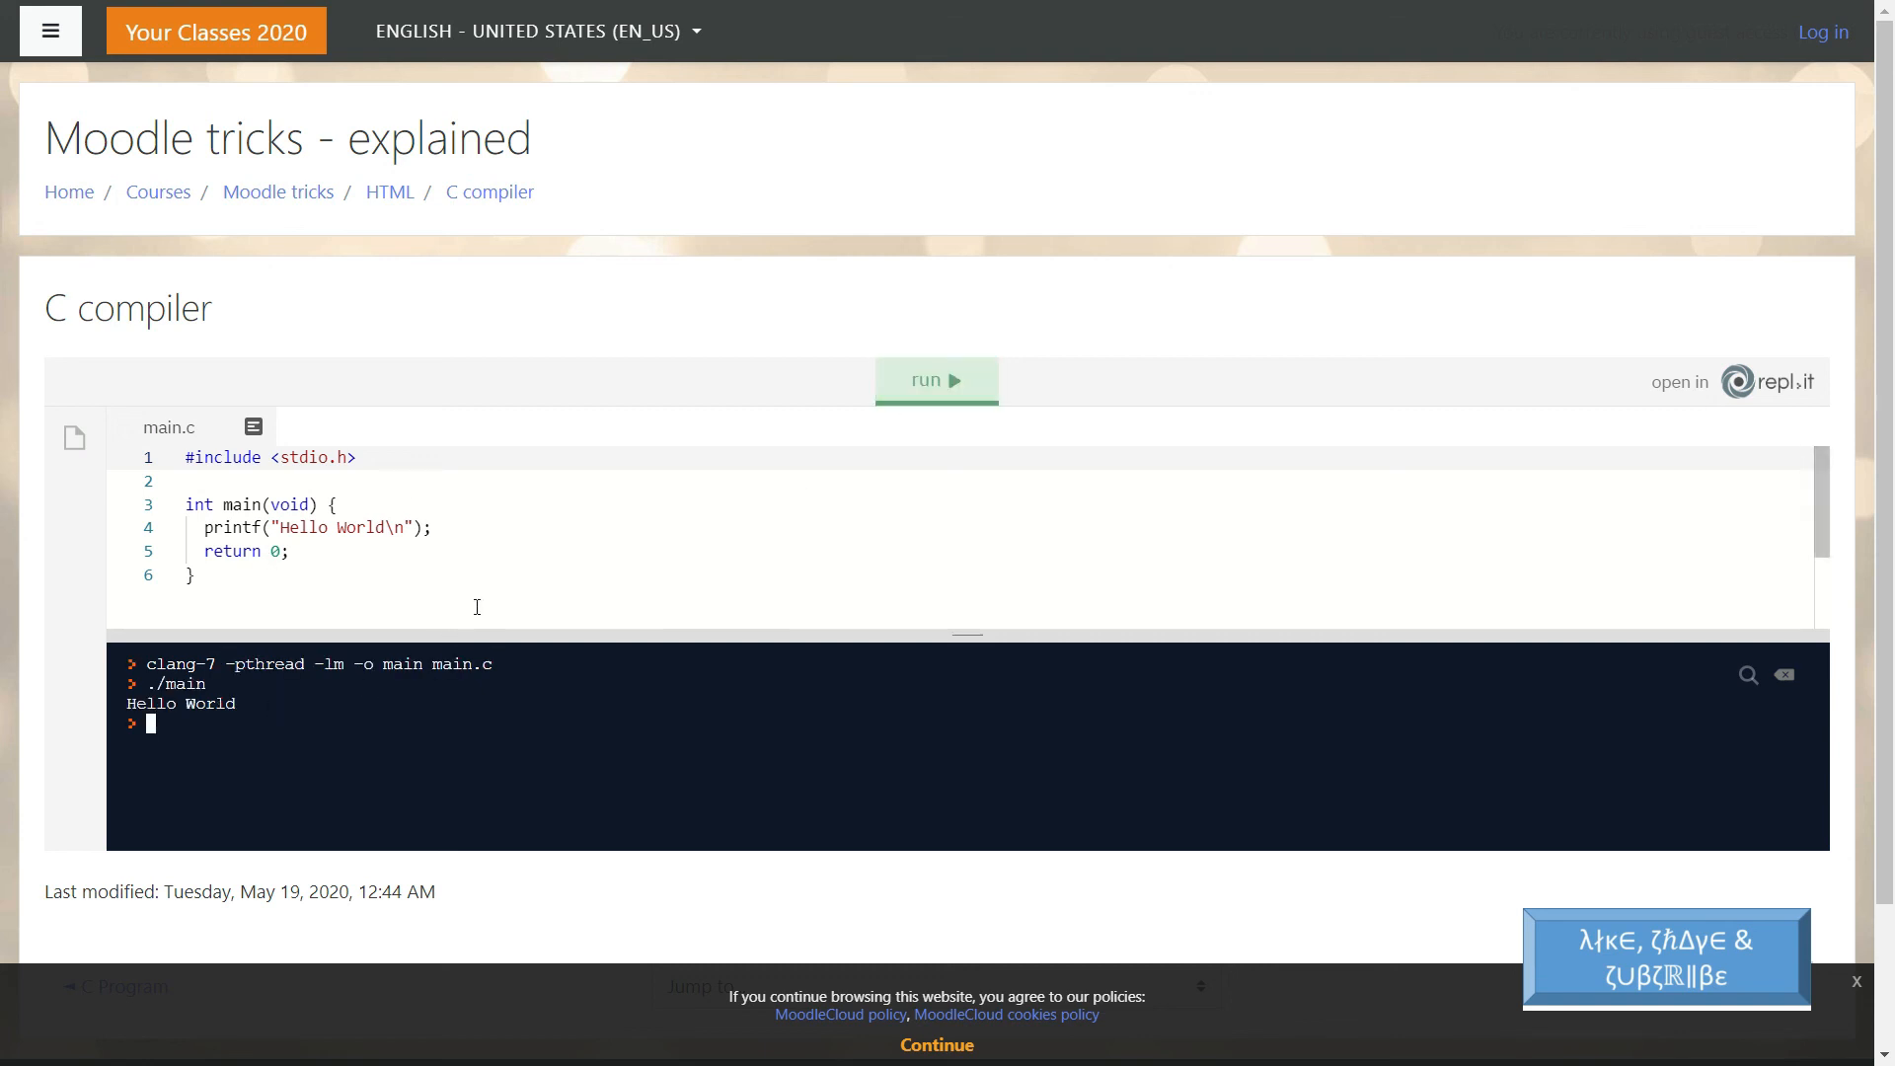